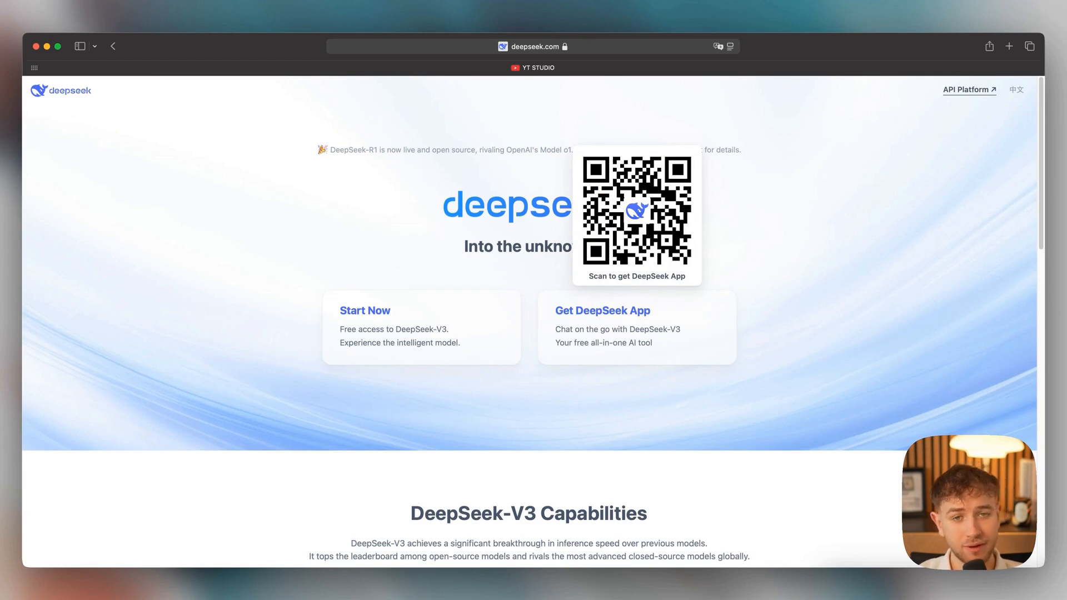
{"action": "mouse_move", "coordinate": [621, 357]}
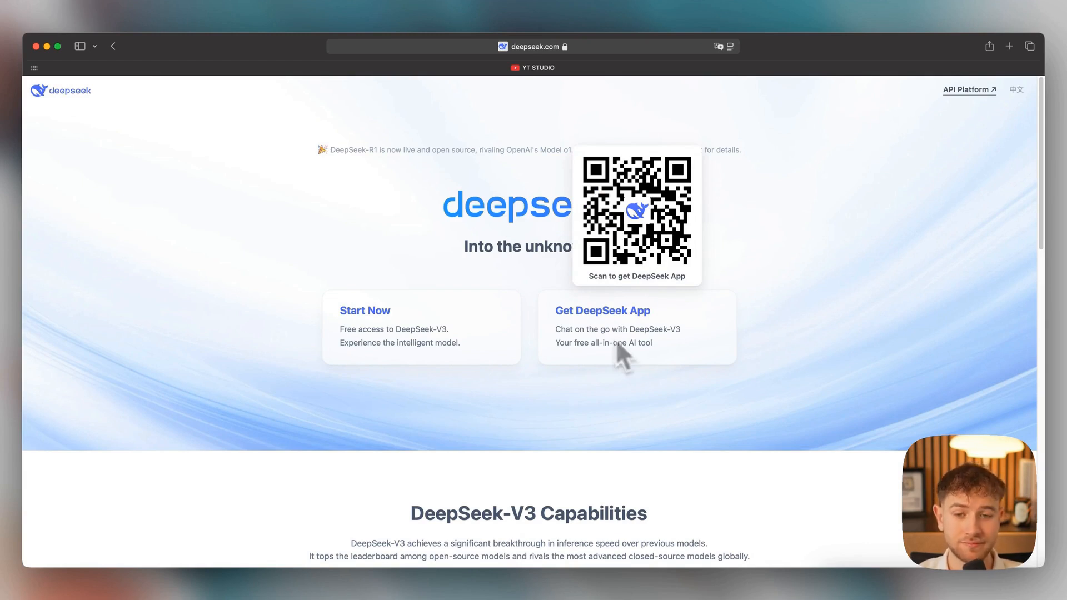
{"action": "mouse_move", "coordinate": [364, 333]}
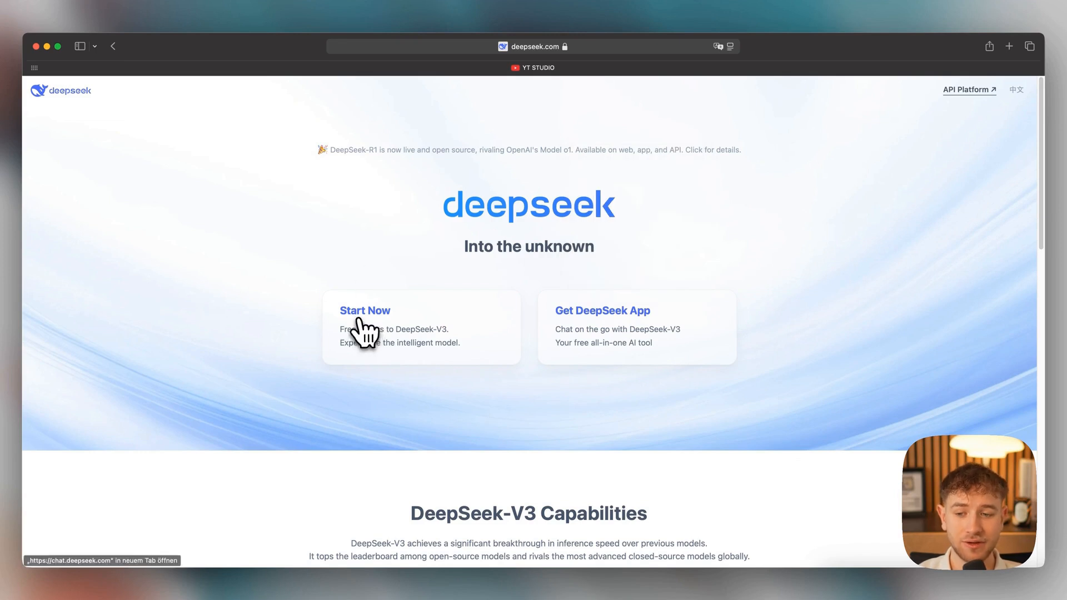
Step: Launch chat.deepseek.com via Start Now and focus the empty message box
{"action": "left_click", "coordinate": [364, 310]}
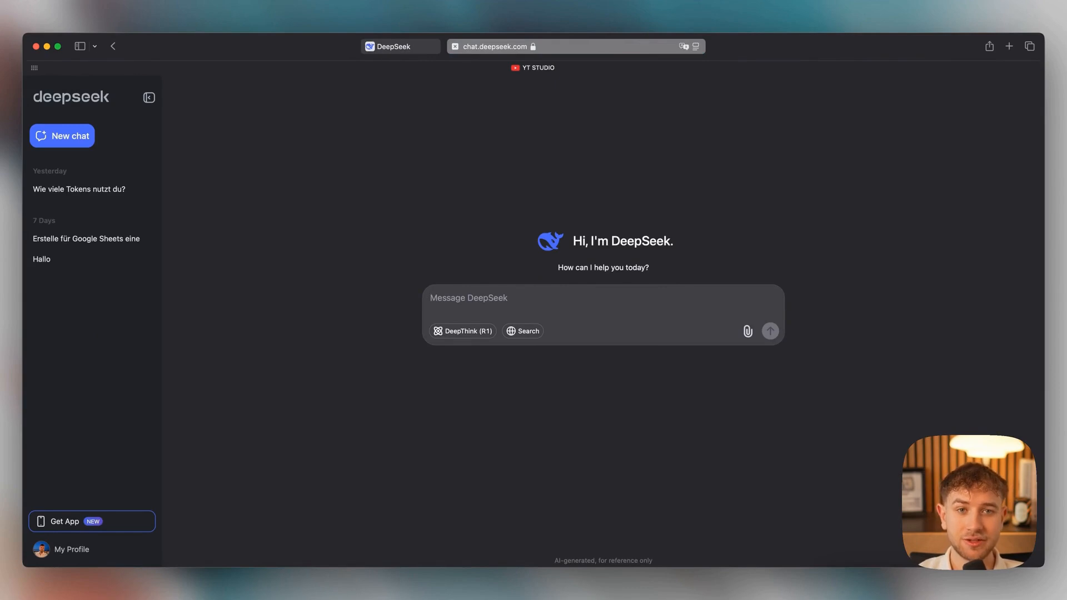
{"action": "left_click", "coordinate": [503, 298]}
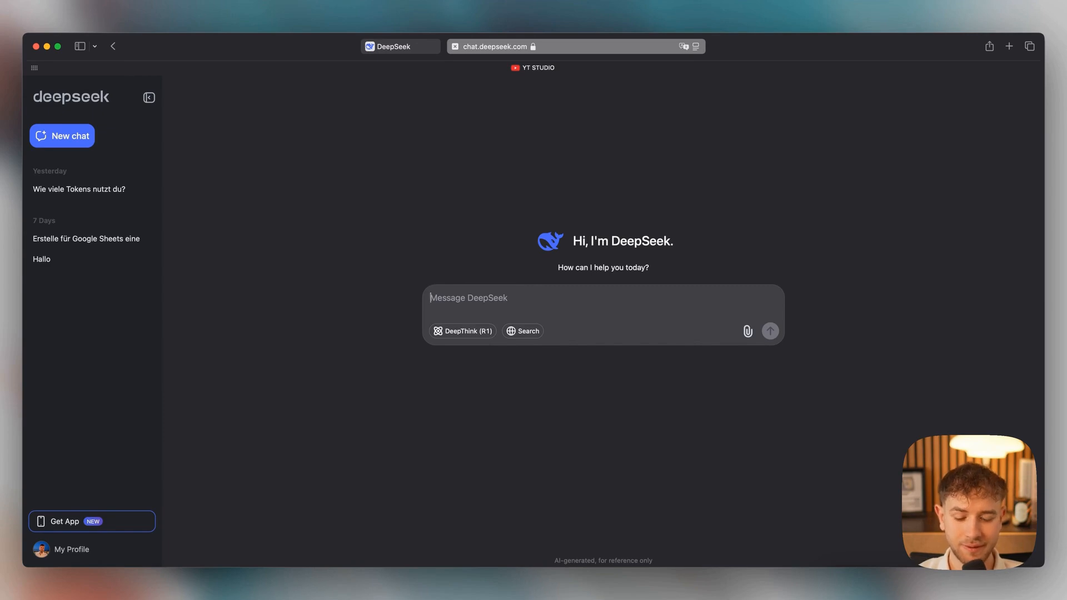
Step: Send the question 'Erkläre mir den Satz des Pythagoras' and get the a² + b² = c² answer
{"action": "type", "text": "Erkläre mir den"}
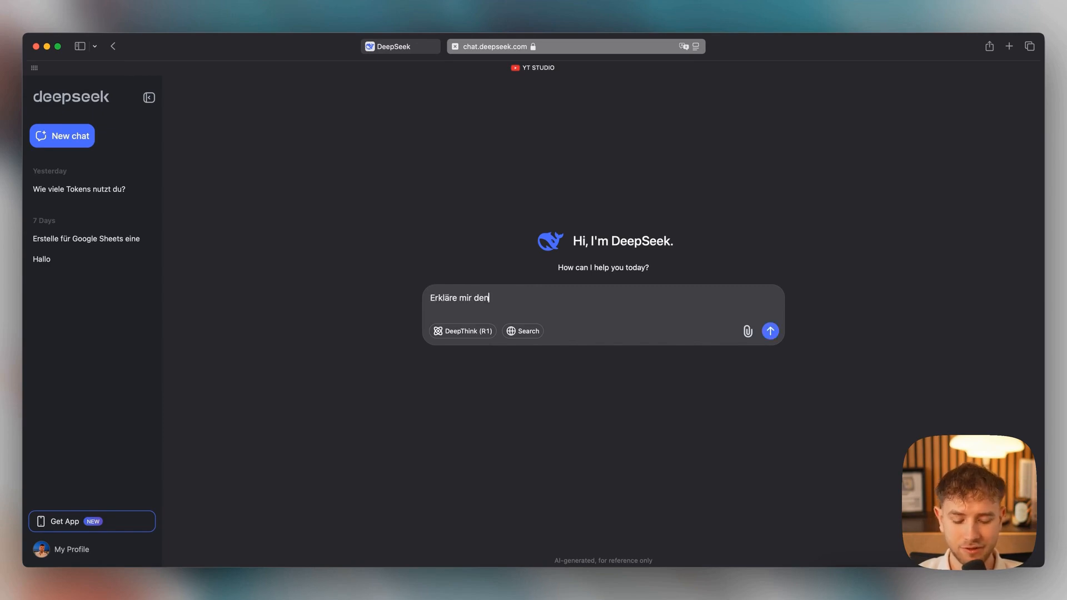
{"action": "type", "text": "Satz des Pythara"}
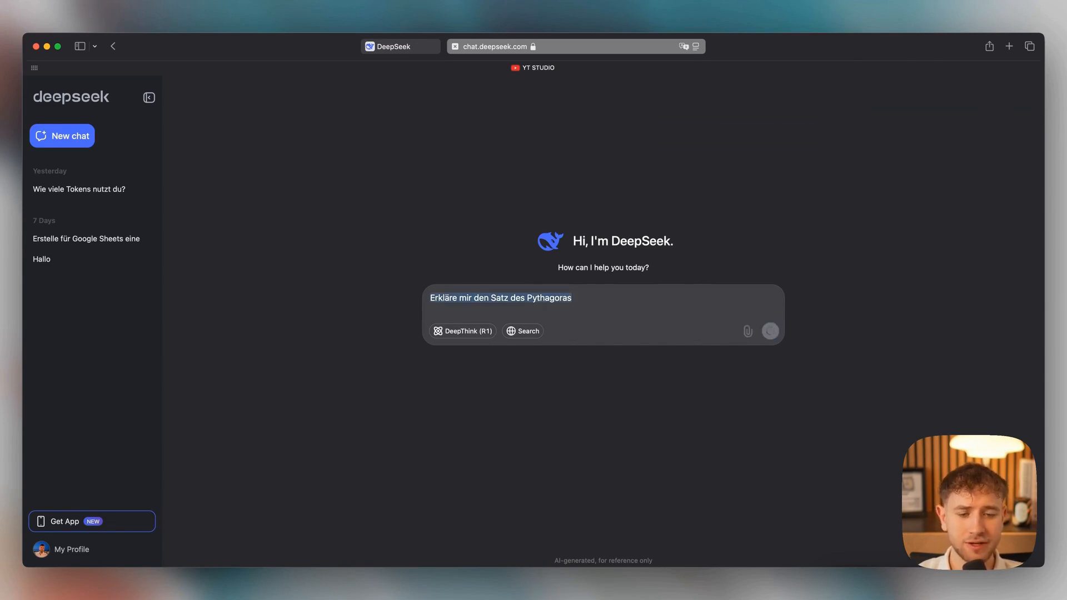
{"action": "left_click", "coordinate": [769, 331]}
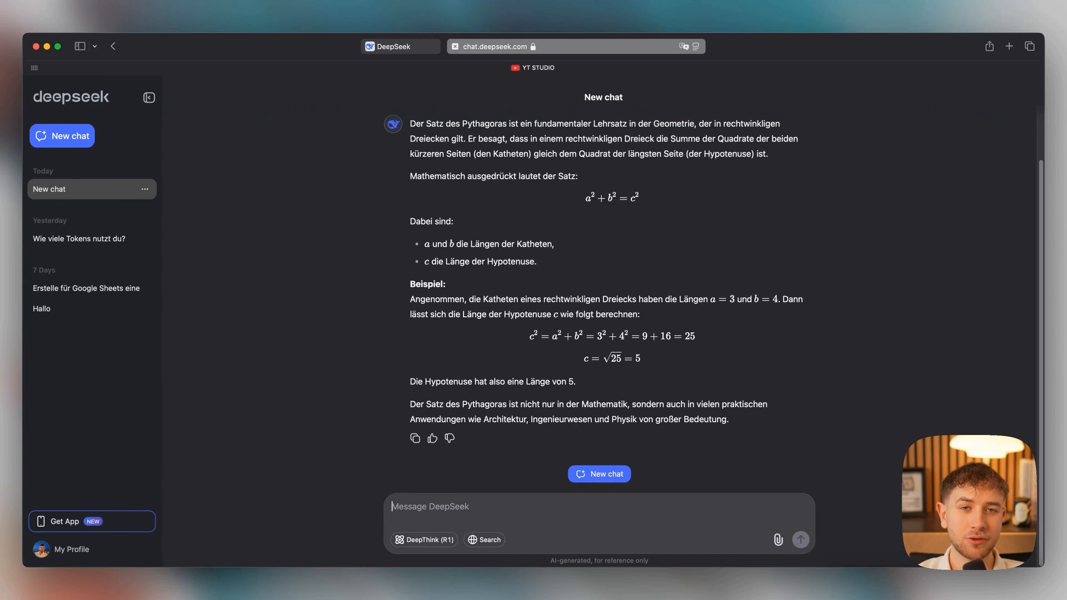
{"action": "mouse_move", "coordinate": [365, 333]}
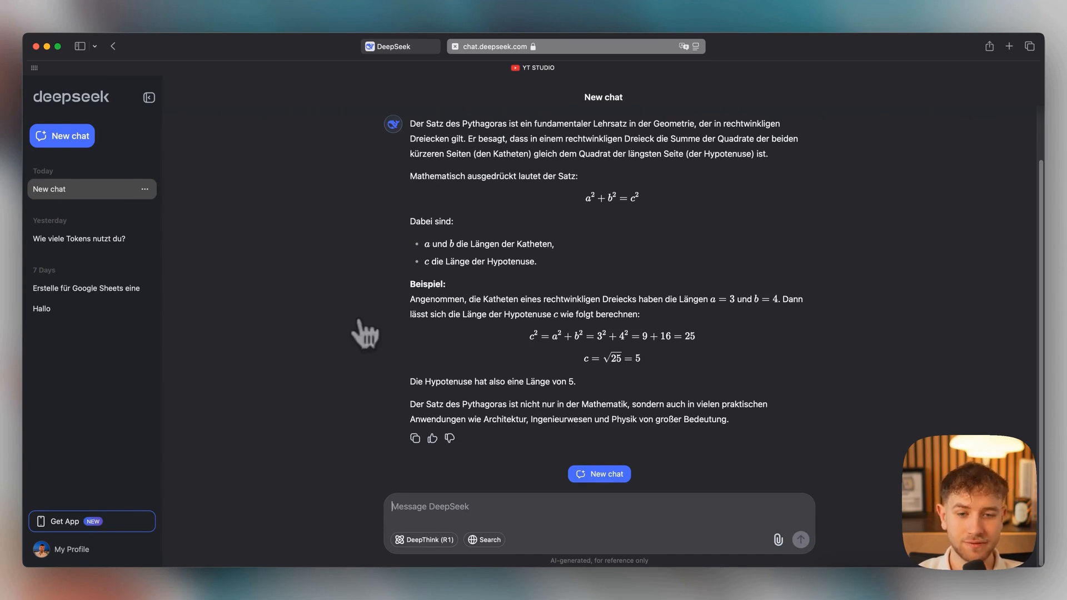
{"action": "mouse_move", "coordinate": [366, 258]}
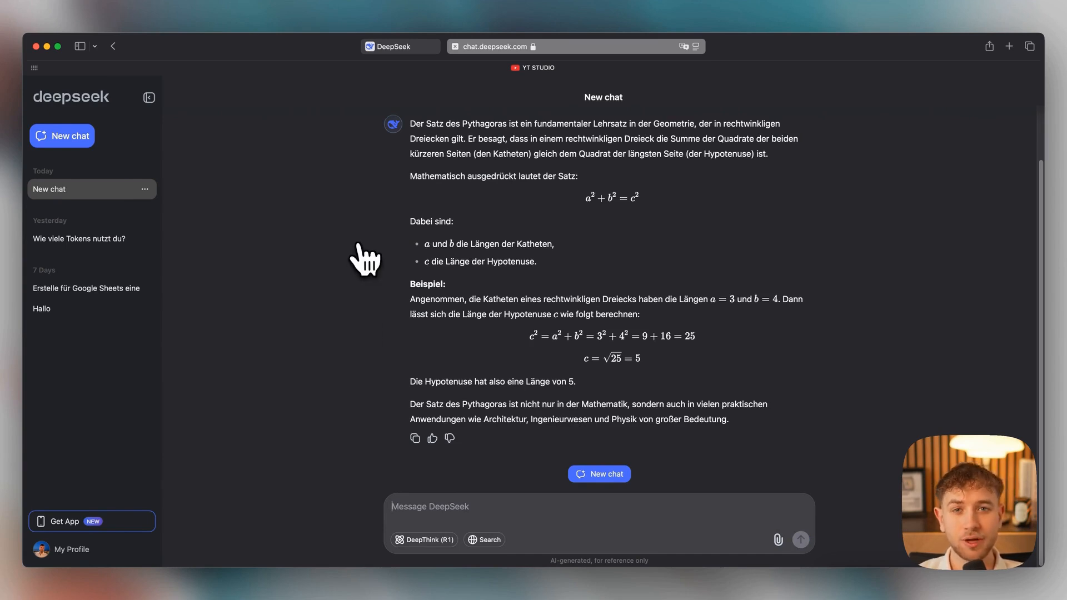
Step: In a new chat with DeepThink (R1) enabled, send 'Erkläre mir den Satz des Pythagoras'
{"action": "left_click", "coordinate": [61, 136]}
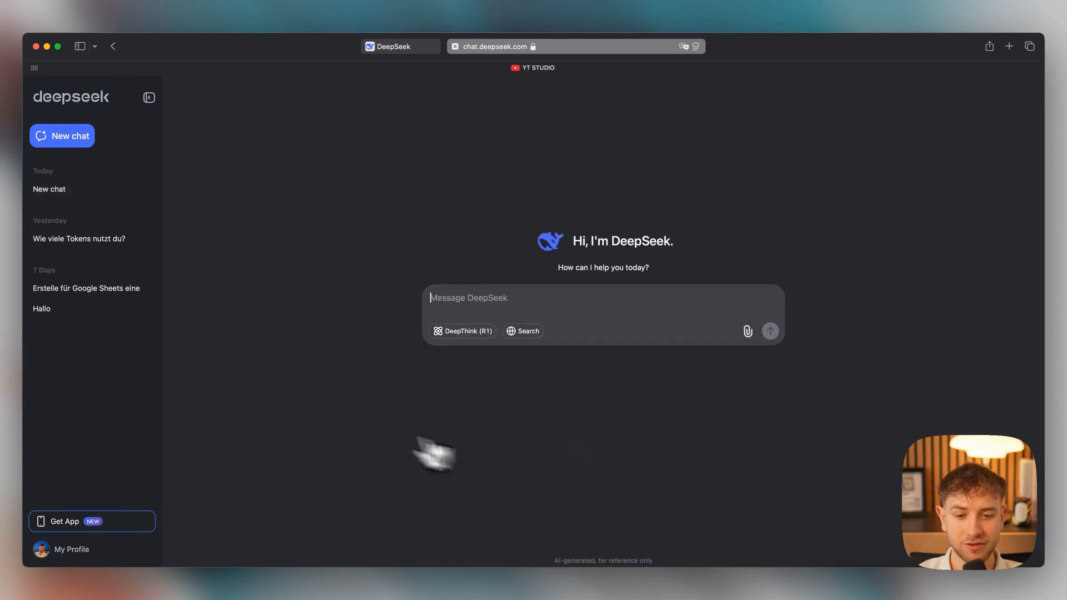
{"action": "left_click", "coordinate": [462, 331]}
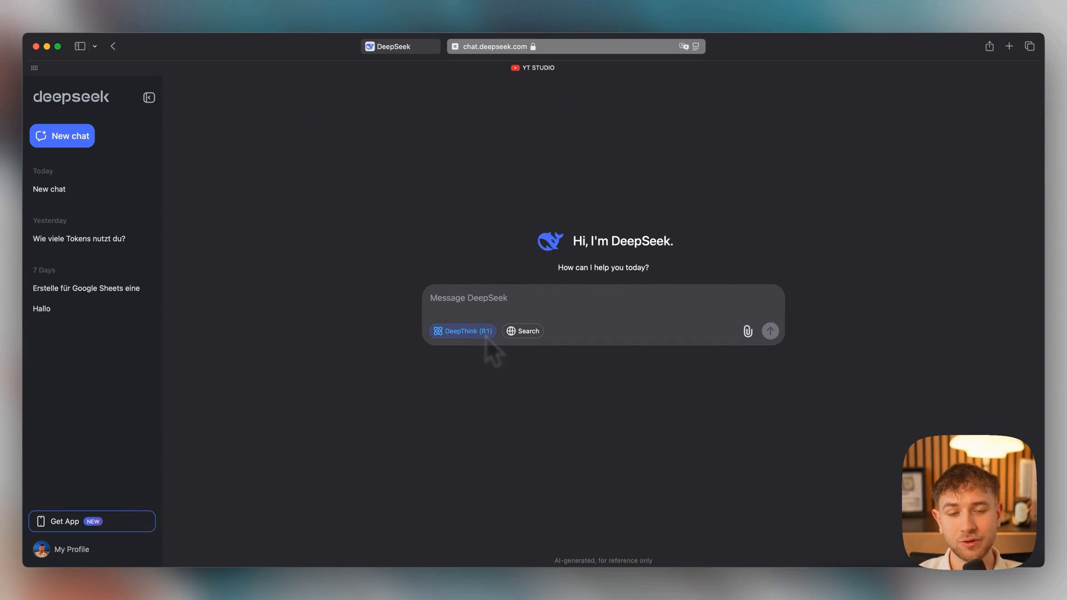
{"action": "mouse_move", "coordinate": [497, 356]}
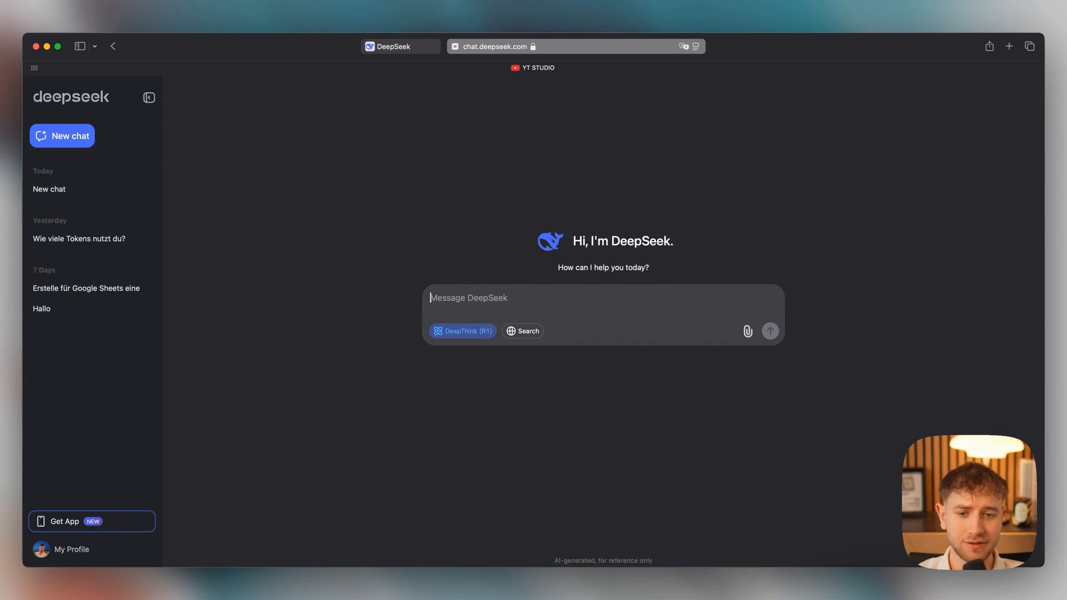
{"action": "type", "text": "Erkläre mir den Satz des Pythagoras"}
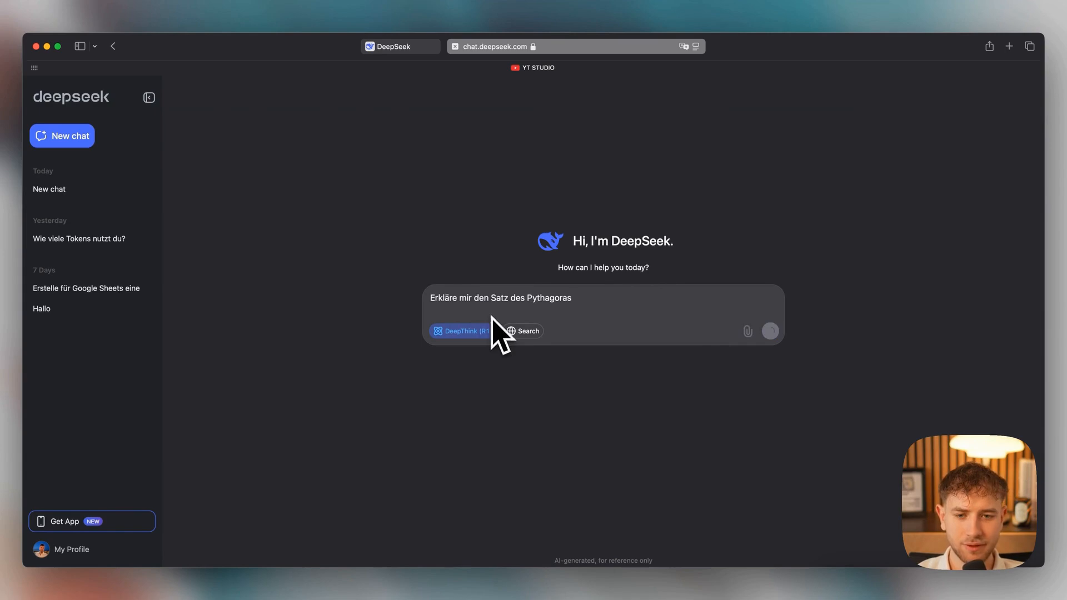
{"action": "left_click", "coordinate": [770, 331]}
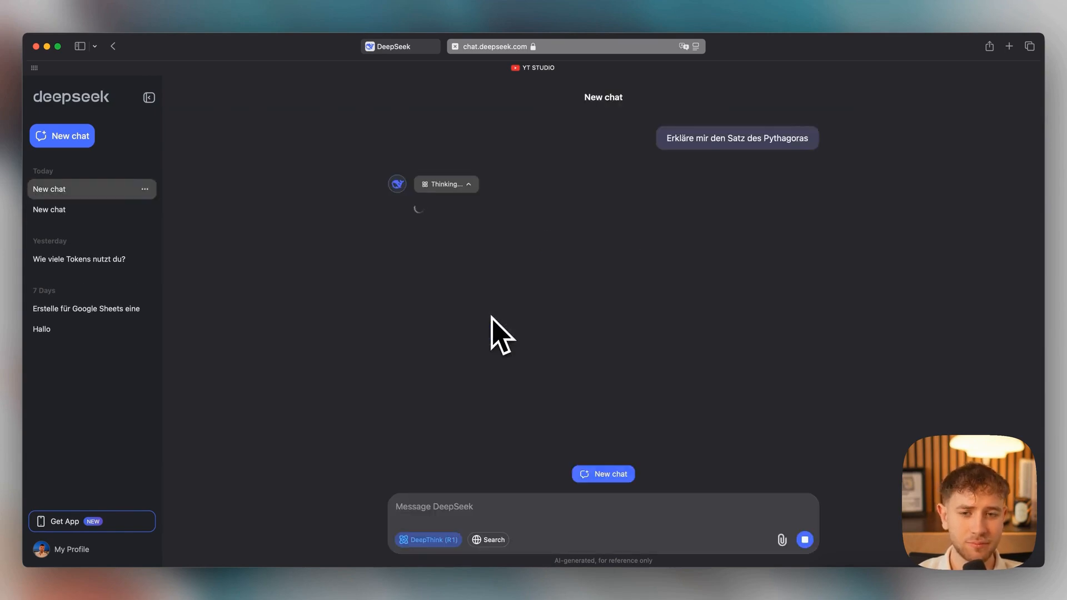
{"action": "mouse_move", "coordinate": [443, 201]}
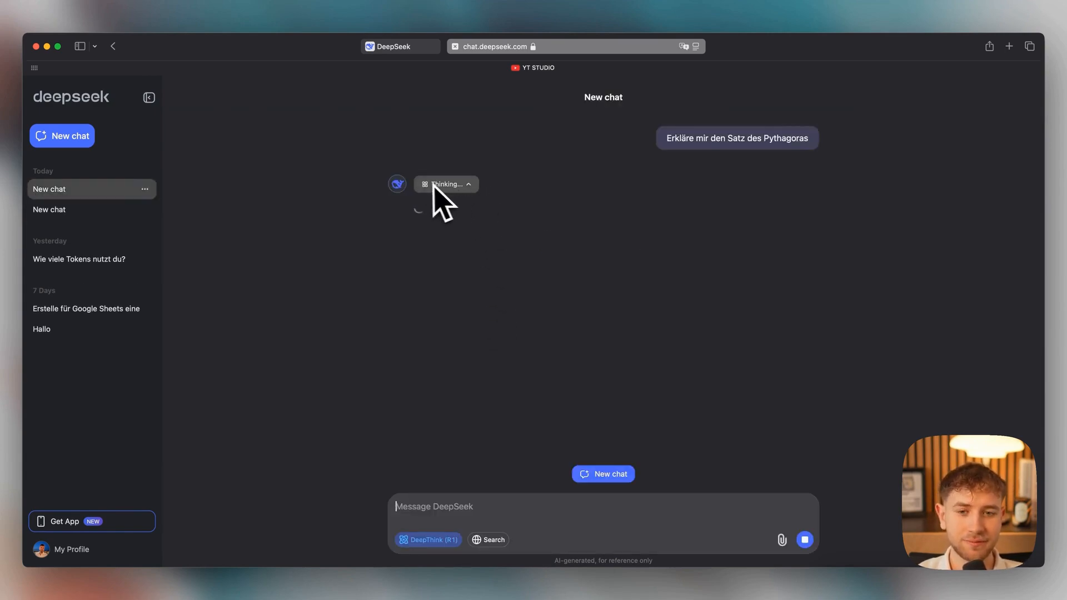
{"action": "mouse_move", "coordinate": [480, 245]}
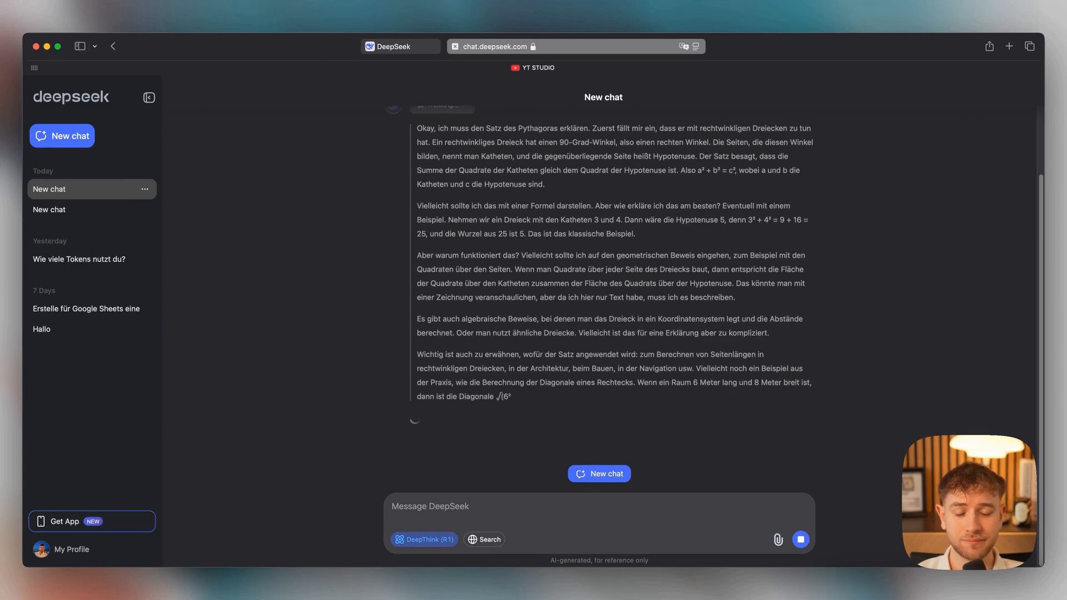
Step: Scroll through the R1 thinking output and the step-by-step answer
{"action": "scroll", "scroll_direction": "down", "scroll_amount": 3}
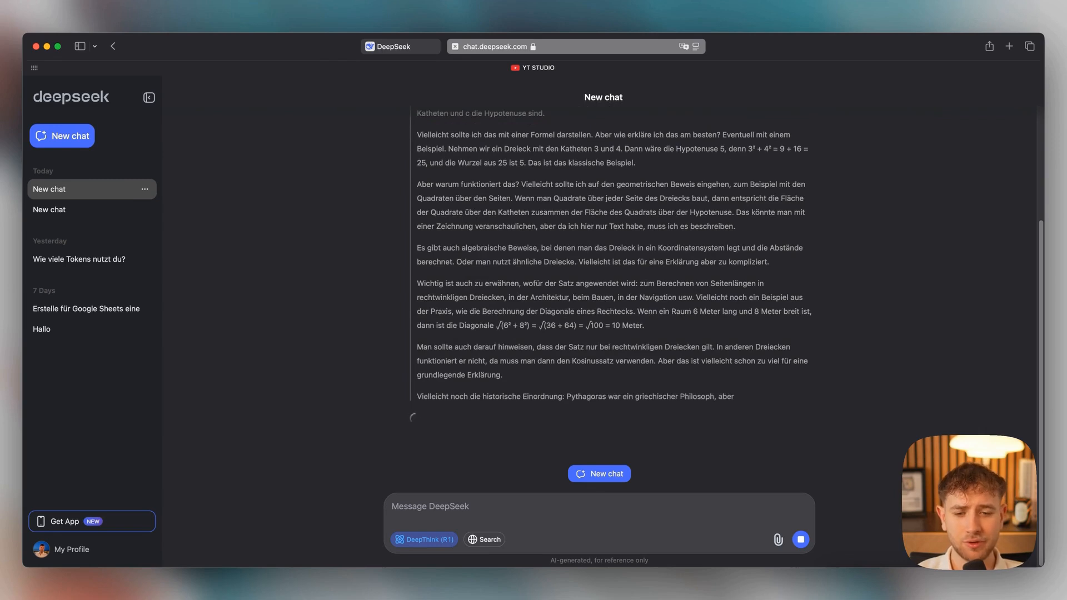
{"action": "scroll", "scroll_direction": "up", "scroll_amount": 3}
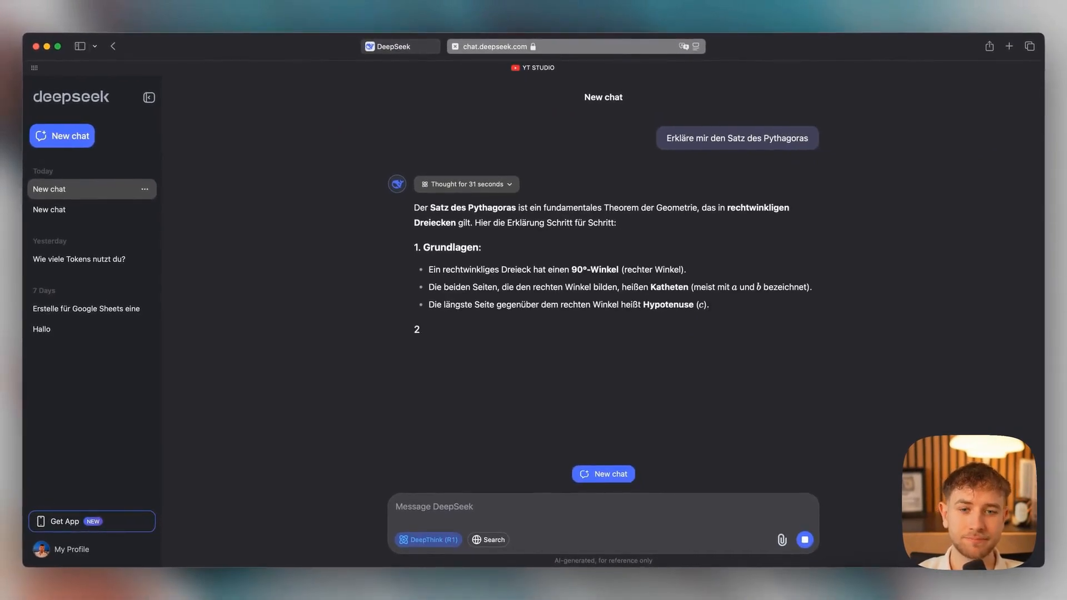
{"action": "scroll", "scroll_direction": "down", "scroll_amount": 3}
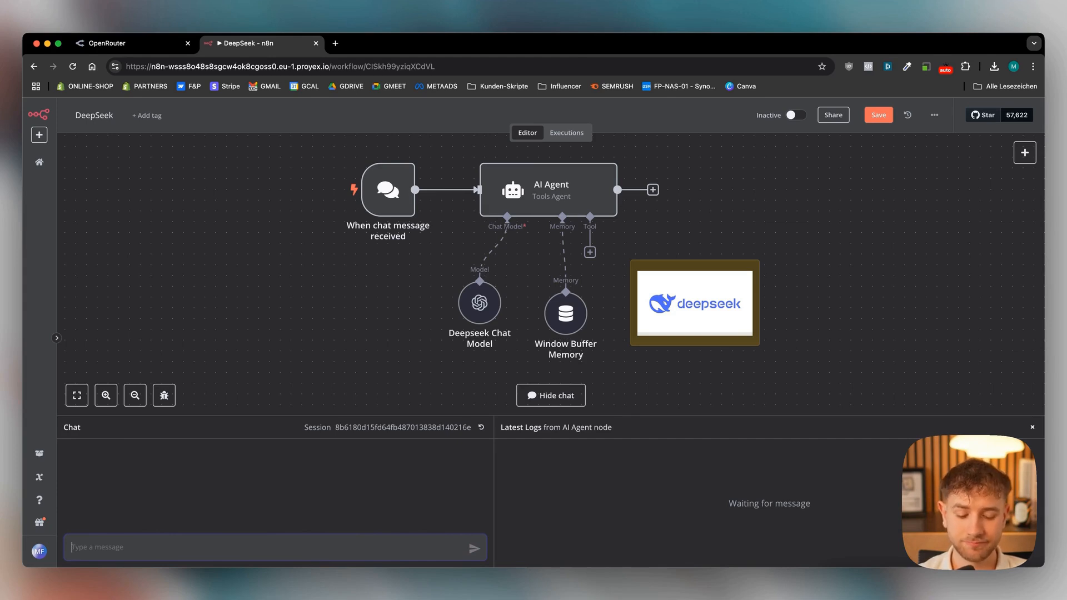
Step: Send 'Hallo wie geht es dir' through the workflow chat and inspect the German reply in the logs
{"action": "type", "text": "Hallo wie geht es"}
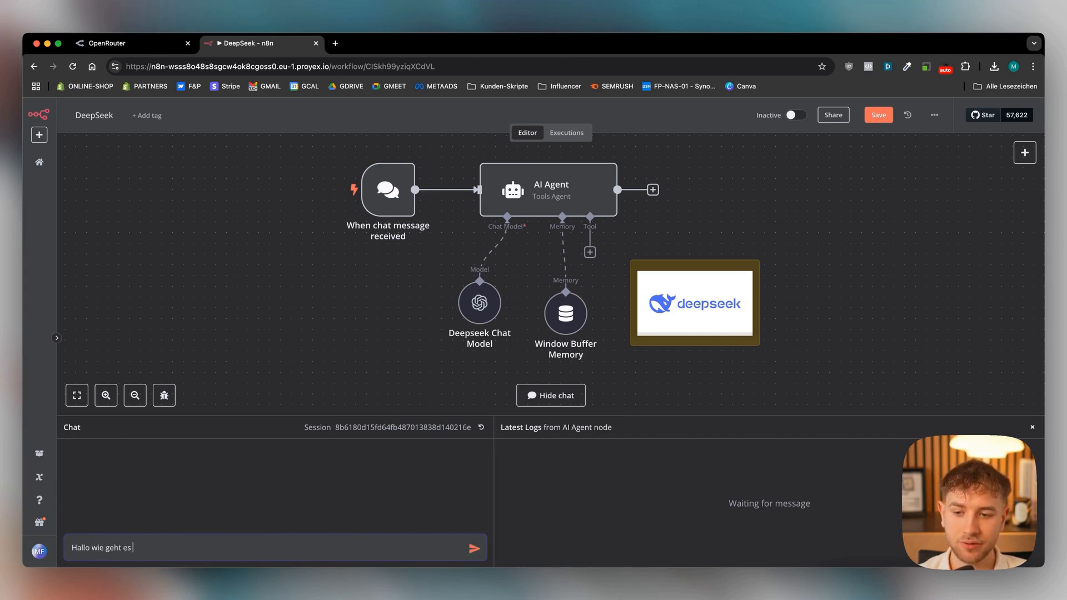
{"action": "left_click", "coordinate": [473, 548]}
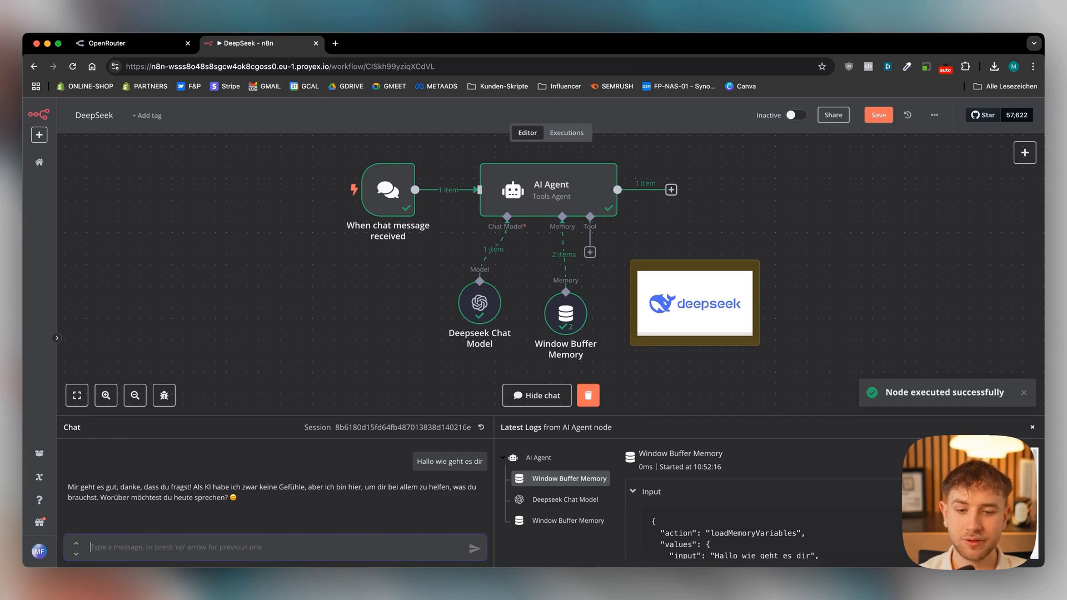
{"action": "left_click", "coordinate": [564, 499]}
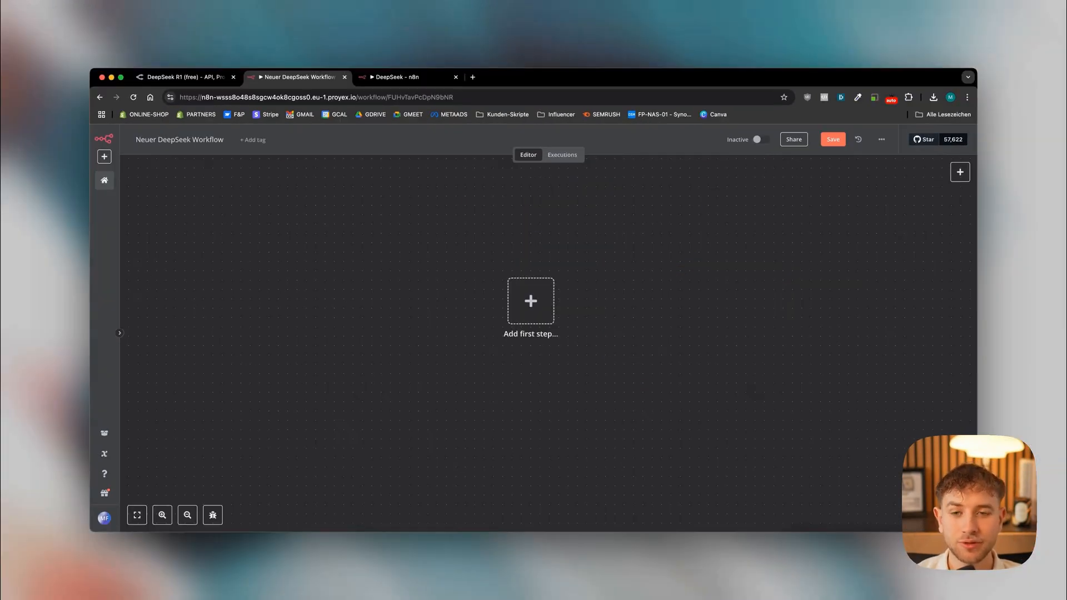
Step: Add a Chat Trigger as the first step and attach an AI Agent node after it
{"action": "left_click", "coordinate": [530, 301]}
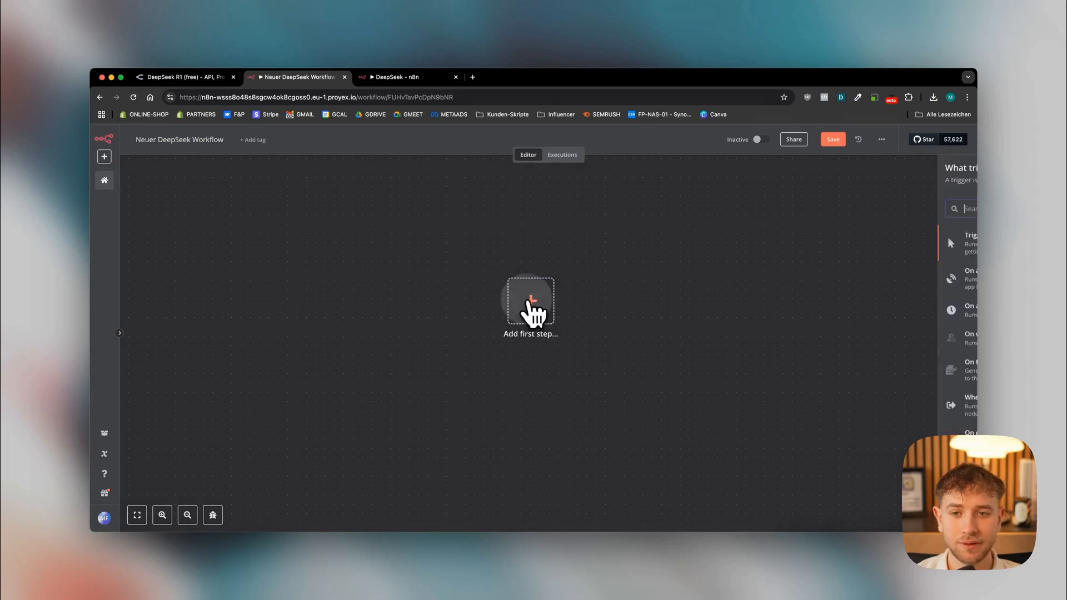
{"action": "type", "text": "chat"}
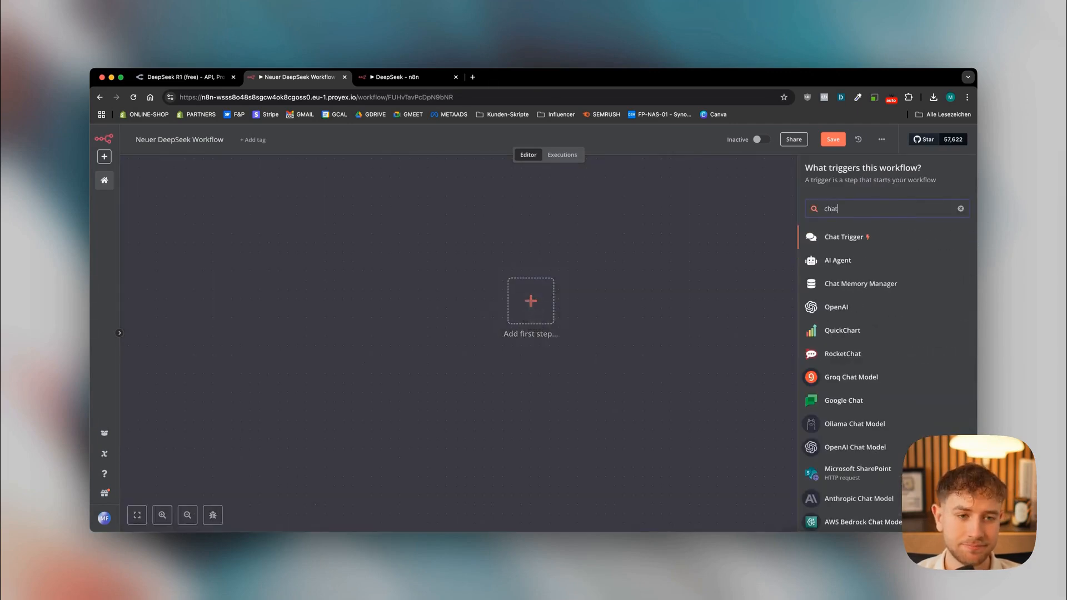
{"action": "left_click", "coordinate": [844, 237]}
{"action": "type", "text": "ai age"}
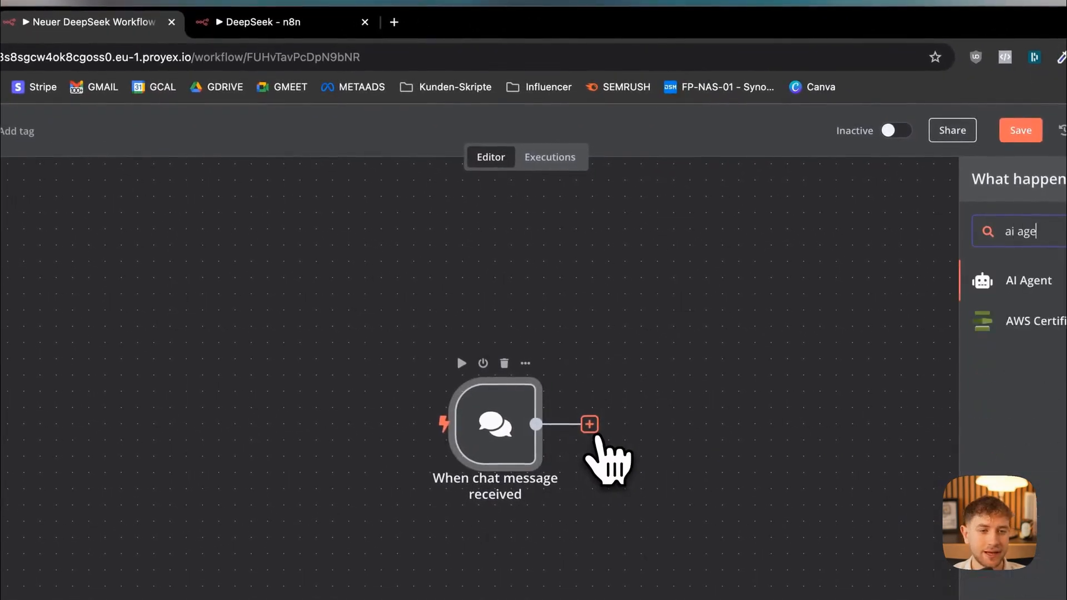
{"action": "left_click", "coordinate": [1028, 280]}
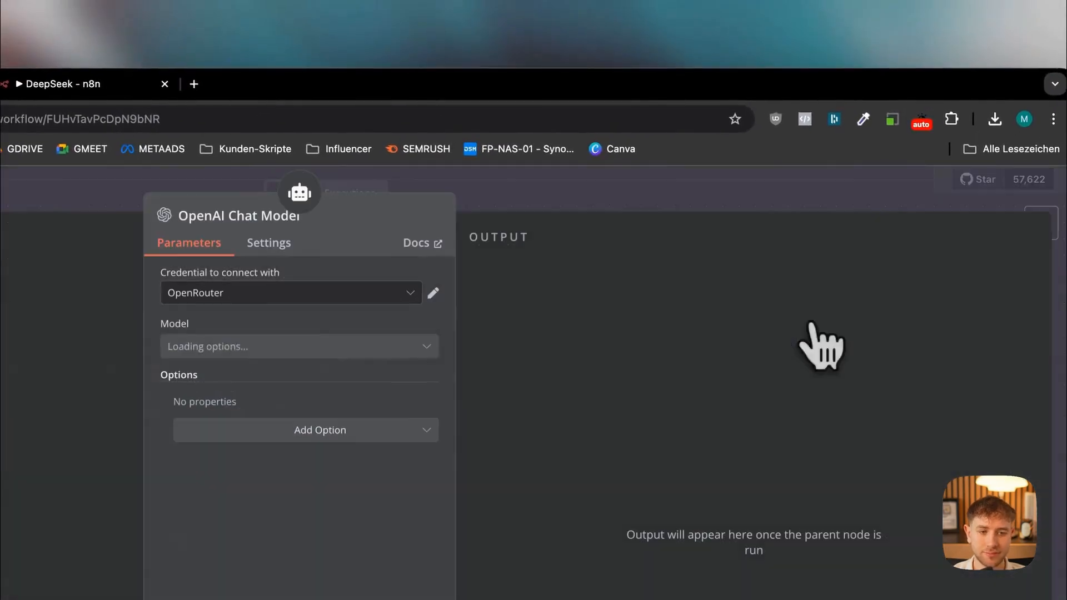
{"action": "left_click", "coordinate": [432, 292]}
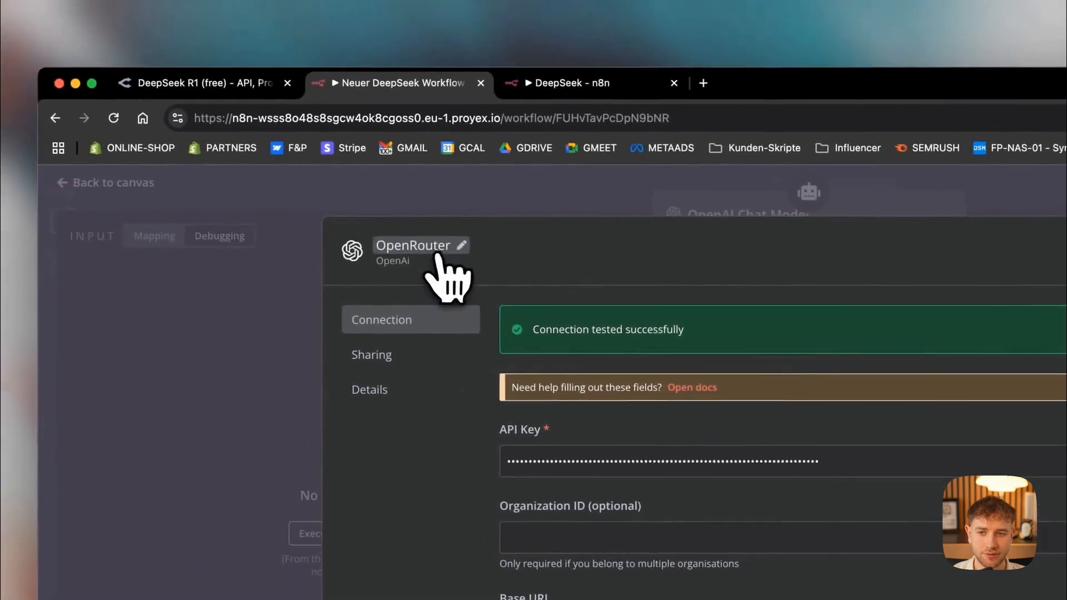
{"action": "left_click", "coordinate": [204, 84]}
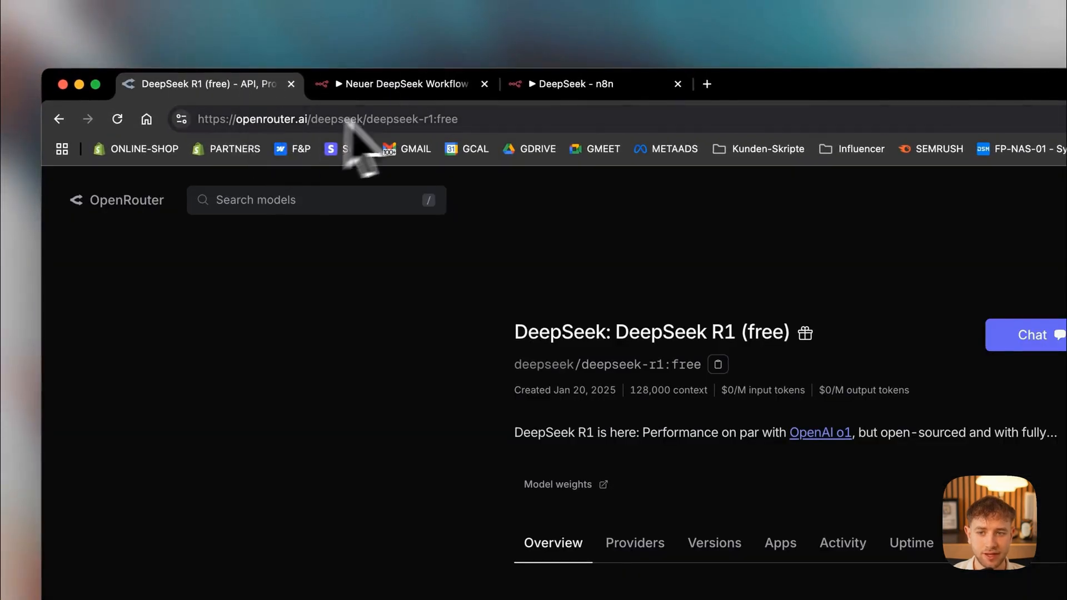
{"action": "left_click", "coordinate": [951, 157]}
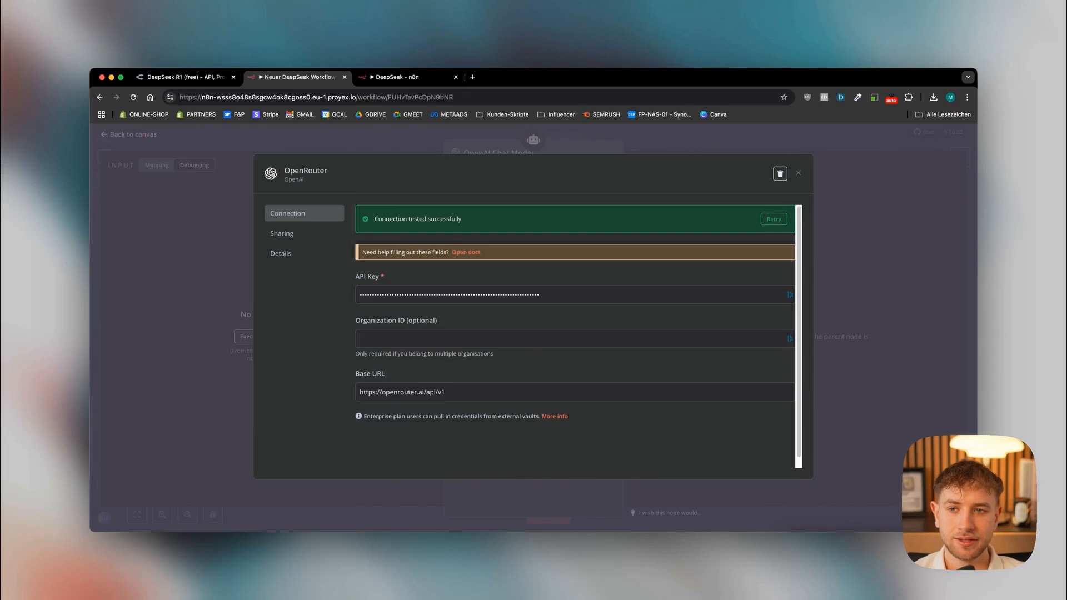
{"action": "mouse_move", "coordinate": [362, 279]}
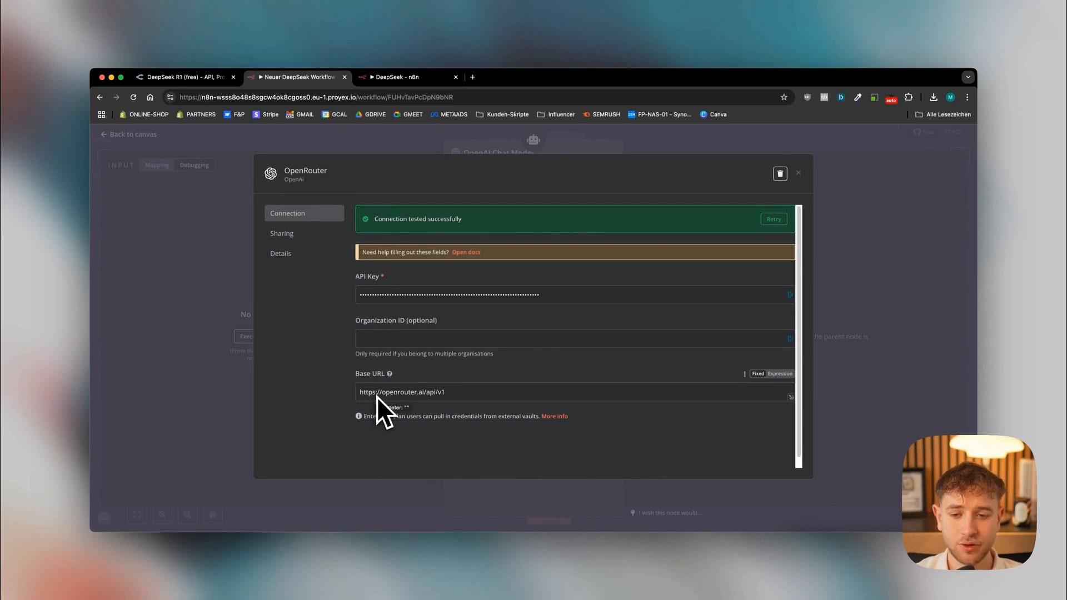
{"action": "mouse_move", "coordinate": [388, 411]}
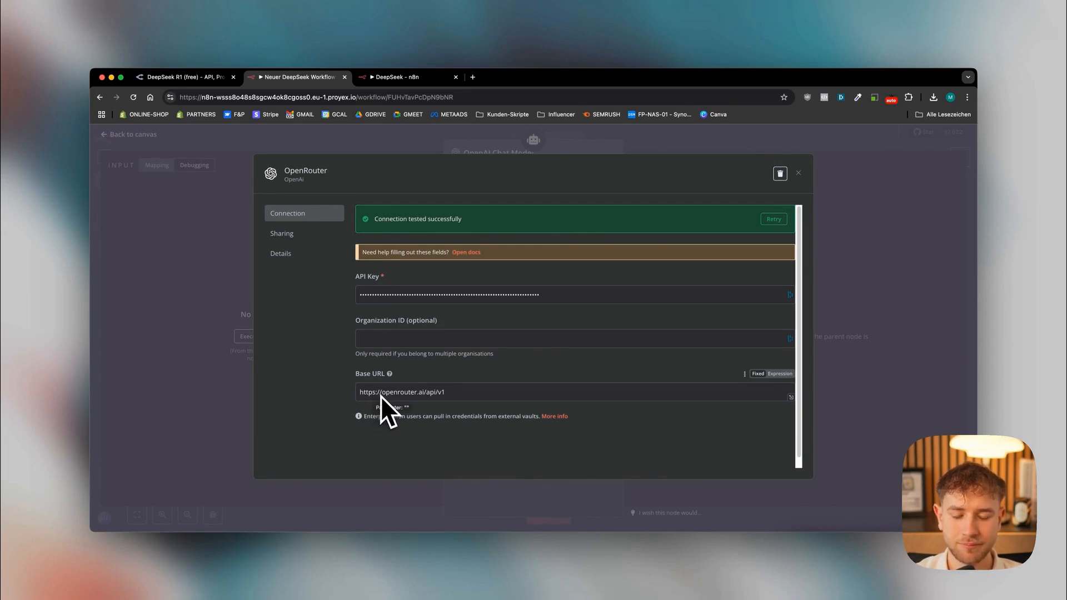
{"action": "mouse_move", "coordinate": [428, 411]}
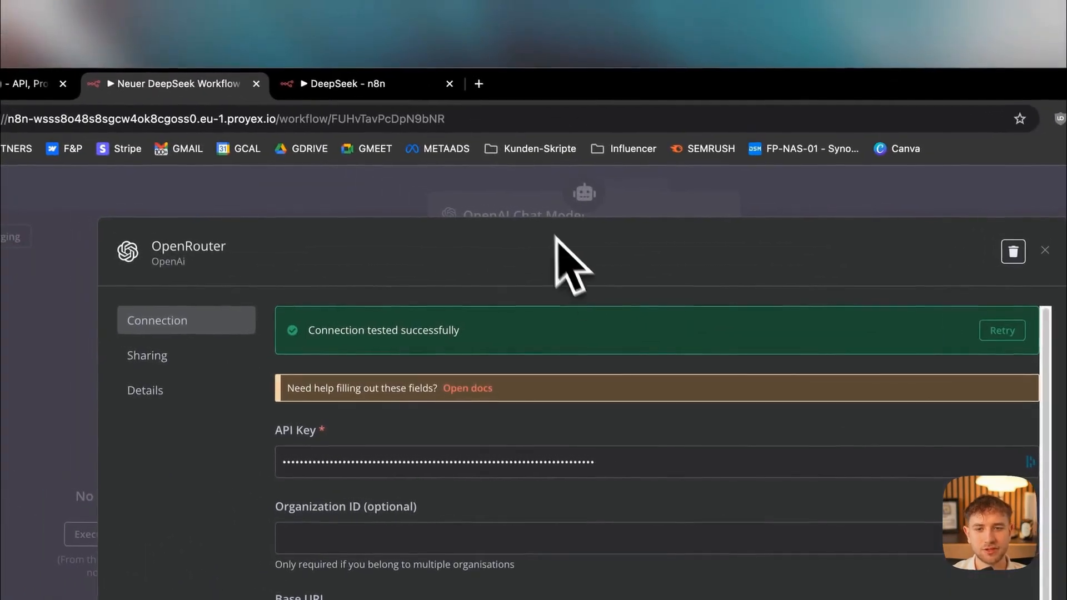
Step: Set the chat model's Model field to deepseek/deepseek-r1:free copied from OpenRouter's model list
{"action": "left_click", "coordinate": [1045, 250]}
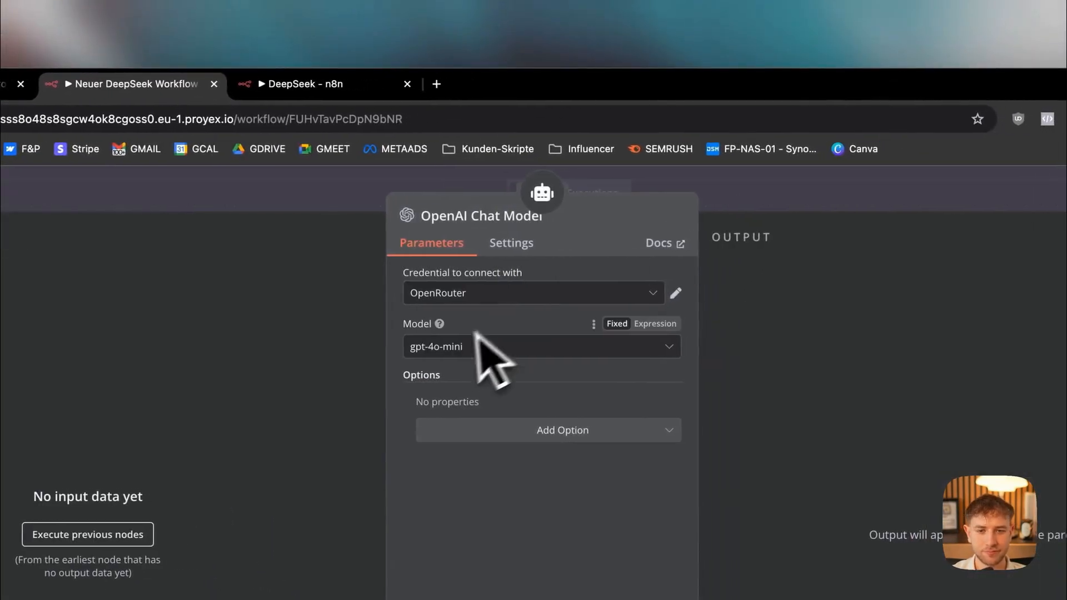
{"action": "left_click", "coordinate": [654, 324]}
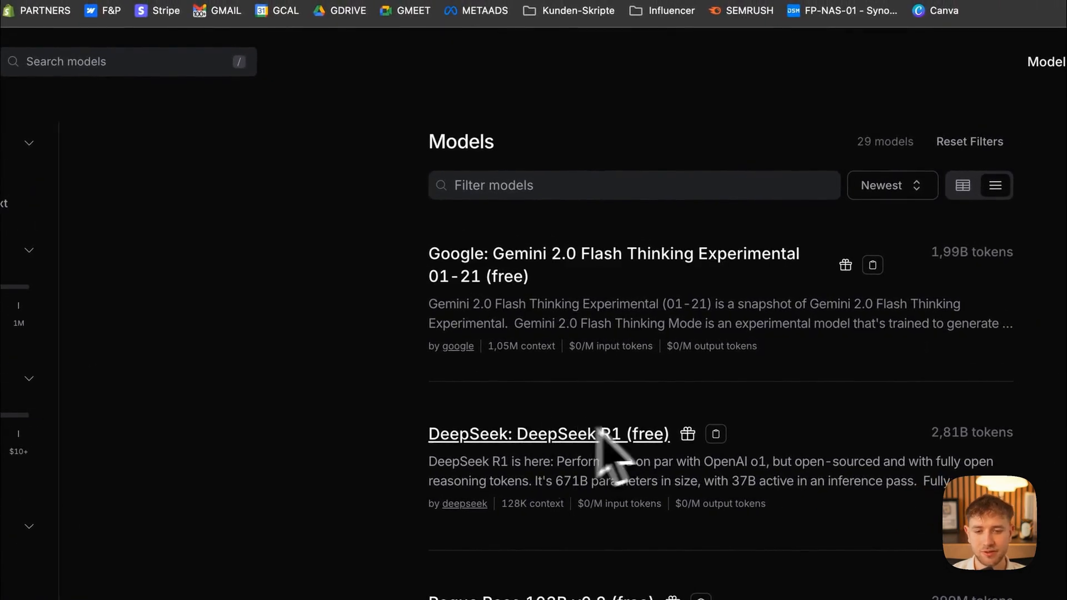
{"action": "type", "text": "deepseek"}
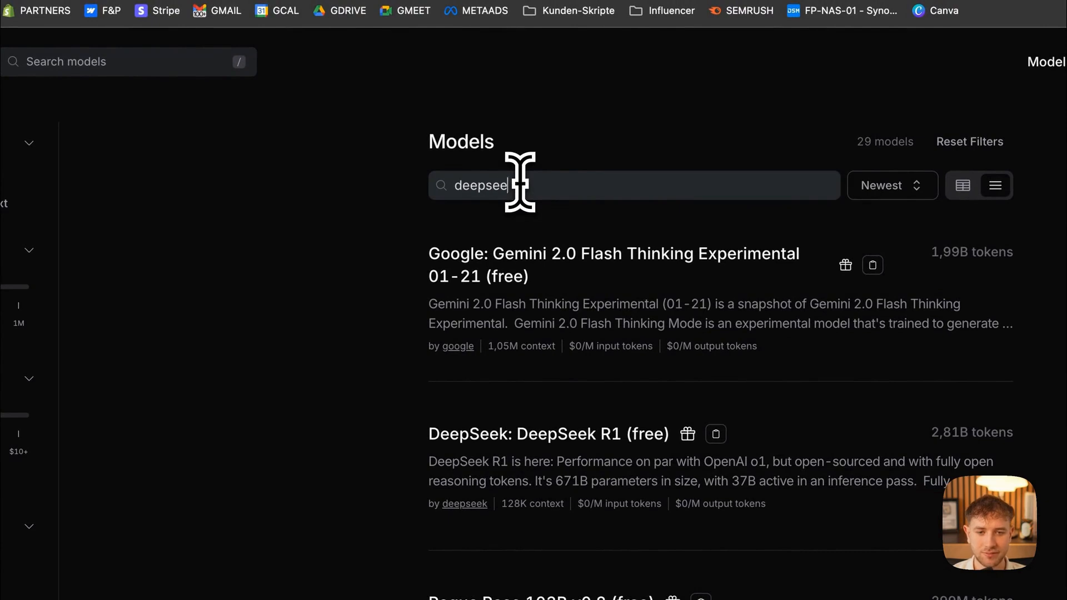
{"action": "left_click", "coordinate": [548, 434]}
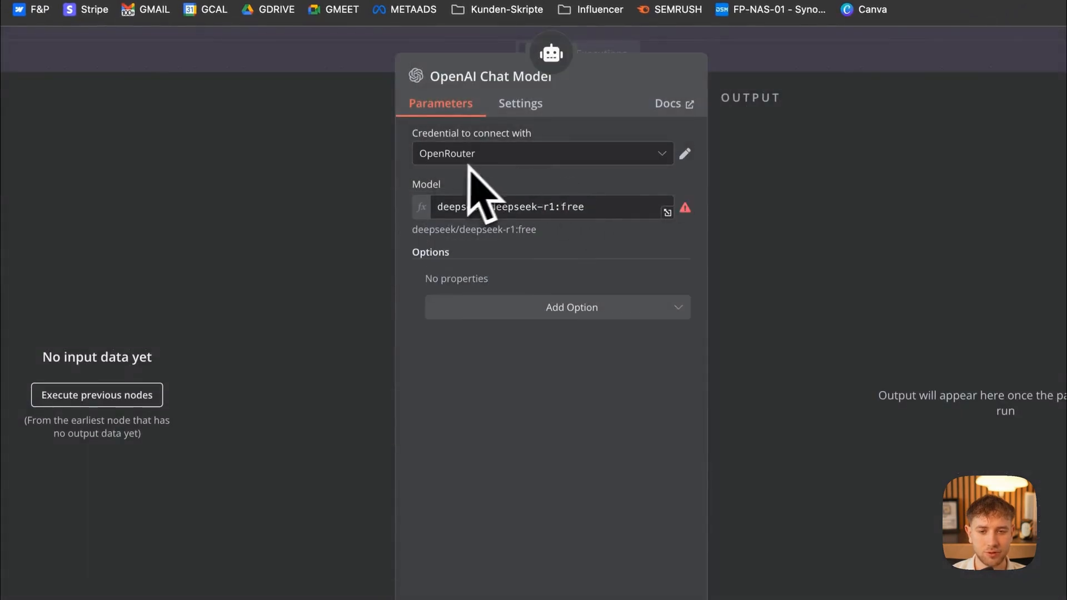
{"action": "left_click", "coordinate": [683, 153]}
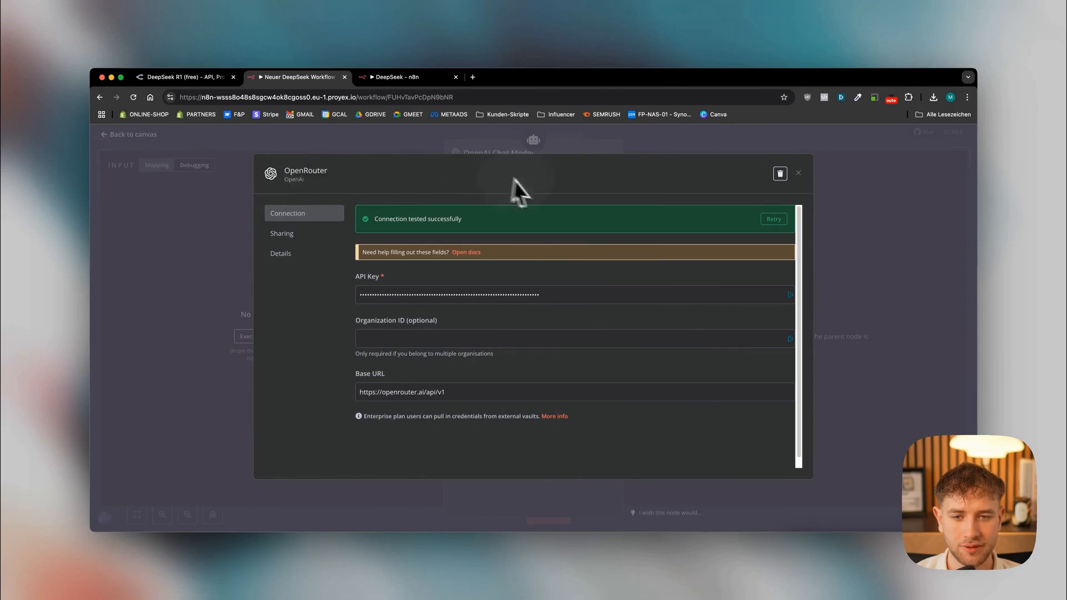
Step: Attach a Window Buffer Memory node to the AI Agent's Memory input
{"action": "left_click", "coordinate": [798, 174]}
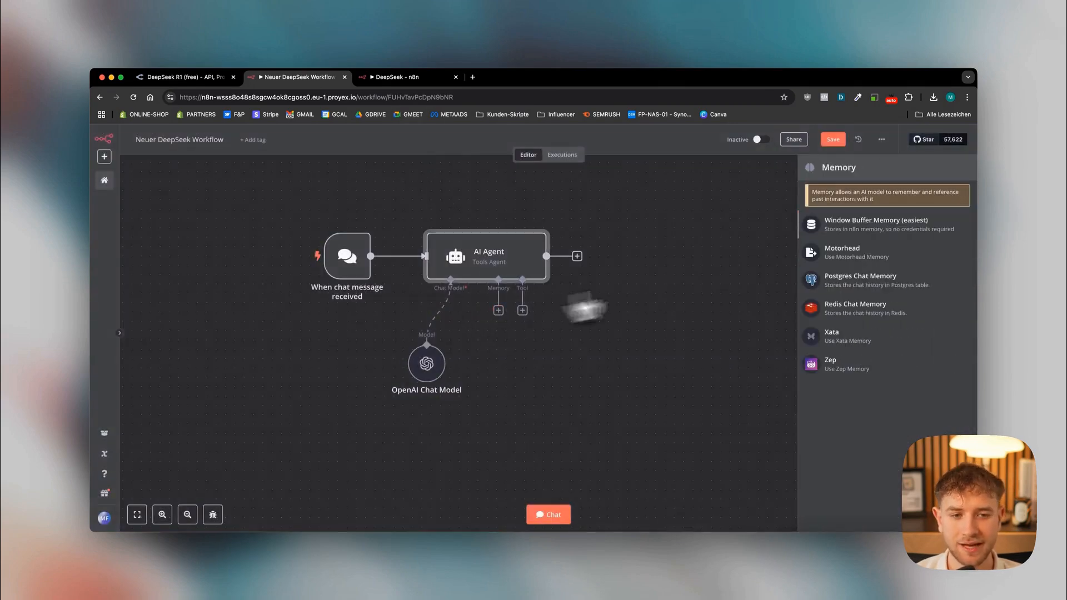
{"action": "left_click", "coordinate": [877, 223]}
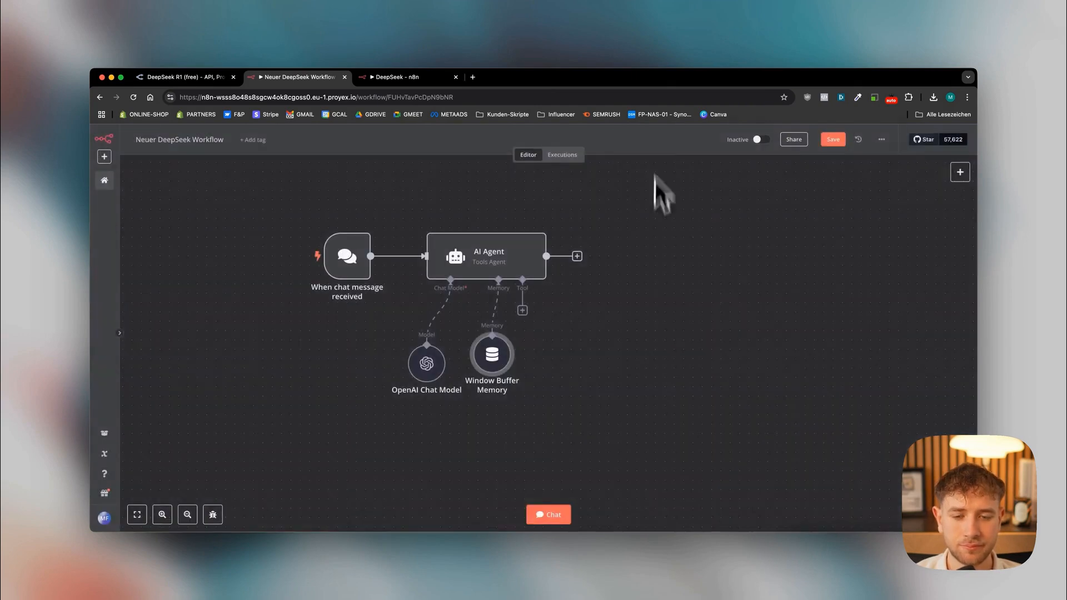
{"action": "mouse_move", "coordinate": [670, 343]}
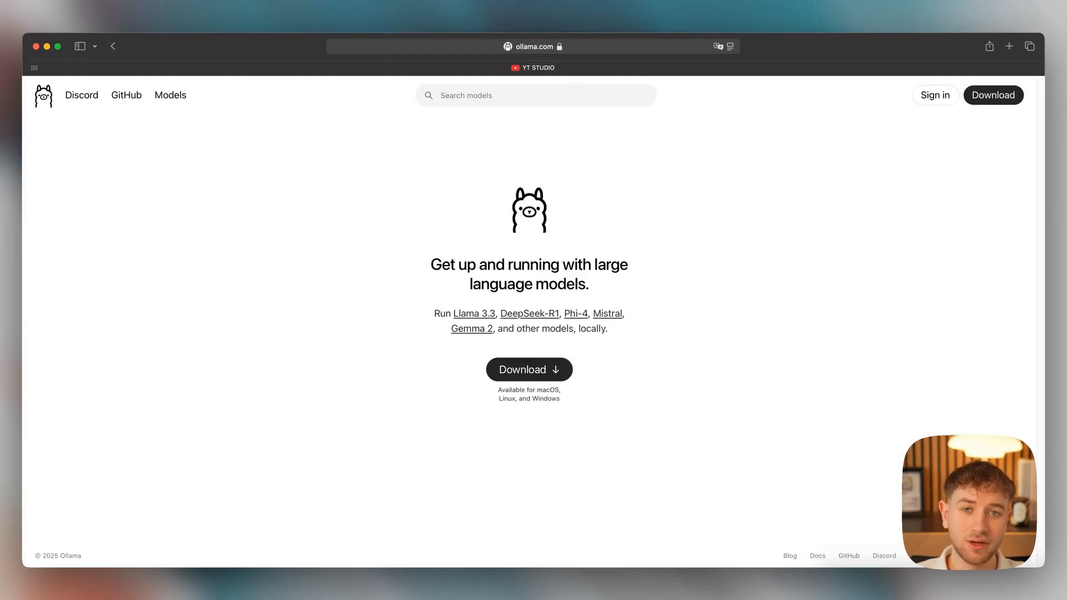
{"action": "mouse_move", "coordinate": [529, 377]}
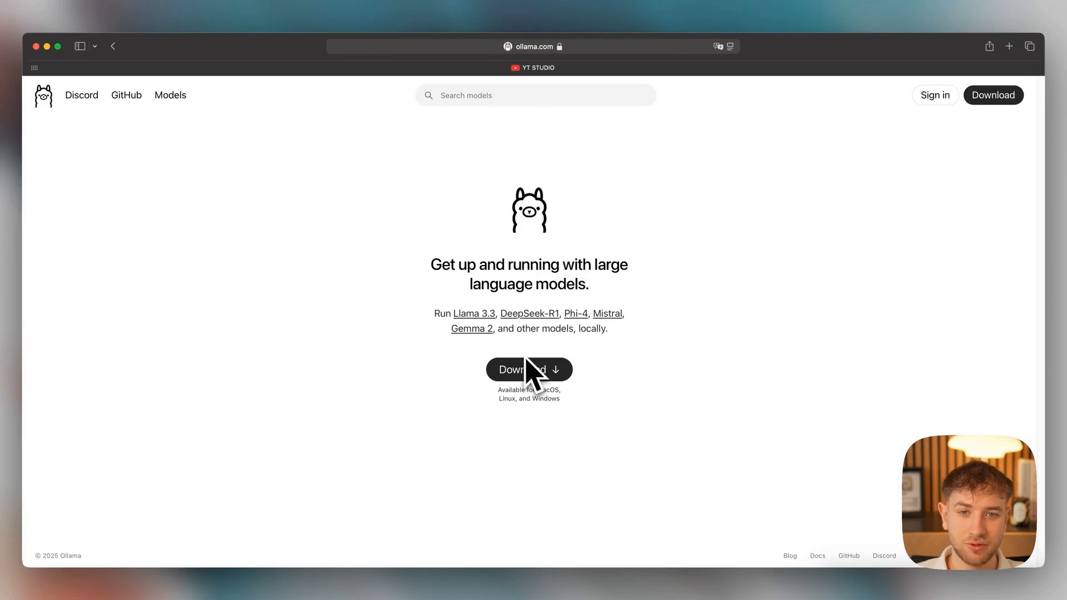
{"action": "mouse_move", "coordinate": [531, 95]}
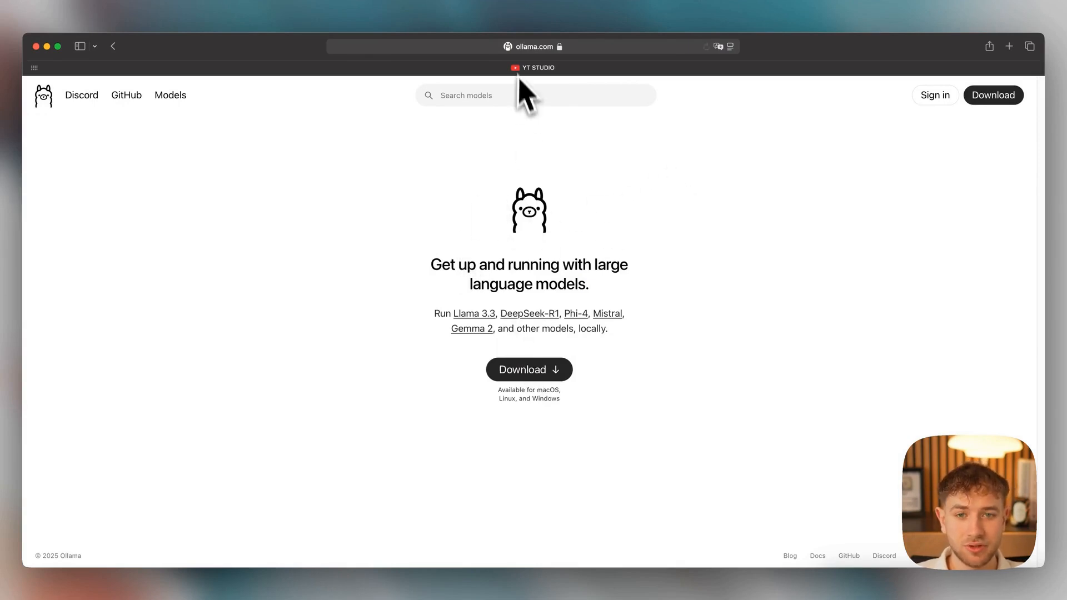
{"action": "mouse_move", "coordinate": [653, 173]}
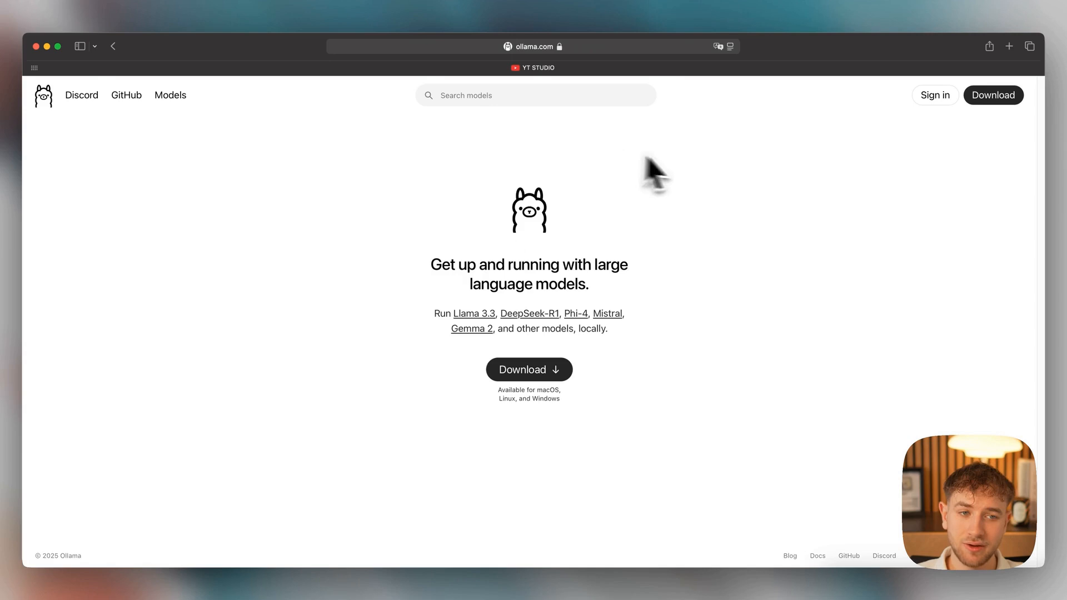
Step: Go to the Download Ollama page, compare the Windows and macOS tabs, and leave macOS selected
{"action": "left_click", "coordinate": [529, 368]}
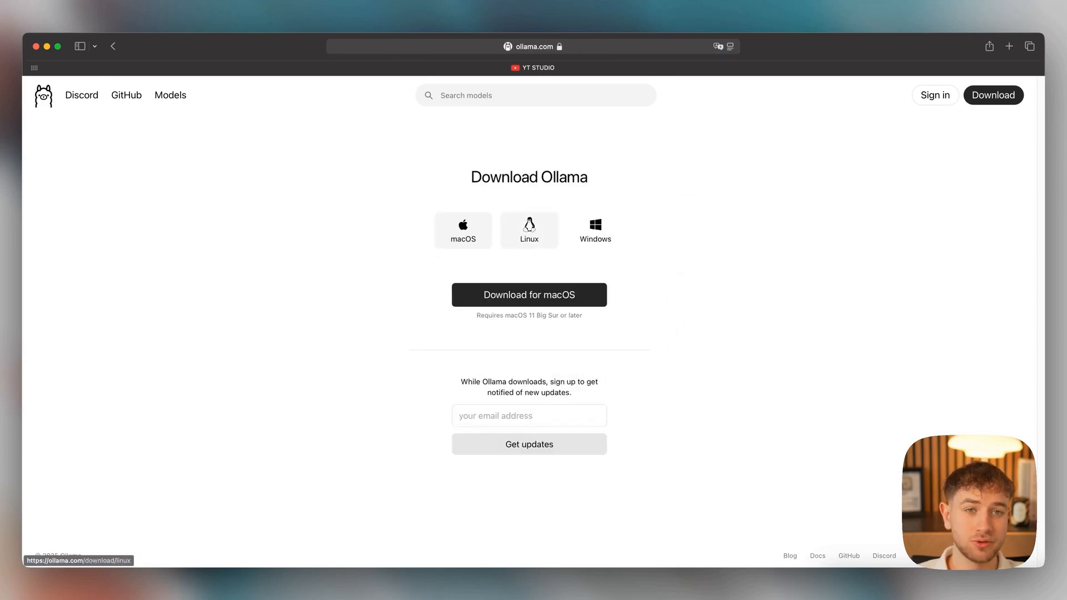
{"action": "mouse_move", "coordinate": [477, 205]}
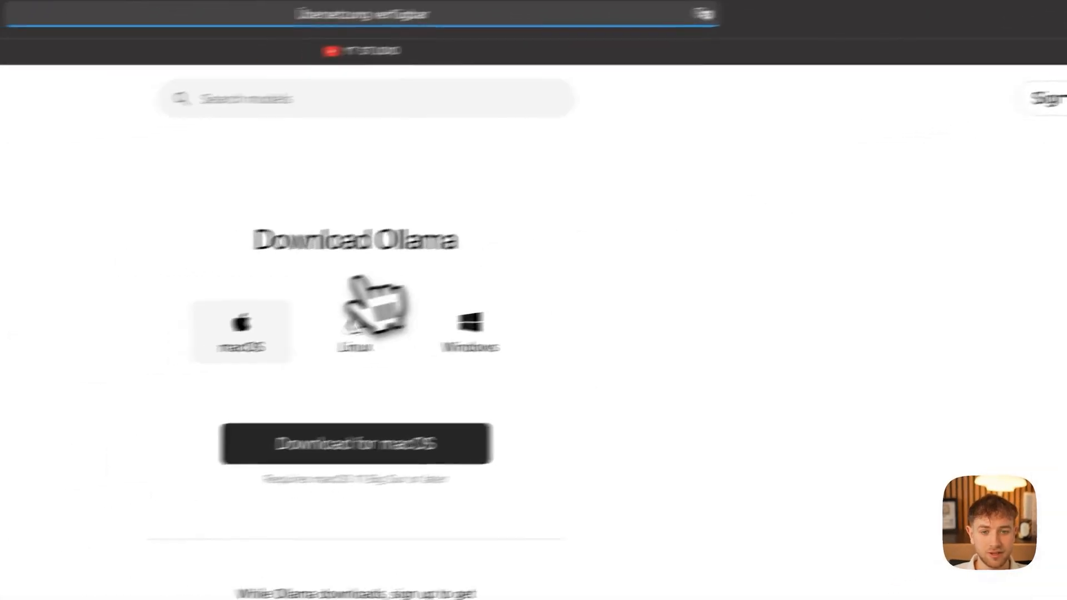
{"action": "left_click", "coordinate": [702, 150]}
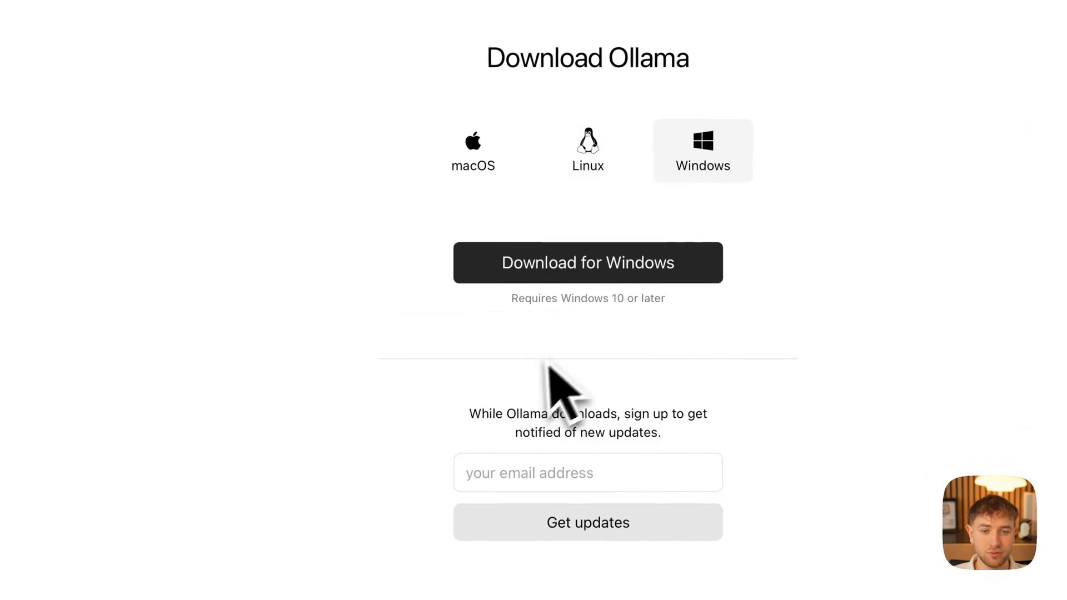
{"action": "left_click", "coordinate": [472, 150]}
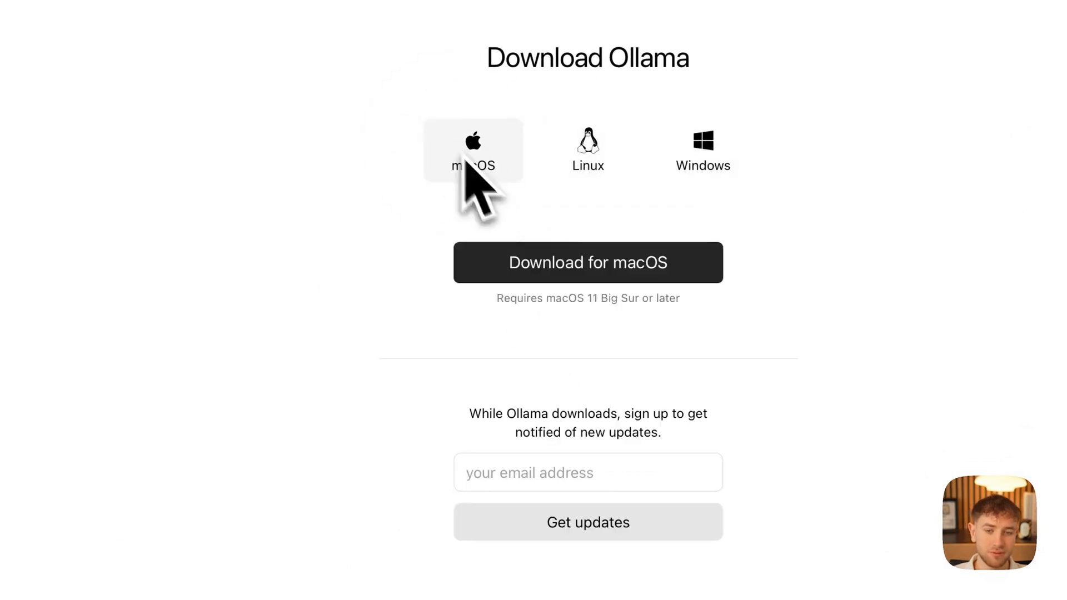
{"action": "left_click", "coordinate": [702, 150]}
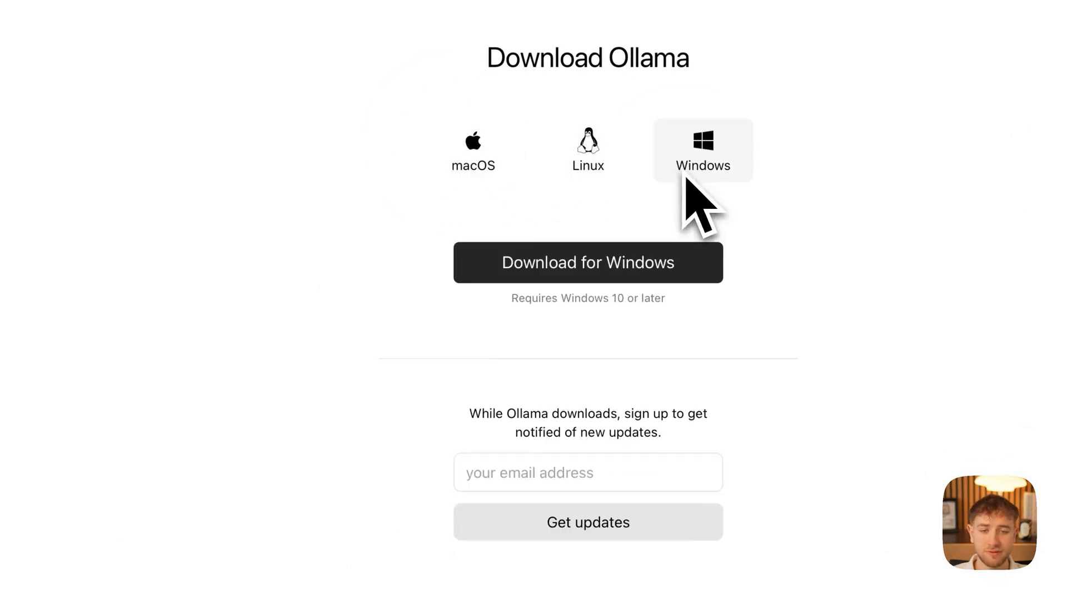
{"action": "left_click", "coordinate": [473, 149]}
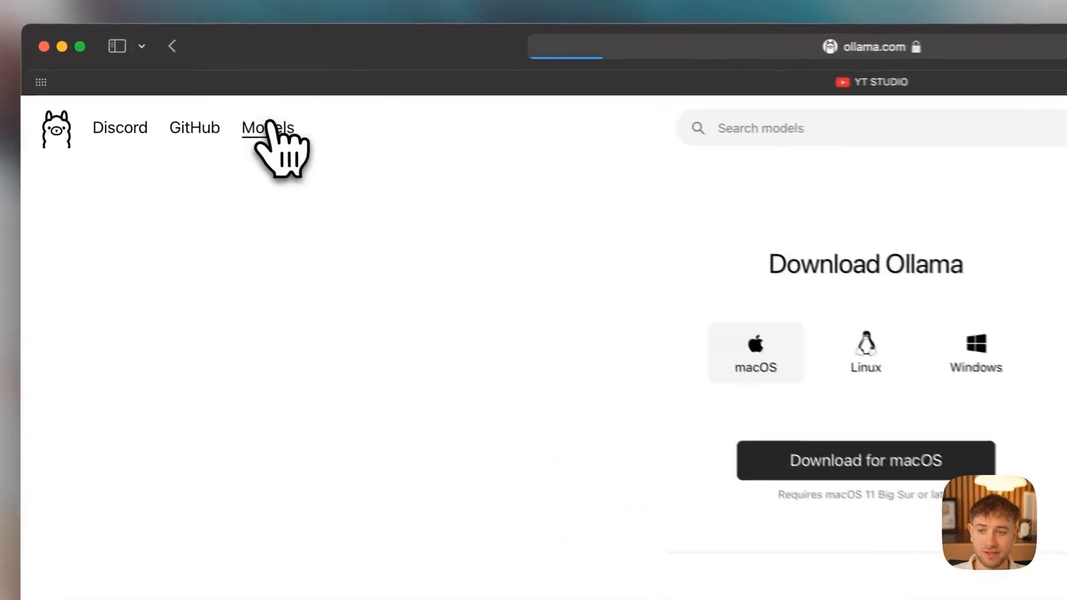
Step: From the Models catalog open deepseek-r1 and review the Distilled models run commands (1.5B to 70B)
{"action": "left_click", "coordinate": [267, 128]}
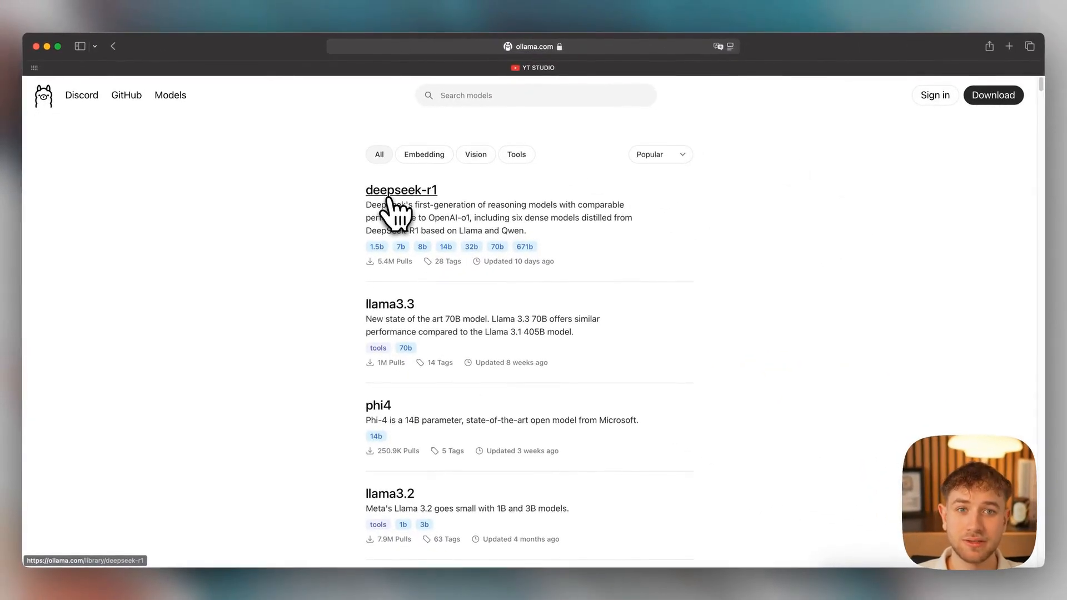
{"action": "left_click", "coordinate": [401, 190]}
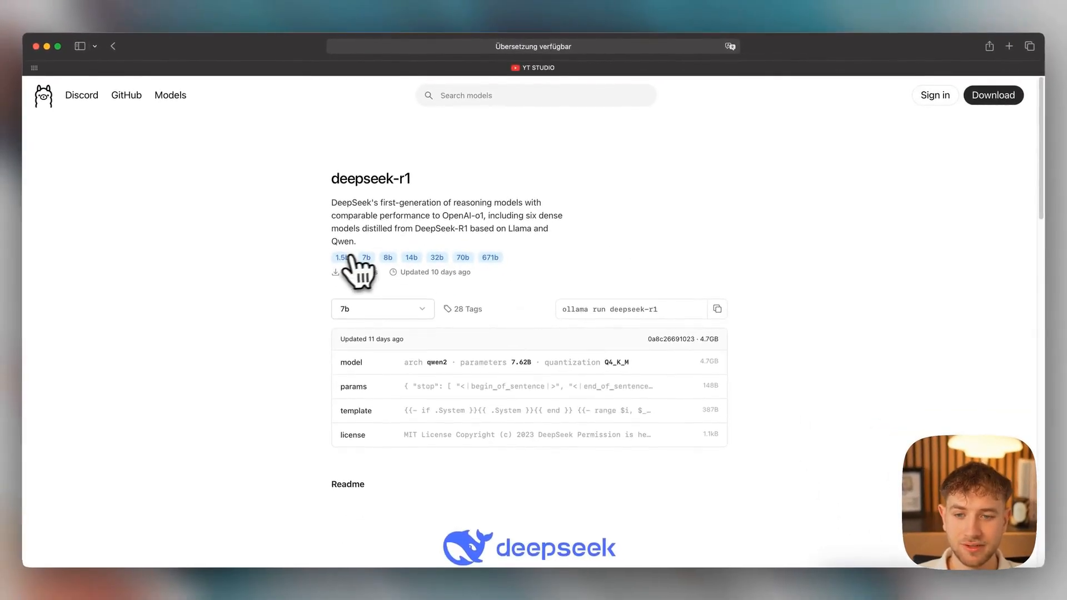
{"action": "scroll", "scroll_direction": "down", "scroll_amount": 3}
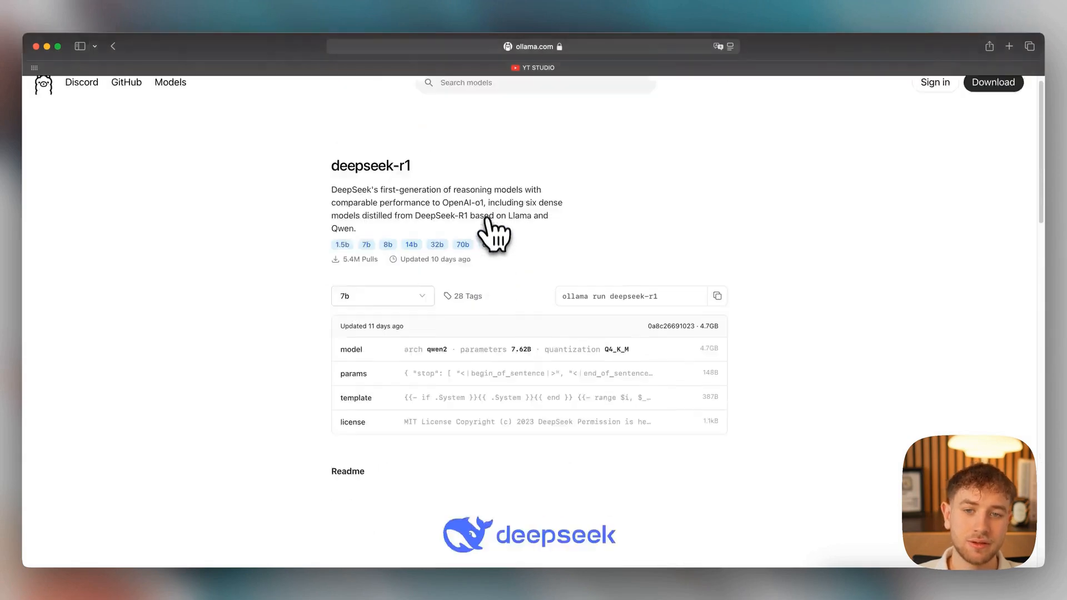
{"action": "scroll", "scroll_direction": "down", "scroll_amount": 3}
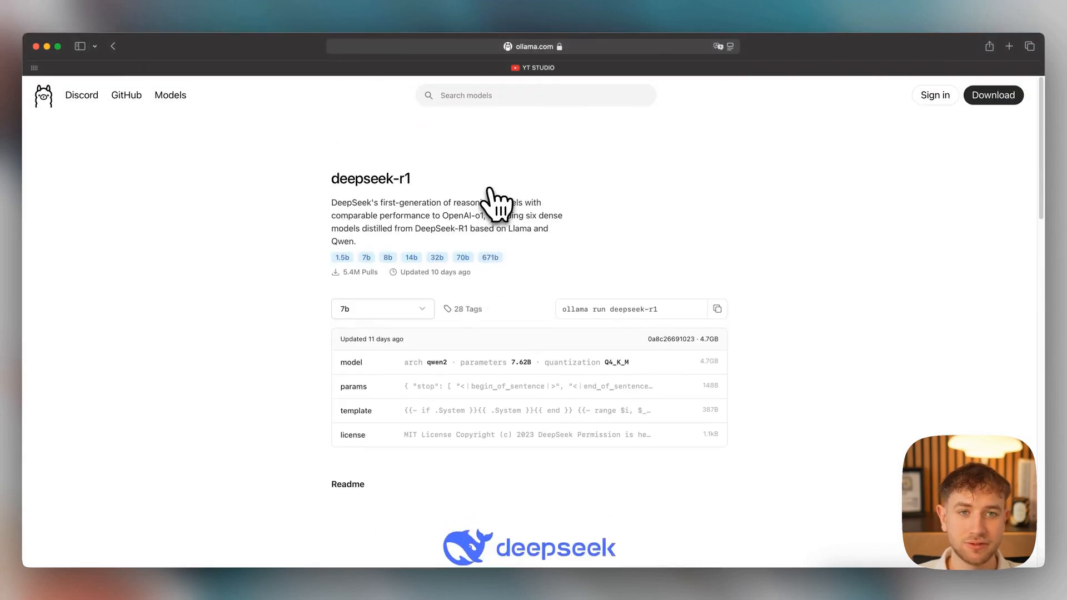
{"action": "scroll", "scroll_direction": "down", "scroll_amount": 3}
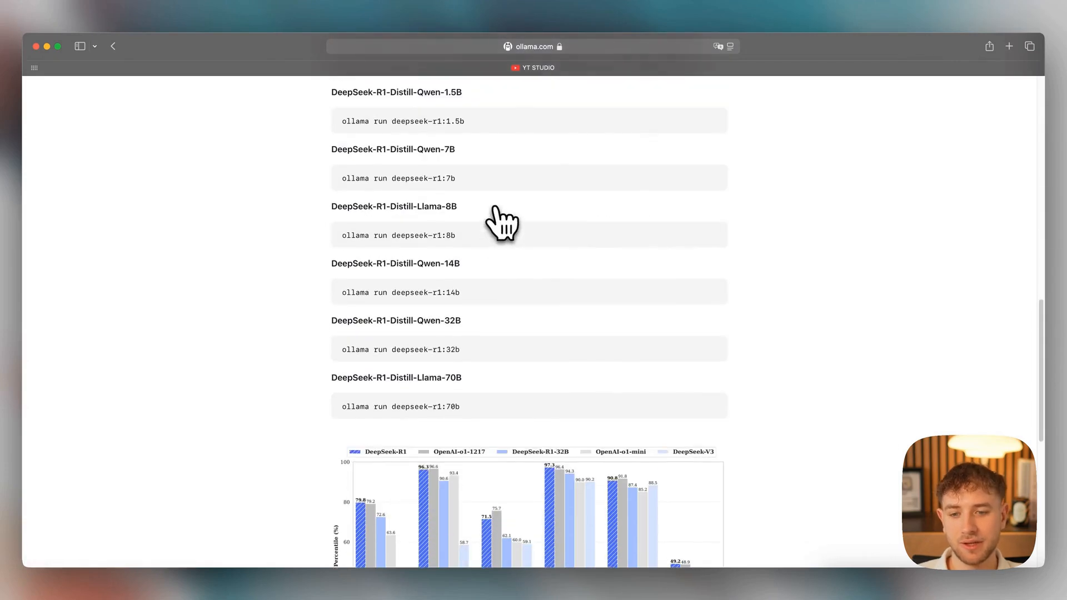
{"action": "scroll", "scroll_direction": "up", "scroll_amount": 3}
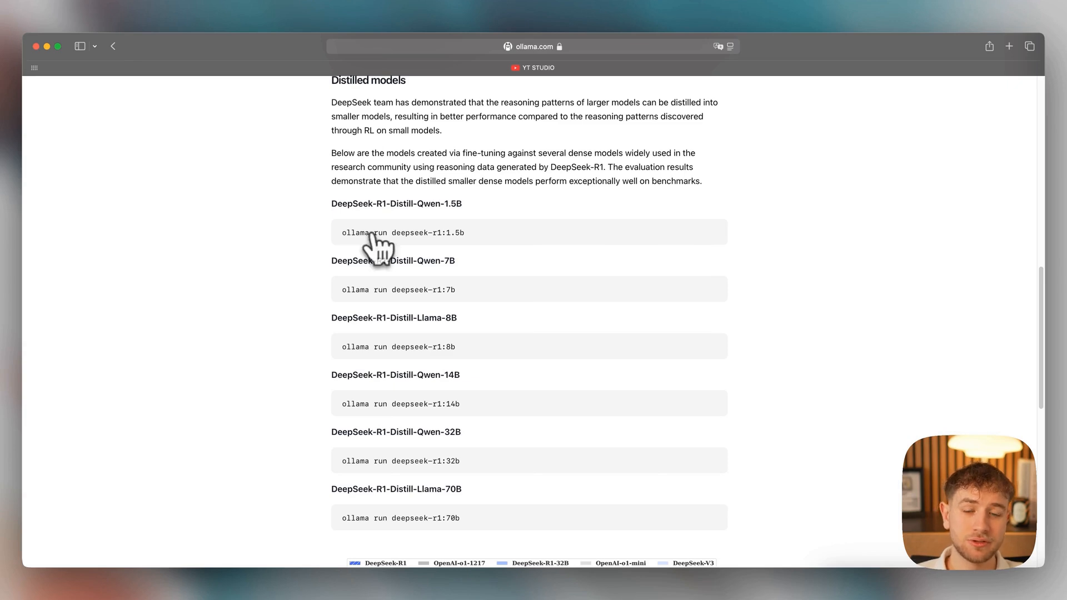
{"action": "scroll", "scroll_direction": "down", "scroll_amount": 3}
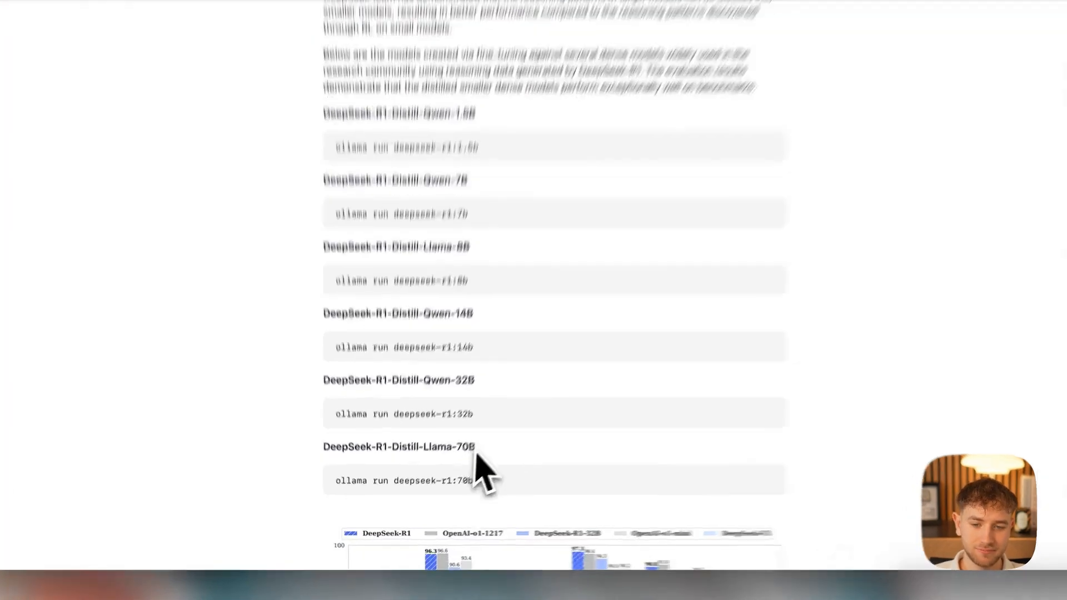
{"action": "scroll", "scroll_direction": "down", "scroll_amount": 3}
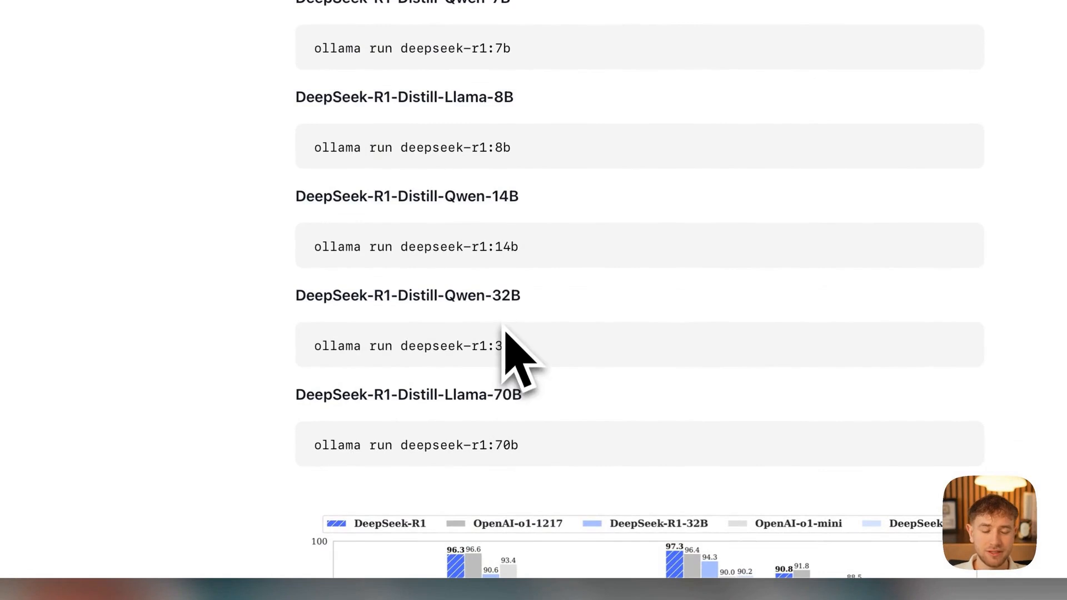
{"action": "scroll", "scroll_direction": "up", "scroll_amount": 3}
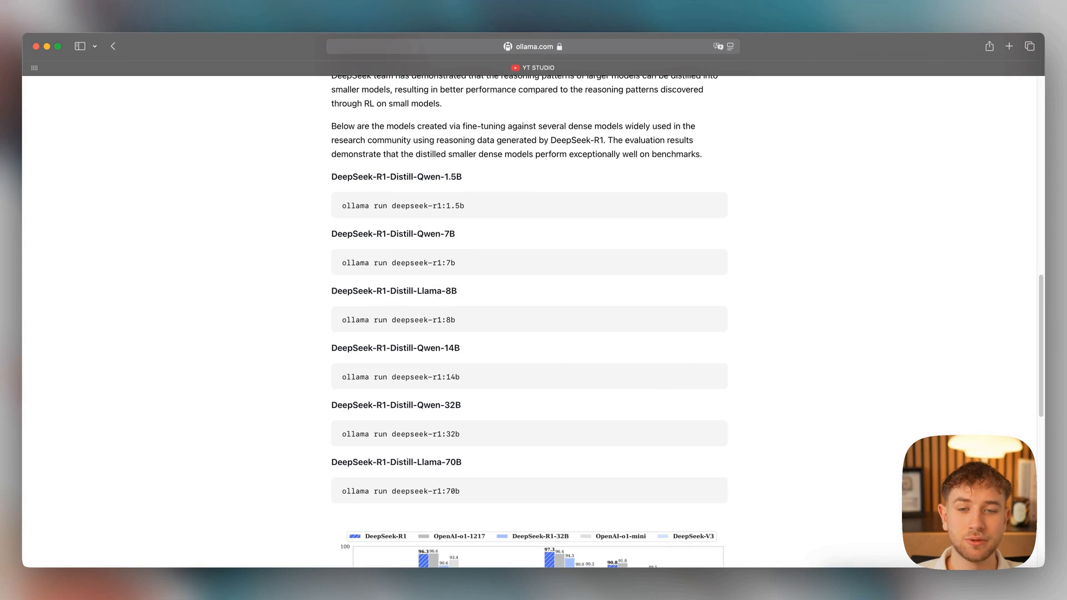
{"action": "mouse_move", "coordinate": [436, 282]}
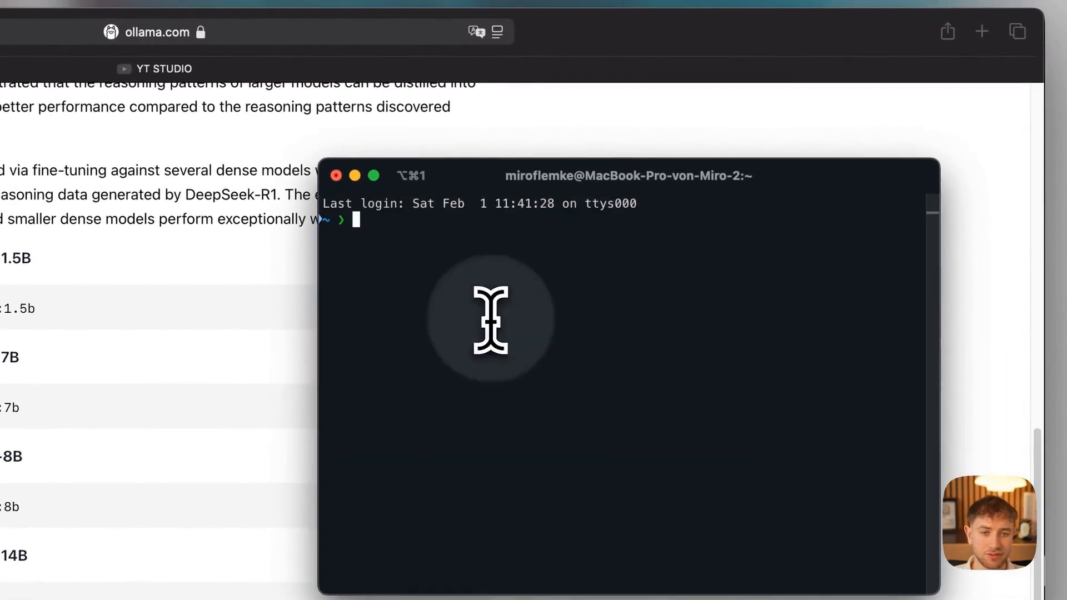
Step: Run 'ollama run deepseek-r1:7b' to pull and start the 7b model locally
{"action": "type", "text": "ollama"}
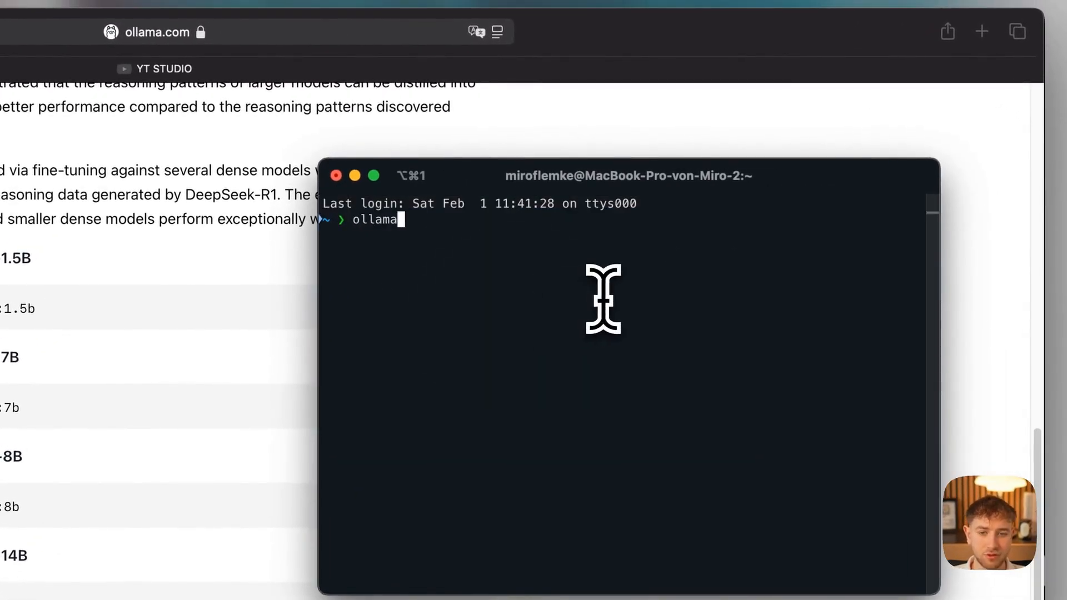
{"action": "type", "text": "run"}
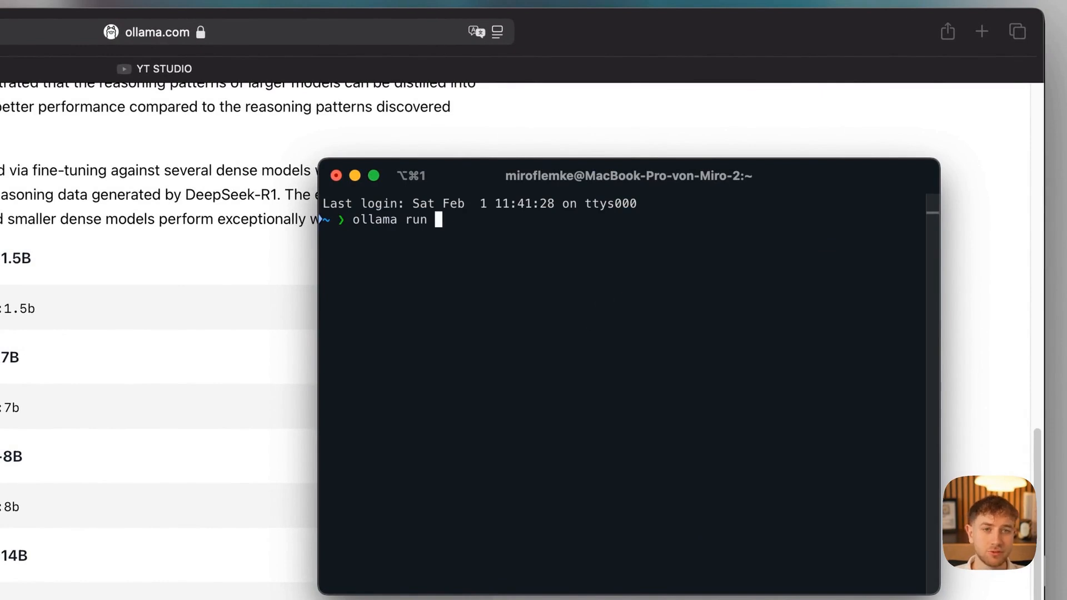
{"action": "type", "text": "deep"}
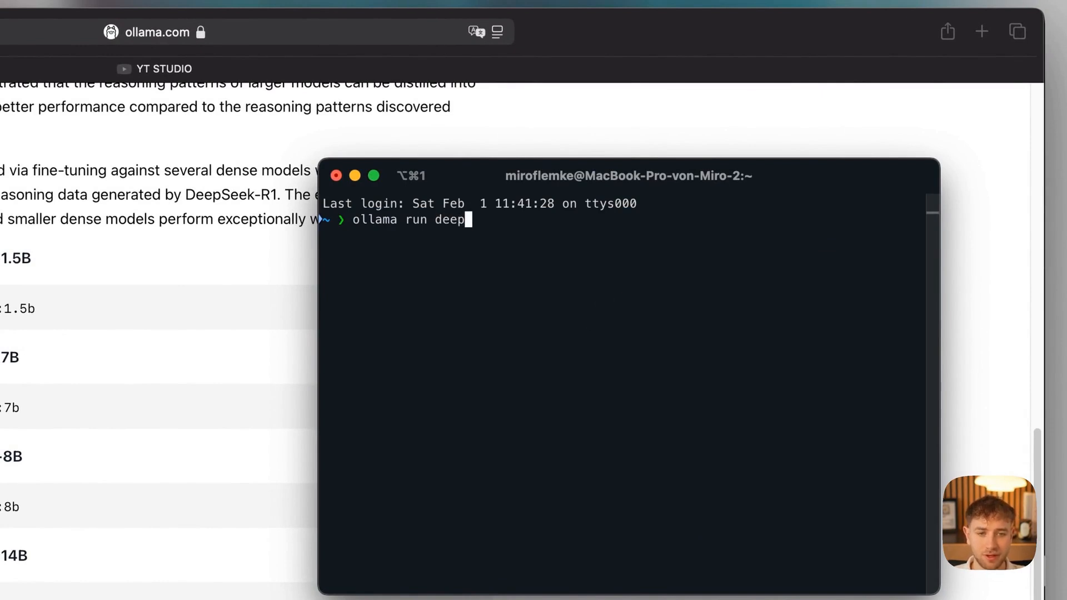
{"action": "type", "text": "s"}
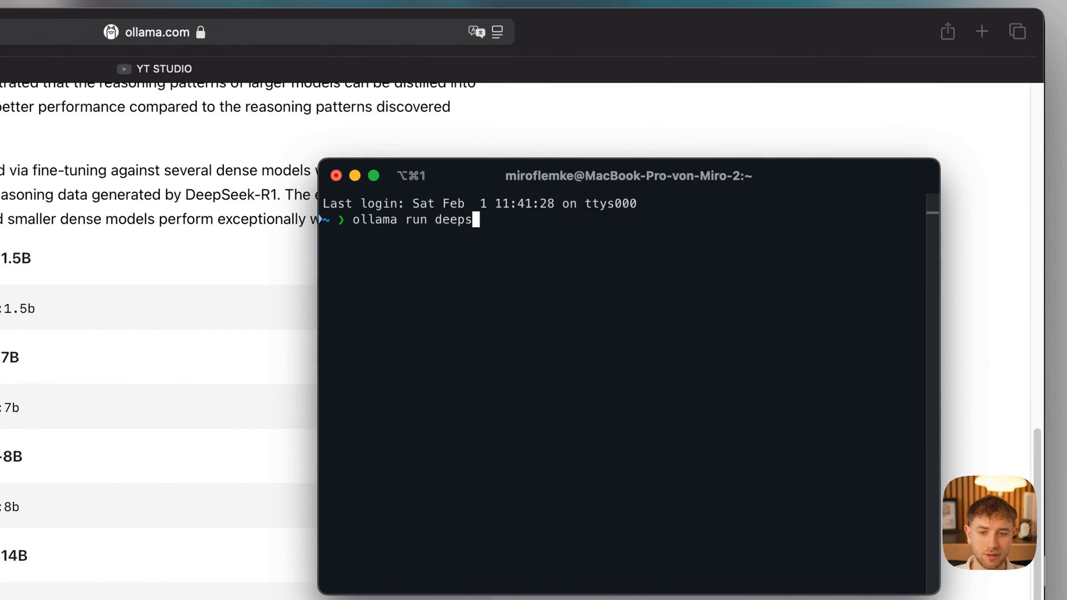
{"action": "type", "text": "eek-r1:7"}
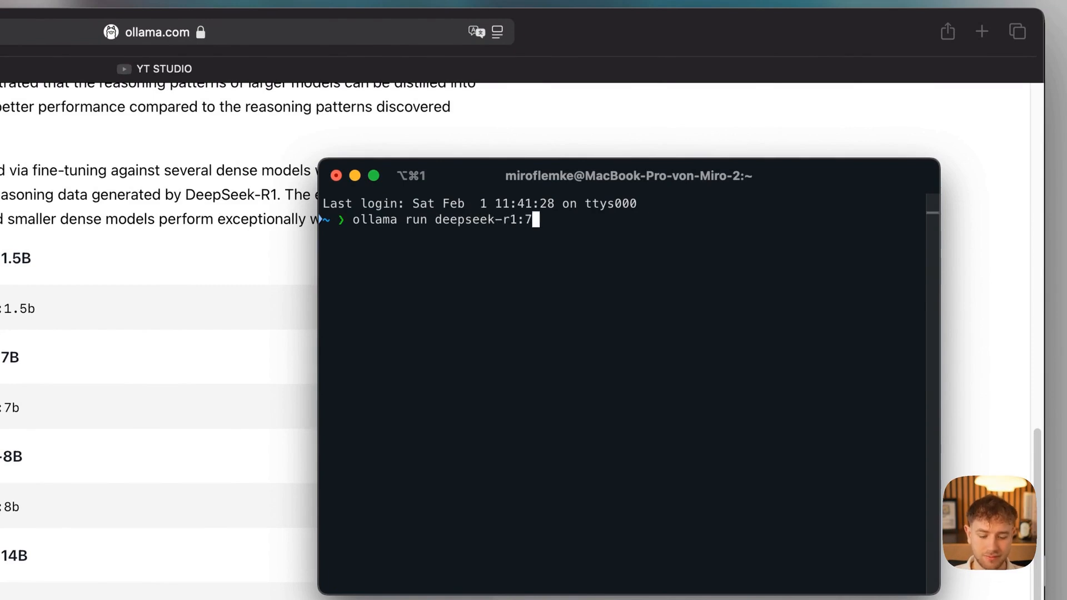
{"action": "key", "text": "Return"}
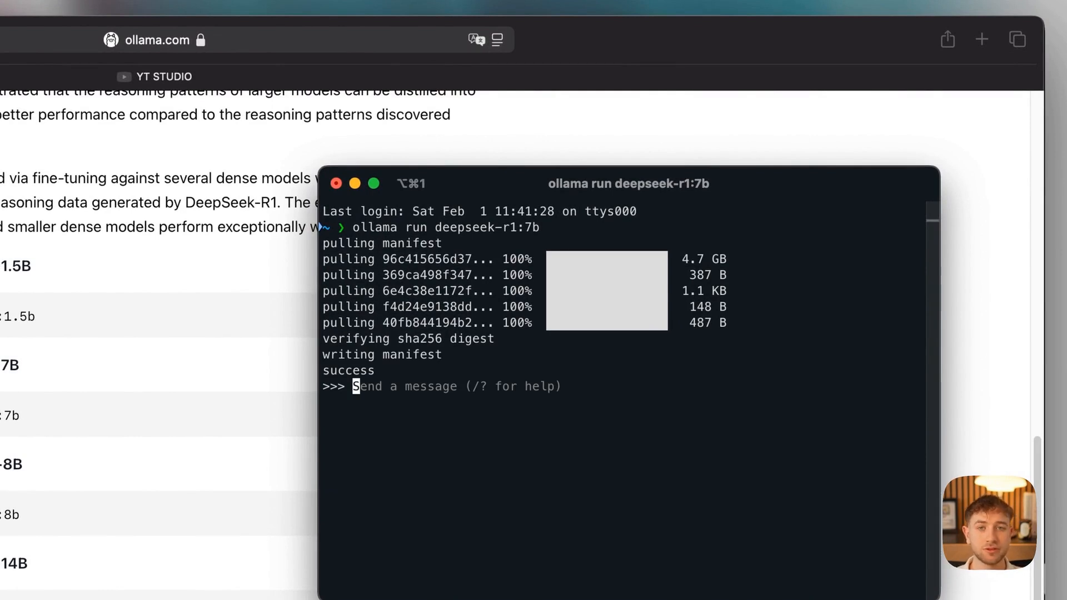
Step: Send the German greeting 'Hallo wie...' to the model and get its local reply
{"action": "type", "text": "Hallo wie"}
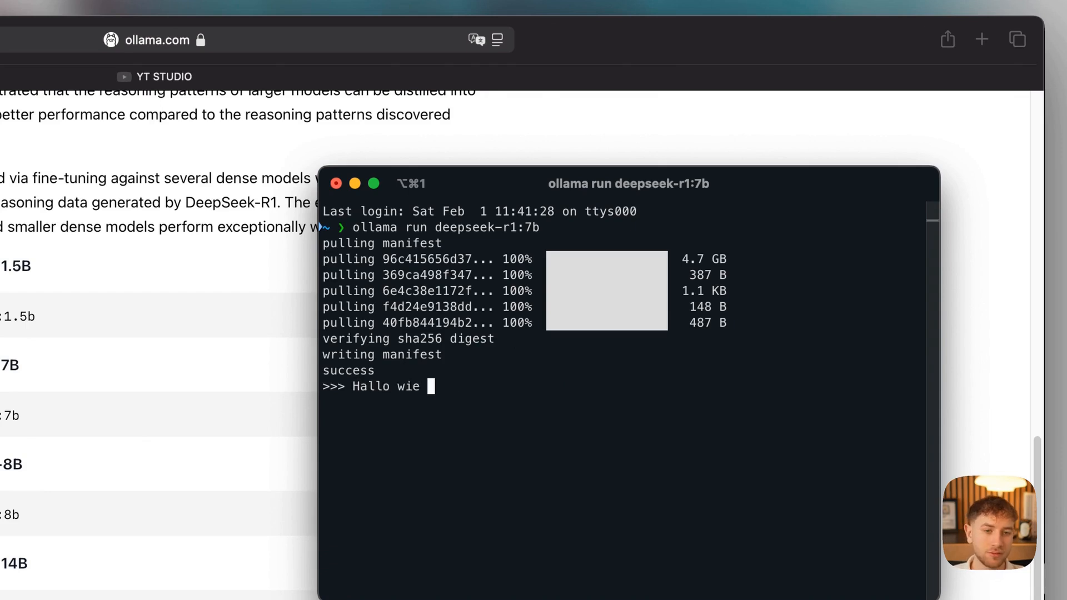
{"action": "key", "text": "Return"}
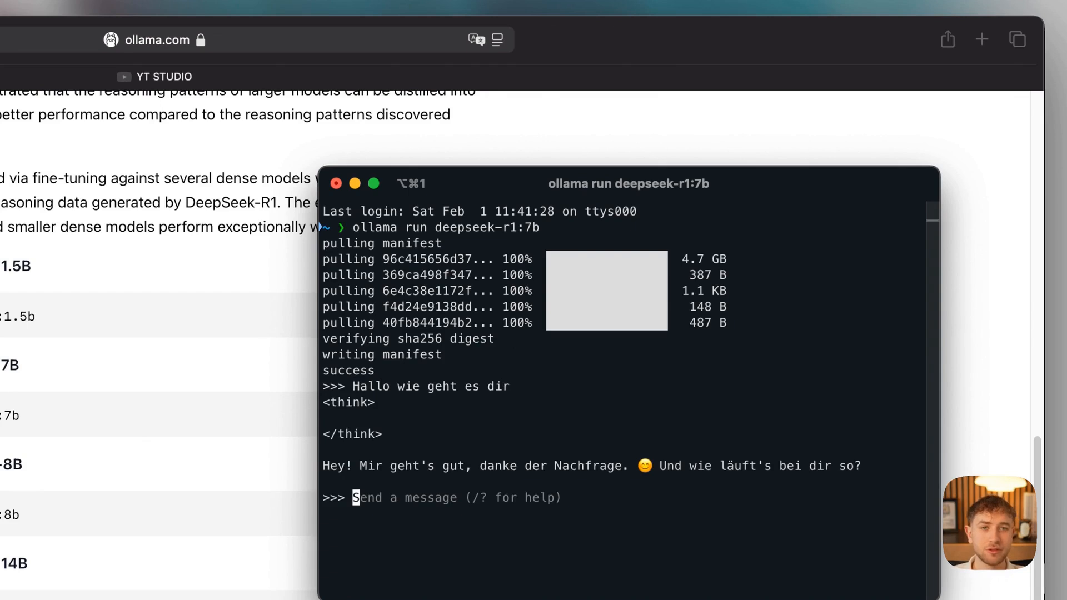
{"action": "type", "text": "/"}
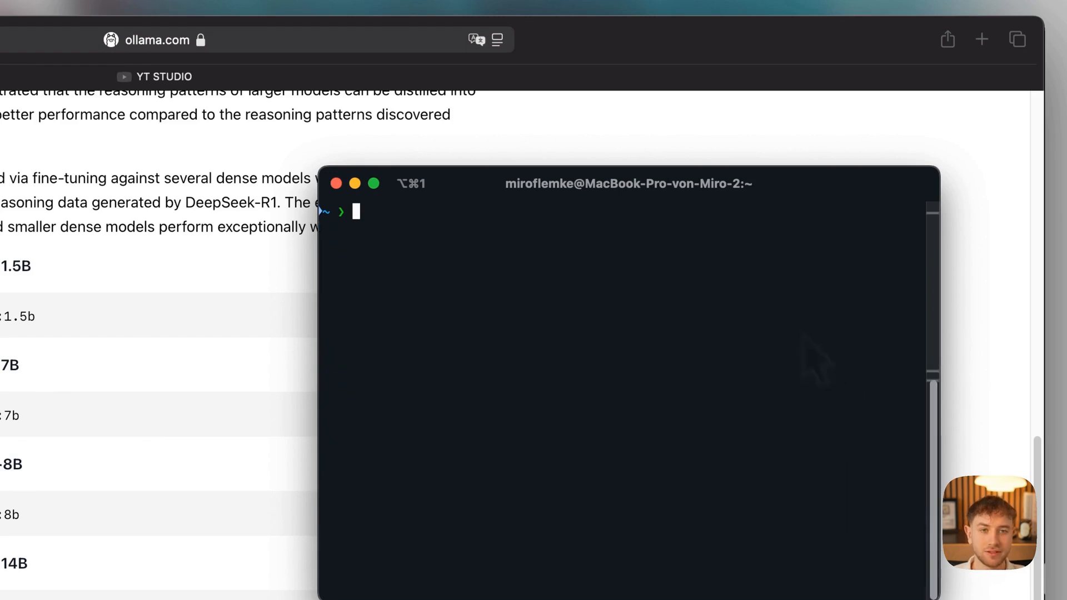
Step: Run 'ollama list' and 'ollama ps' to show the installed models and deepseek-r1:7b running on GPU
{"action": "type", "text": "ollama l"}
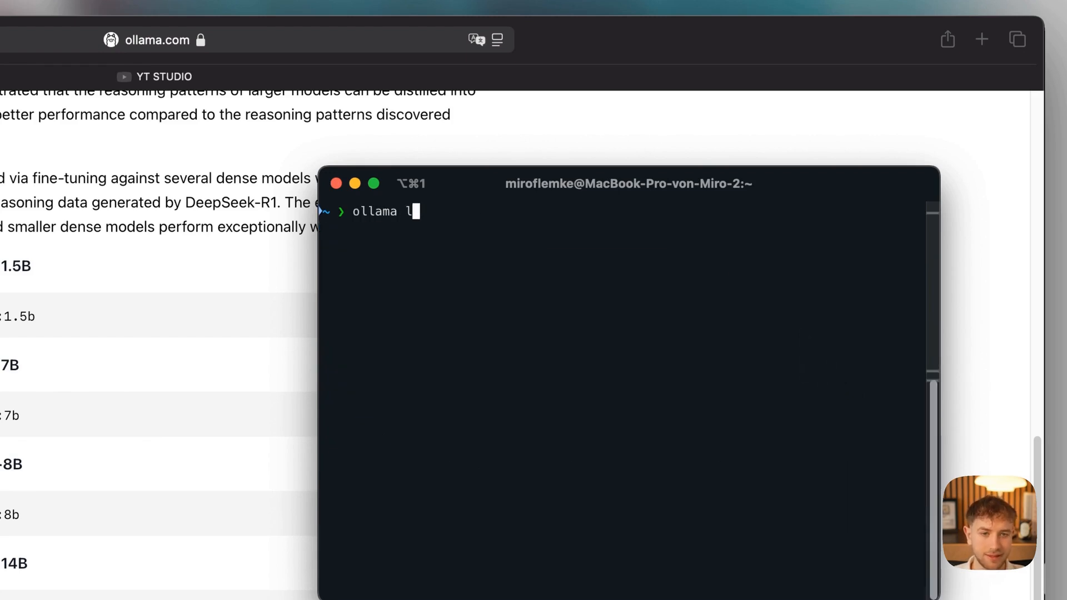
{"action": "type", "text": "ist"}
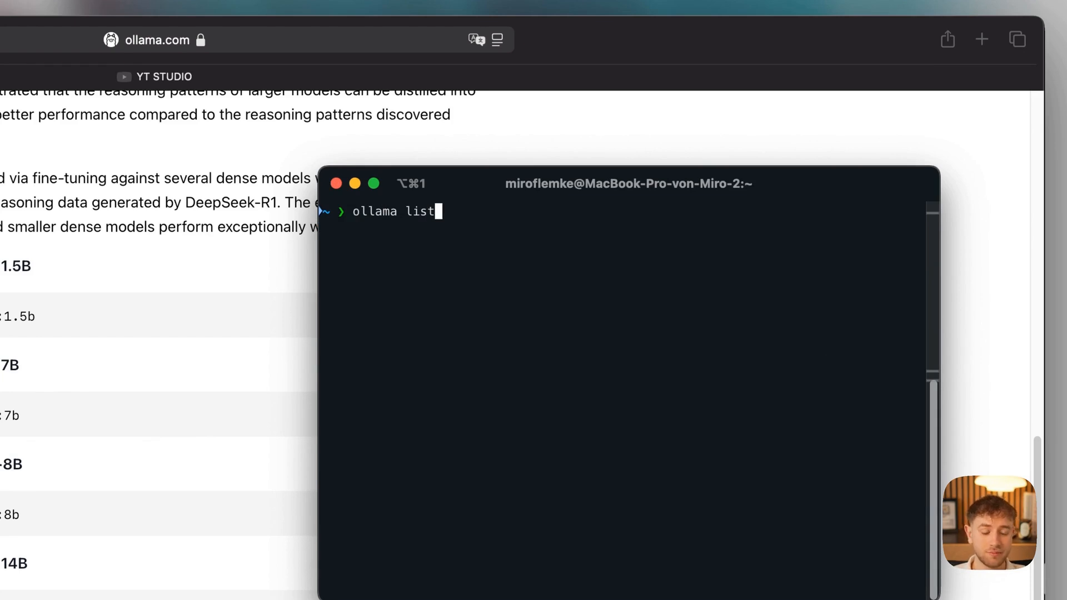
{"action": "key", "text": "Return"}
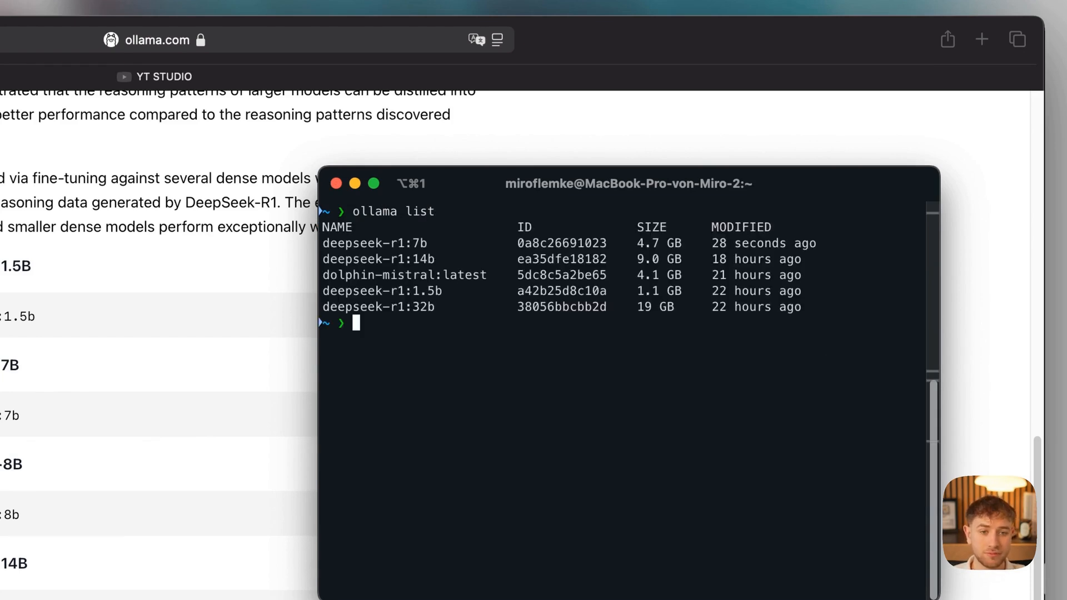
{"action": "type", "text": "ollama ps"}
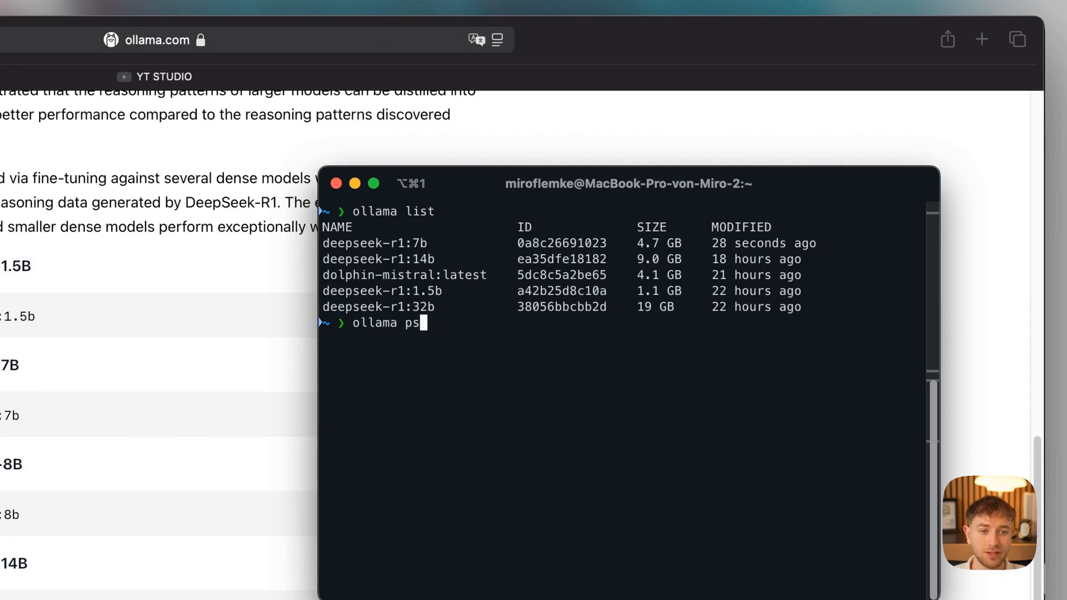
{"action": "key", "text": "Return"}
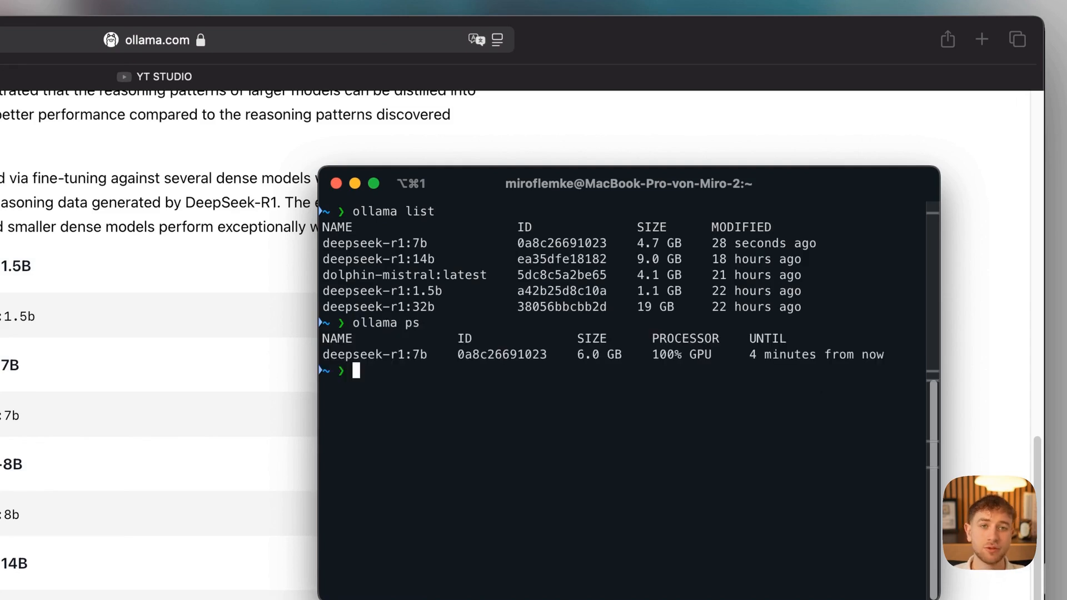
{"action": "mouse_move", "coordinate": [810, 368]}
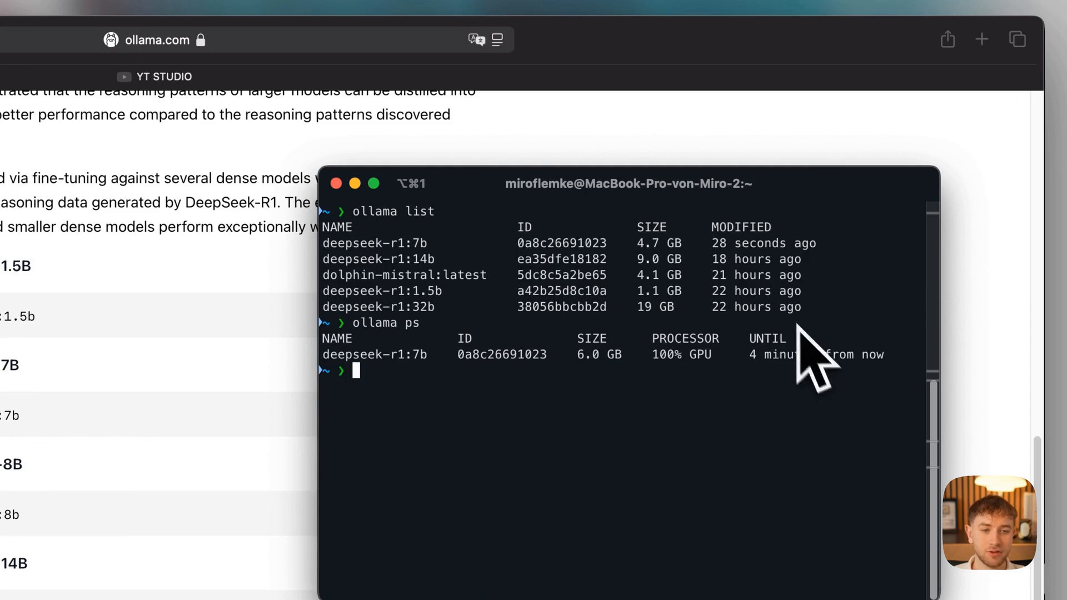
{"action": "mouse_move", "coordinate": [670, 381]}
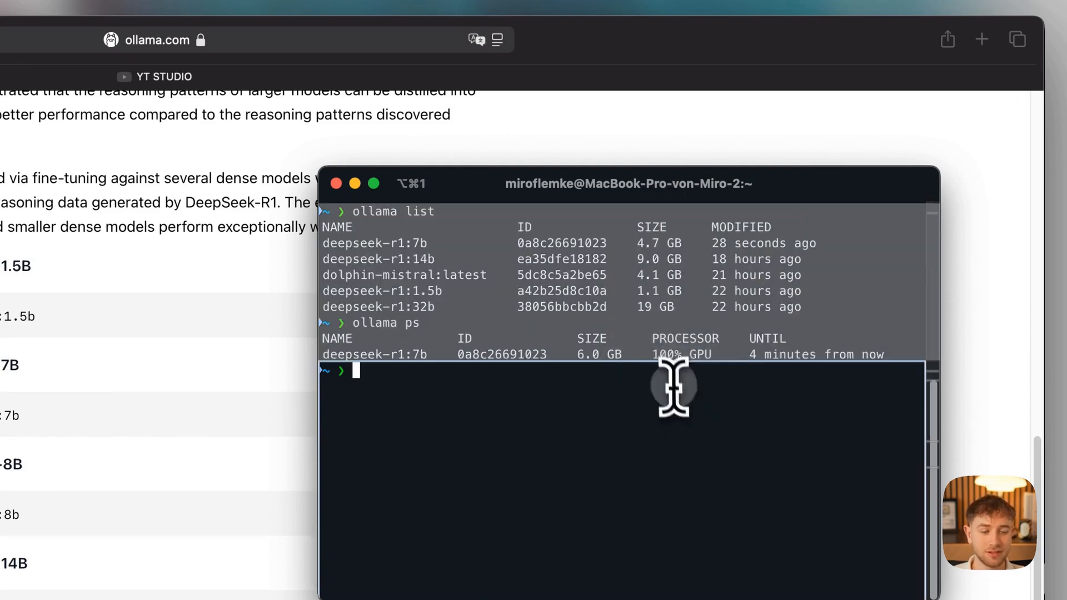
{"action": "mouse_move", "coordinate": [449, 343]}
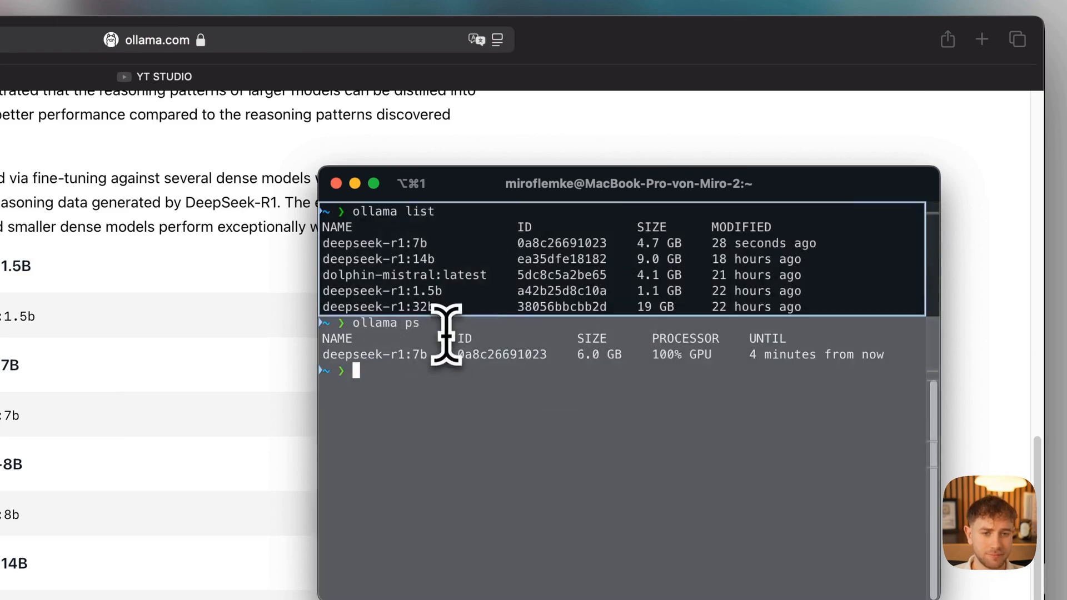
{"action": "mouse_move", "coordinate": [423, 397]}
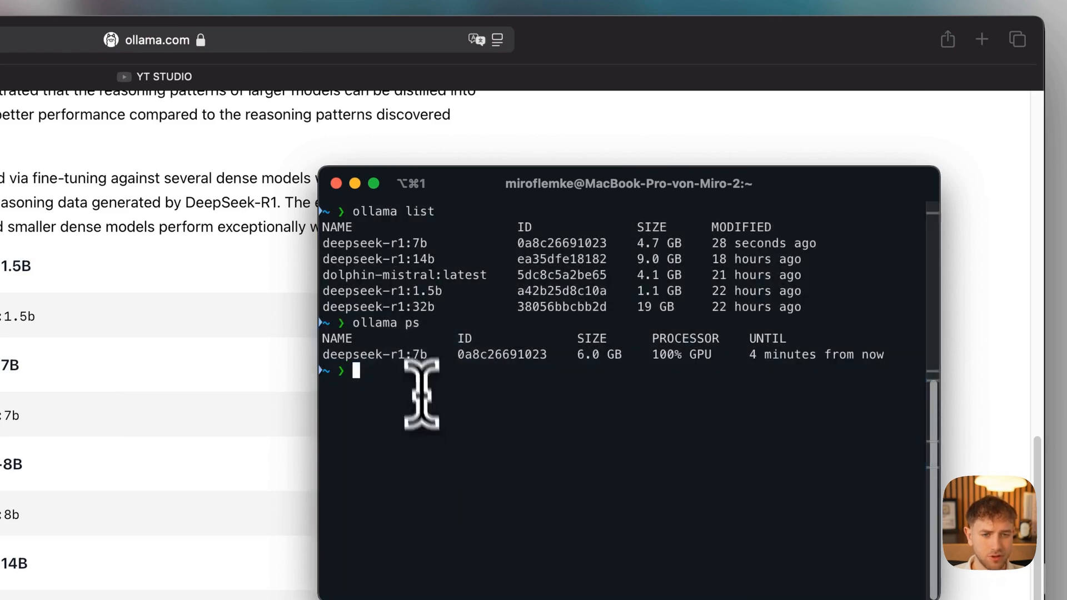
{"action": "mouse_move", "coordinate": [423, 306]}
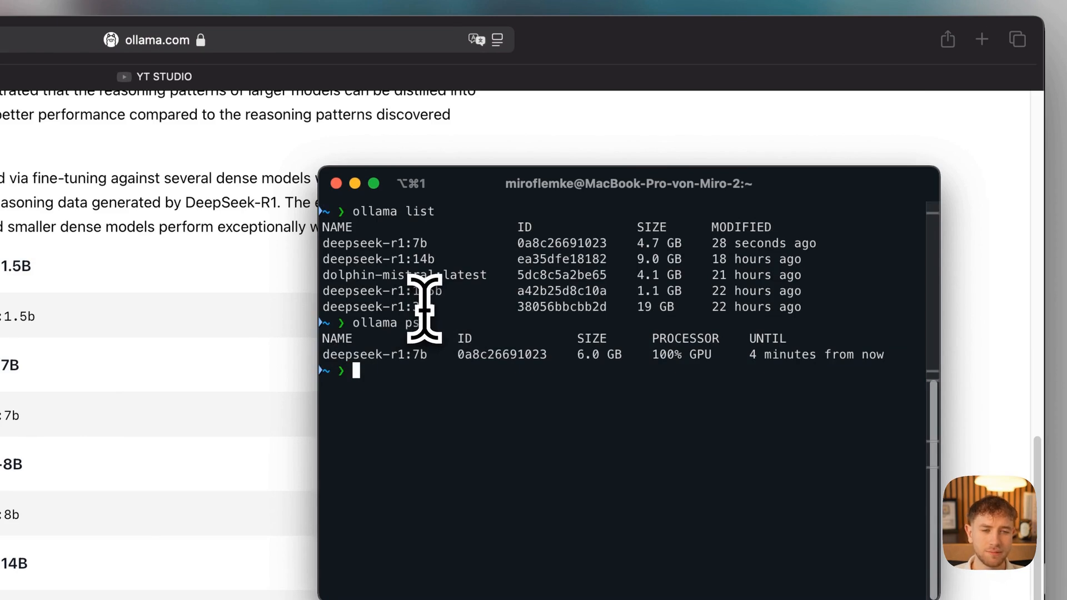
{"action": "mouse_move", "coordinate": [422, 231]}
{"action": "type", "text": "web"}
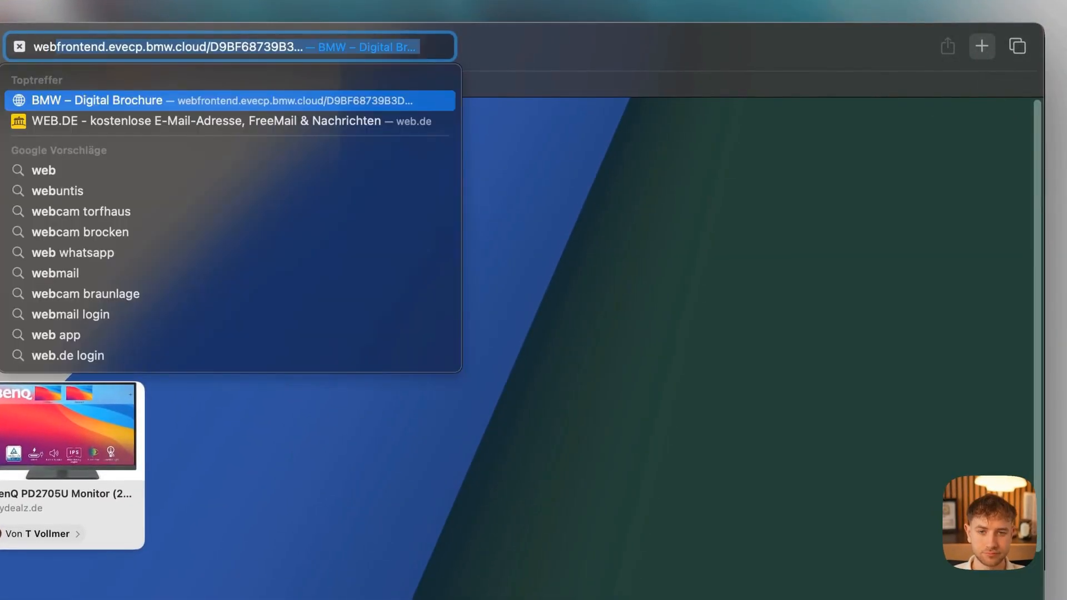
Step: Search Google for 'open webui', visit the official site, then land on the open-webui GitHub repository
{"action": "type", "text": "google.de"}
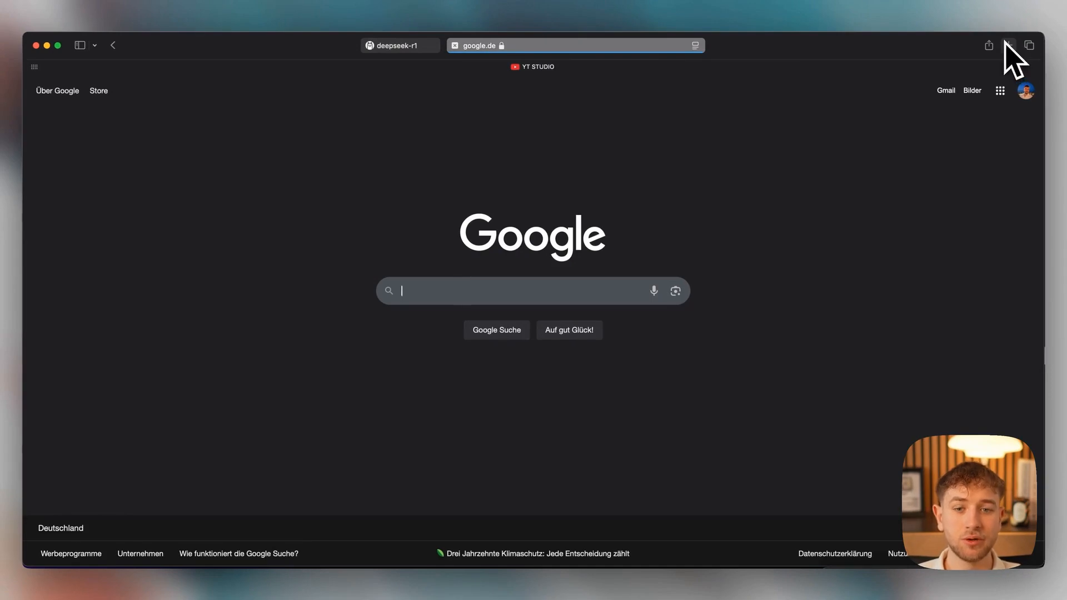
{"action": "type", "text": "open webui"}
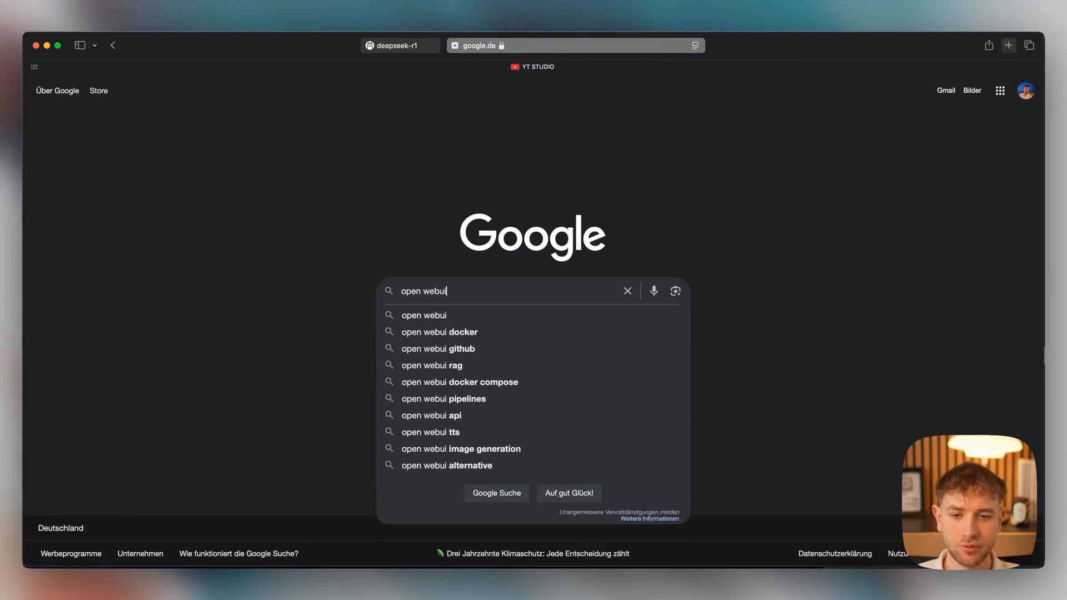
{"action": "key", "text": "Return"}
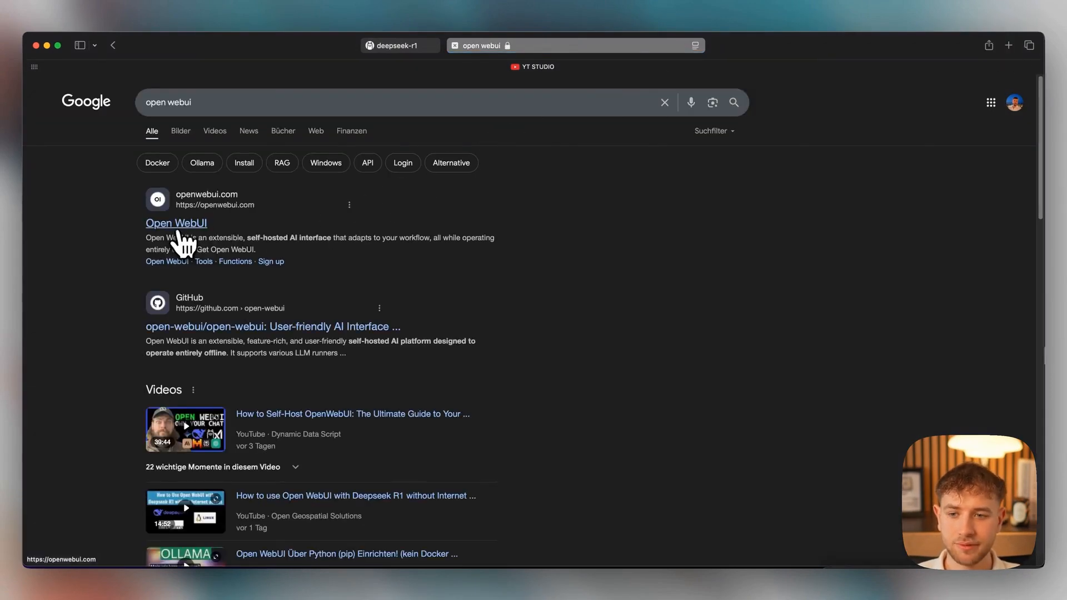
{"action": "left_click", "coordinate": [176, 223]}
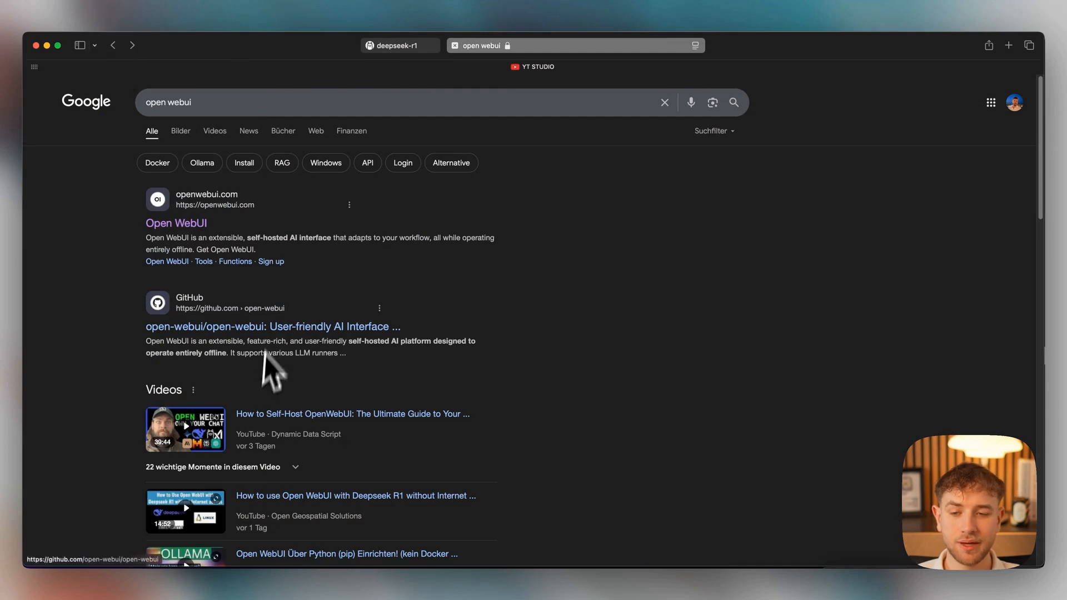
{"action": "left_click", "coordinate": [272, 326]}
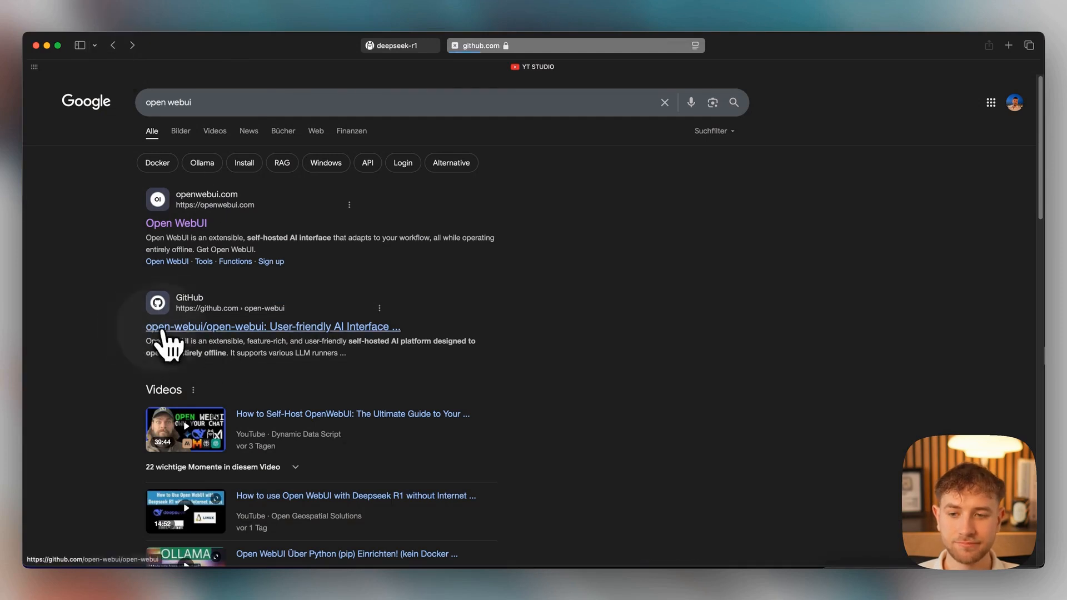
{"action": "left_click", "coordinate": [273, 327]}
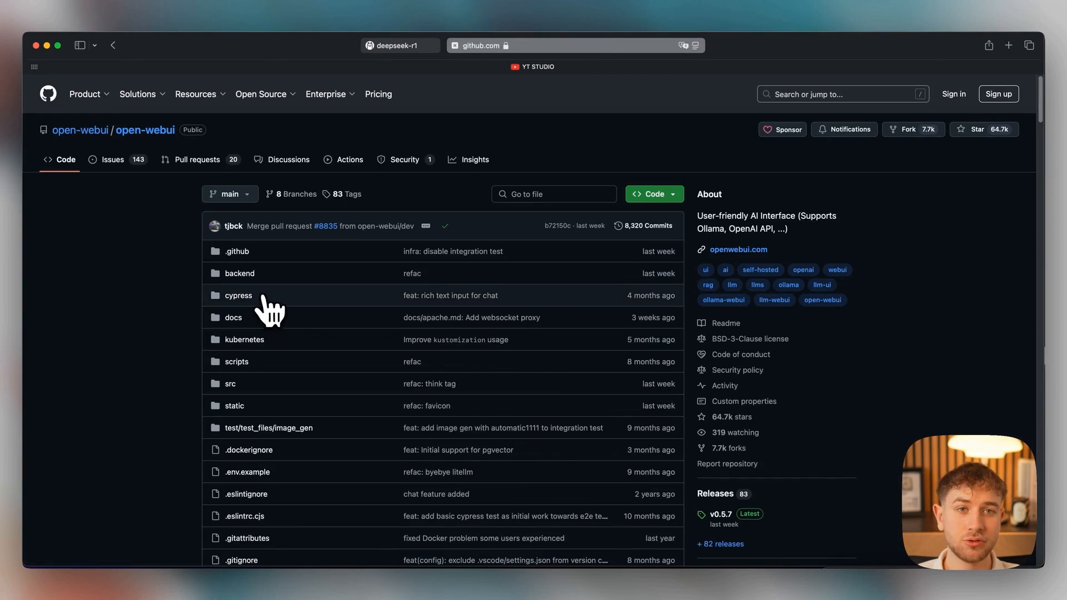
{"action": "mouse_move", "coordinate": [1019, 70]}
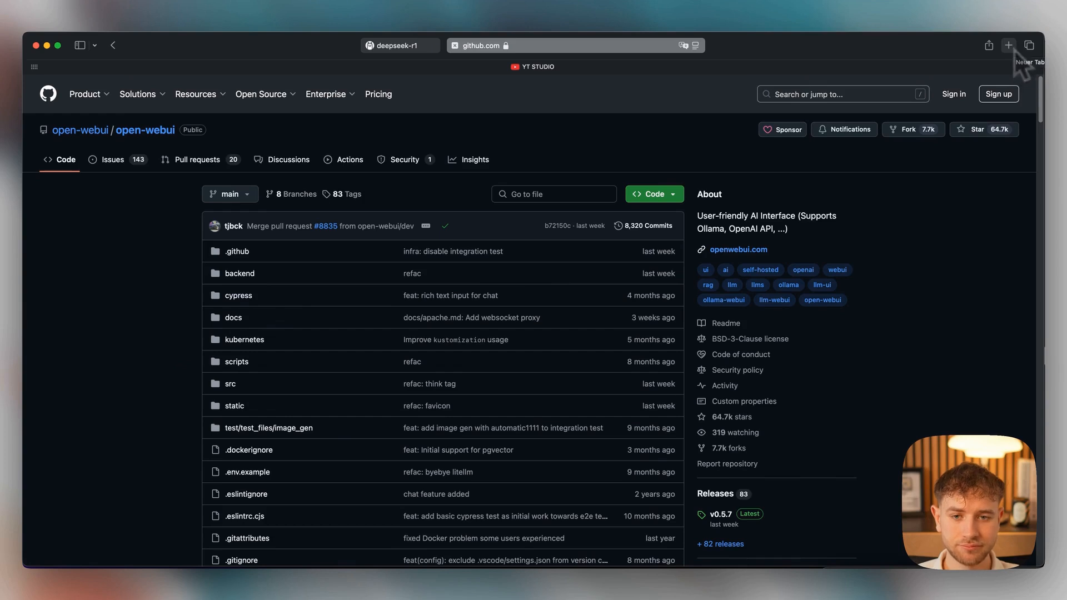
Step: In a new tab, reach Docker Docs' Get Docker page listing Docker Desktop for Mac, Windows and Linux
{"action": "left_click", "coordinate": [1008, 45]}
{"action": "type", "text": "docker"}
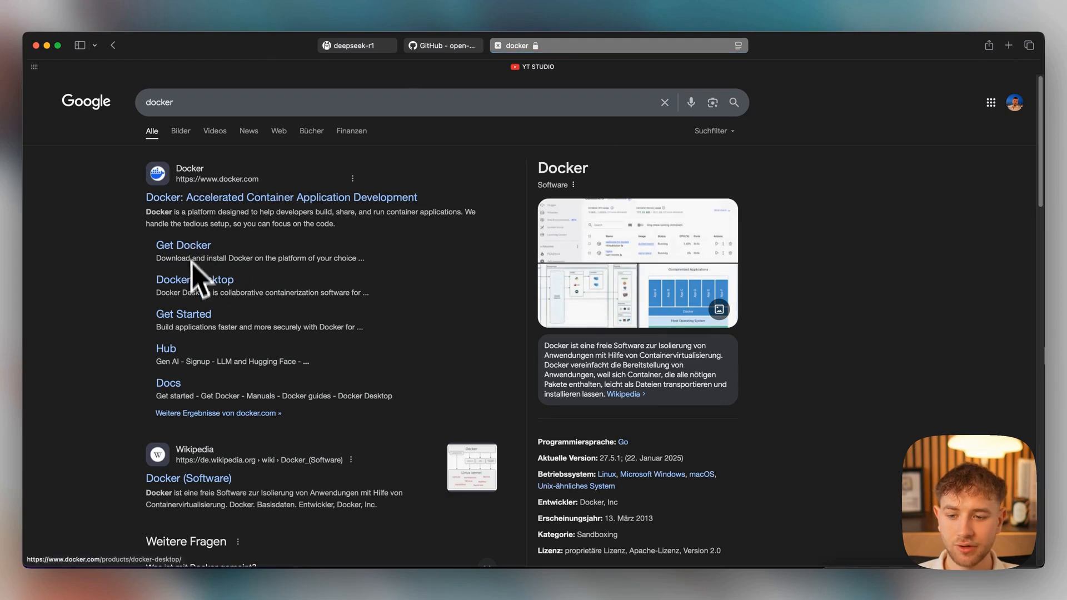
{"action": "left_click", "coordinate": [183, 244]}
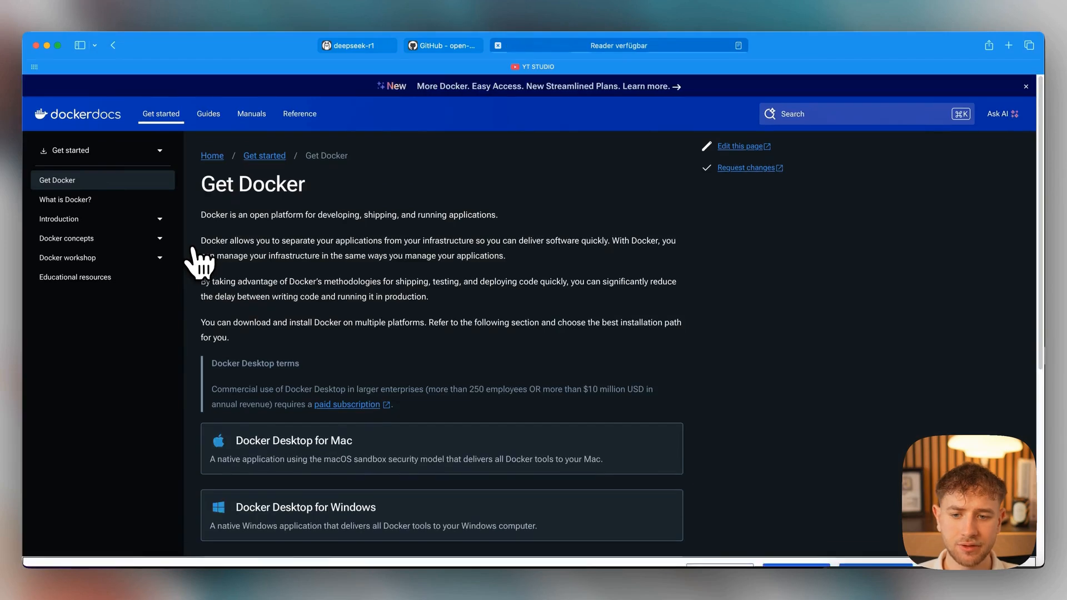
{"action": "scroll", "scroll_direction": "down", "scroll_amount": 3}
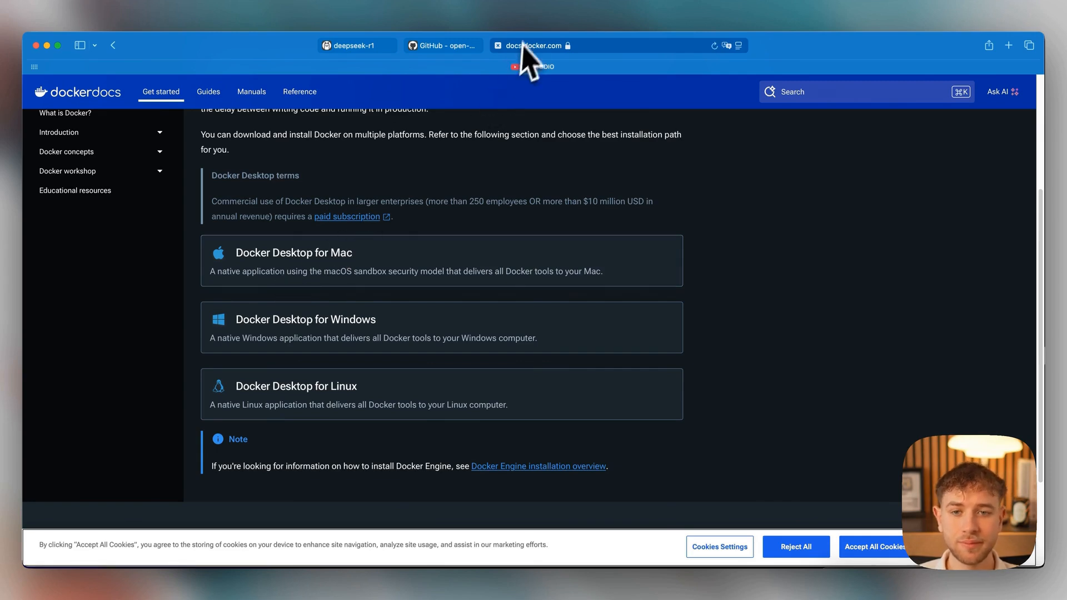
Step: Back in the open-webui README, reach 'Installation with Default Configuration' and select the data volume path in the docker run command
{"action": "left_click", "coordinate": [441, 45]}
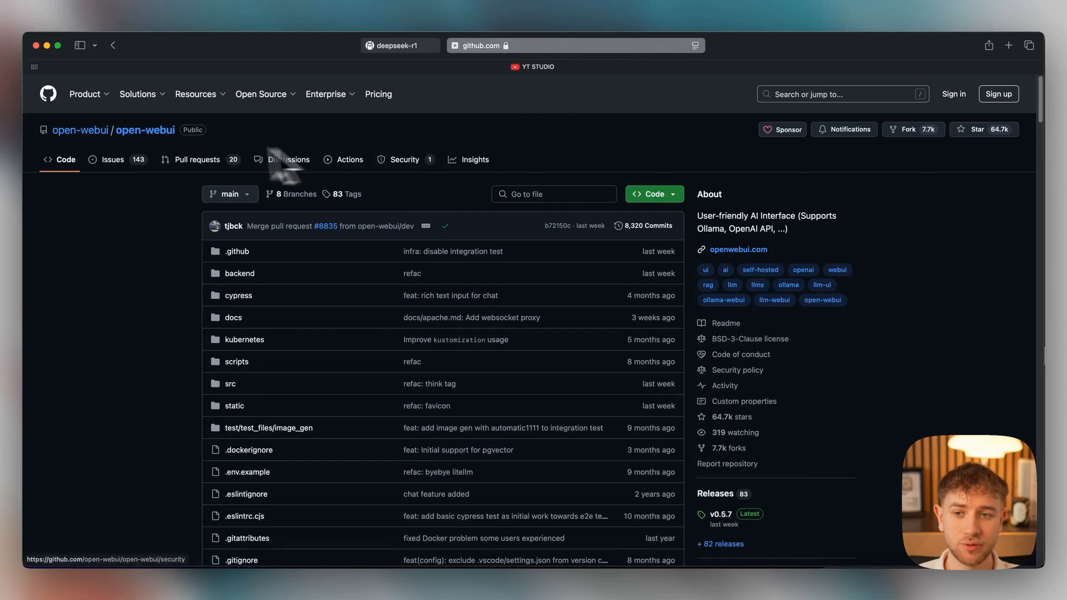
{"action": "scroll", "scroll_direction": "down", "scroll_amount": 3}
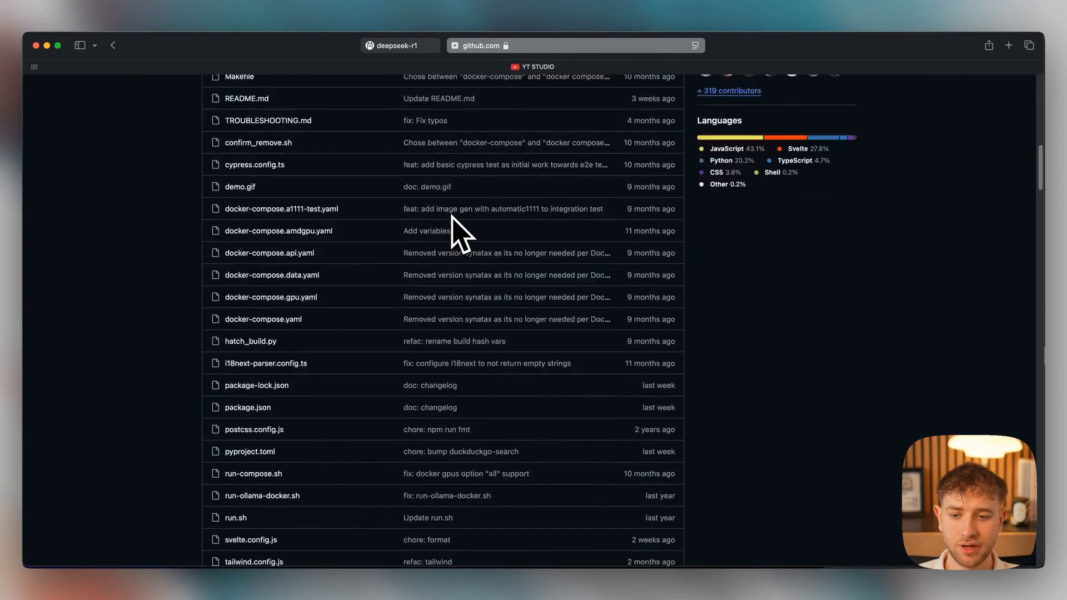
{"action": "scroll", "scroll_direction": "down", "scroll_amount": 3}
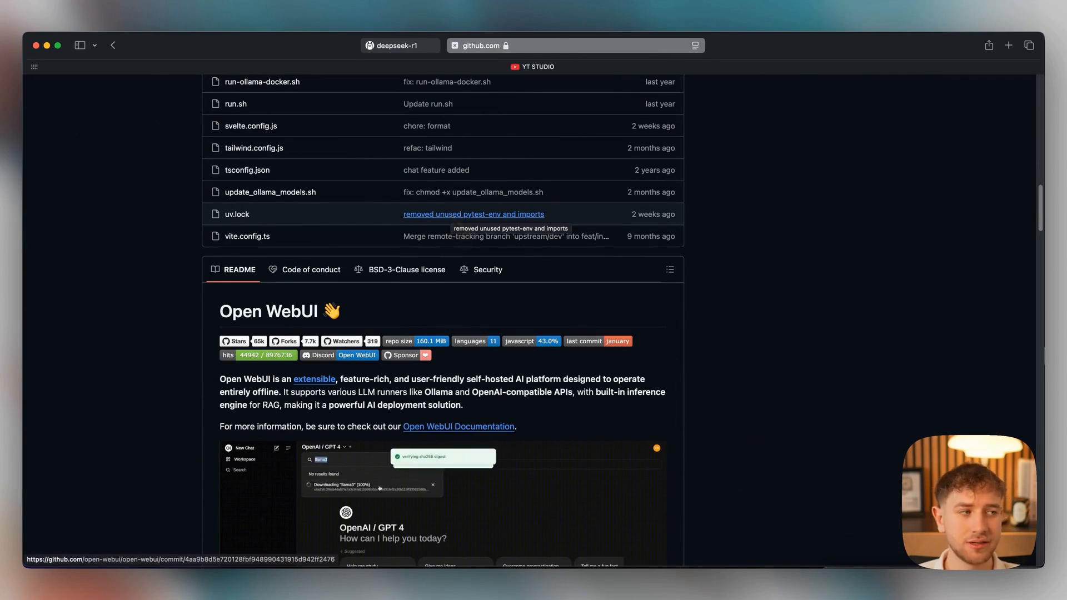
{"action": "scroll", "scroll_direction": "down", "scroll_amount": 3}
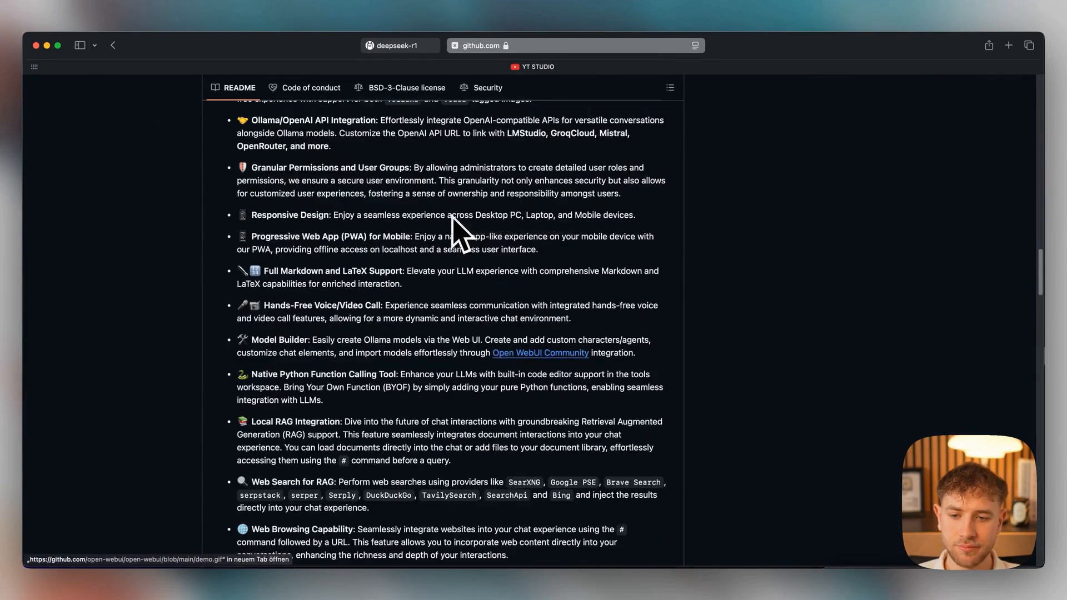
{"action": "scroll", "scroll_direction": "down", "scroll_amount": 3}
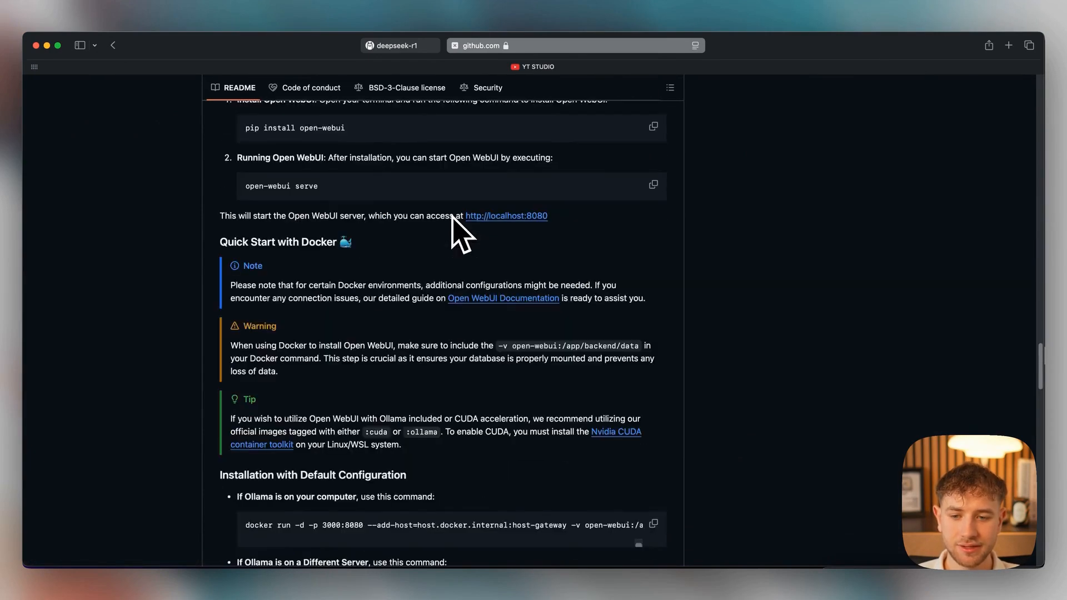
{"action": "scroll", "scroll_direction": "down", "scroll_amount": 3}
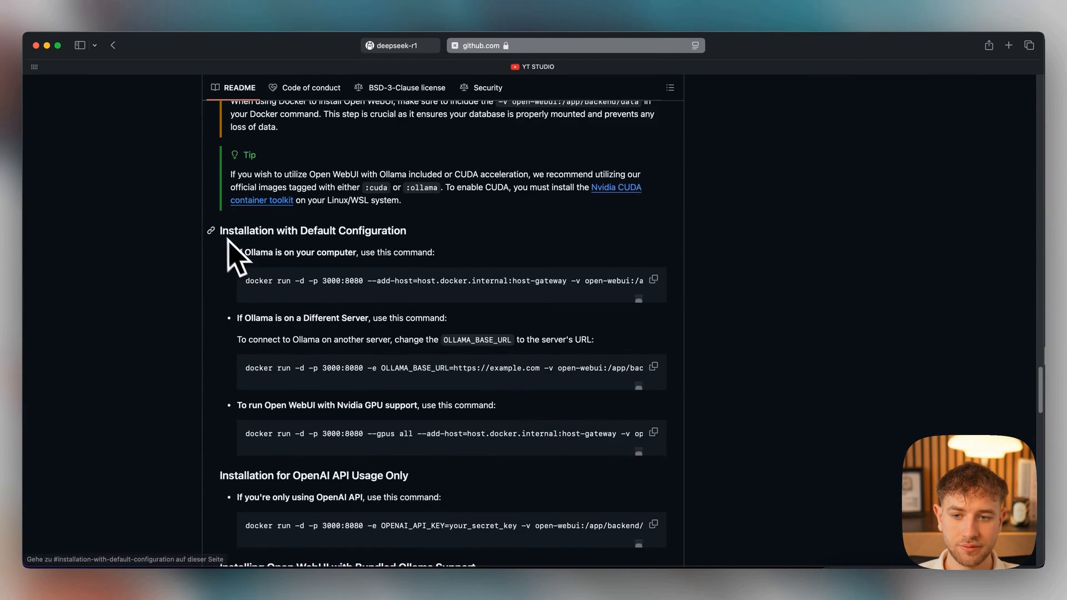
{"action": "mouse_move", "coordinate": [407, 256]}
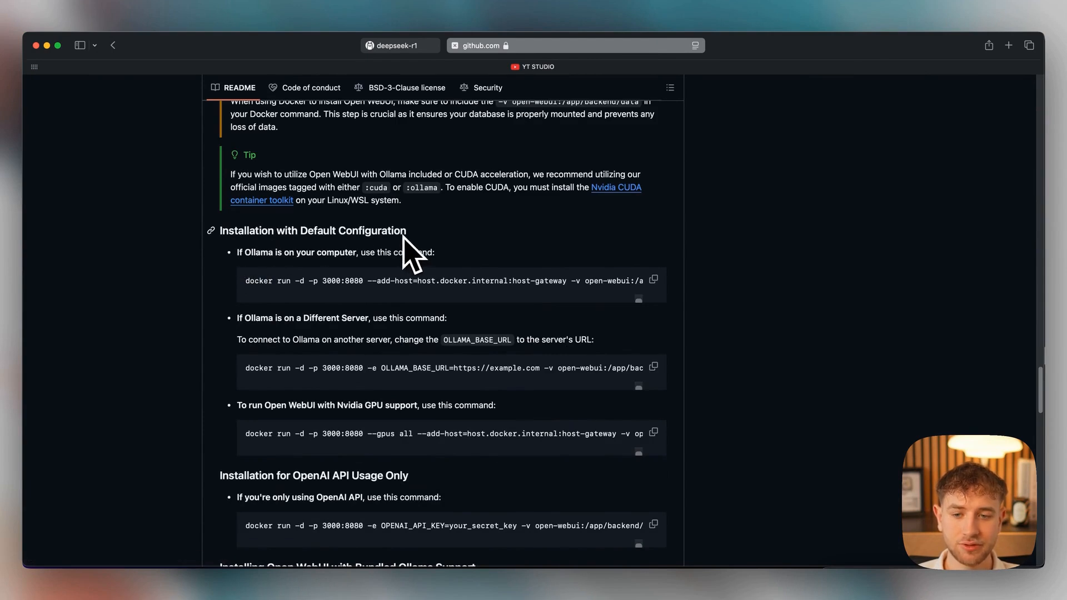
{"action": "mouse_move", "coordinate": [265, 266]}
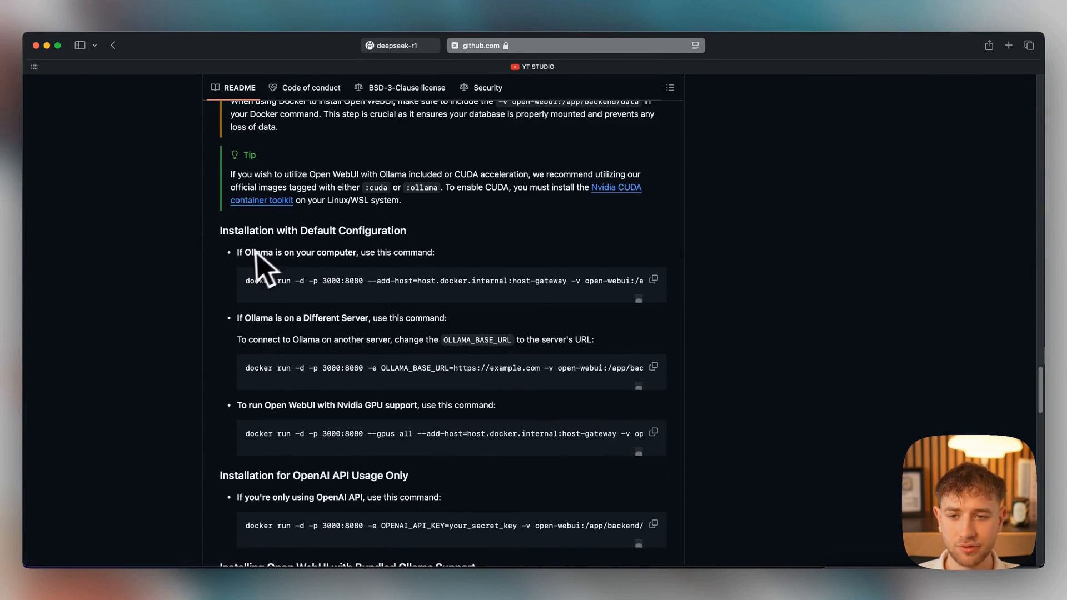
{"action": "mouse_move", "coordinate": [442, 279]}
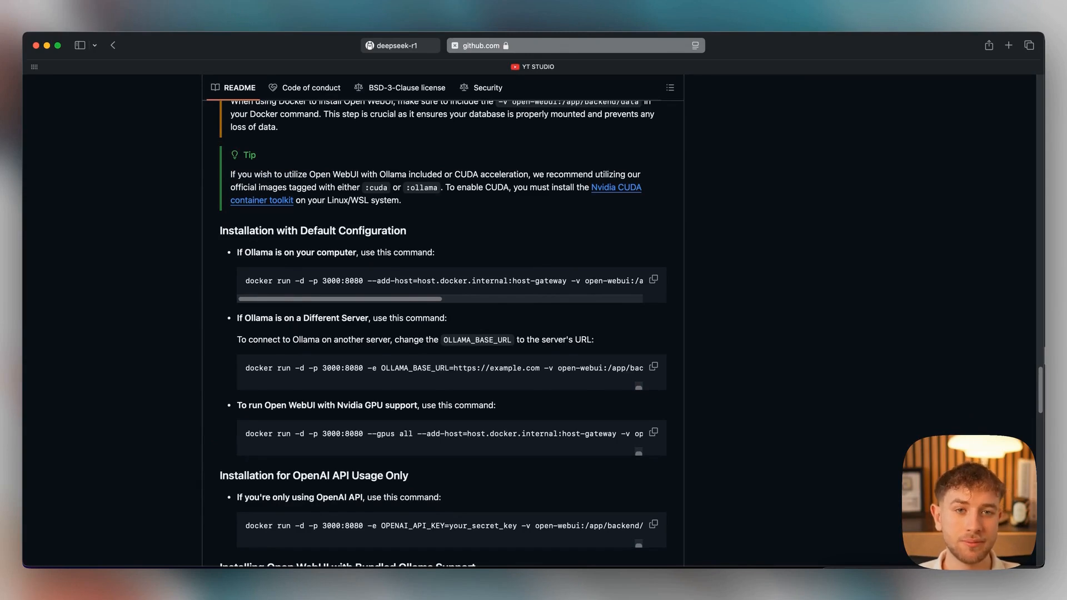
{"action": "left_click", "coordinate": [653, 279]}
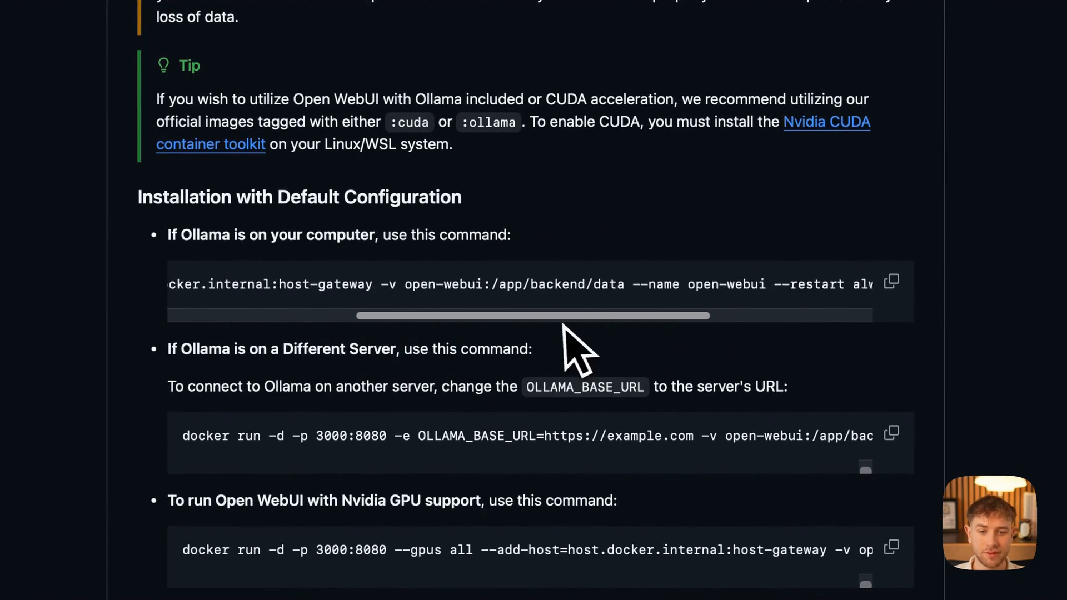
{"action": "double_click", "coordinate": [513, 284]}
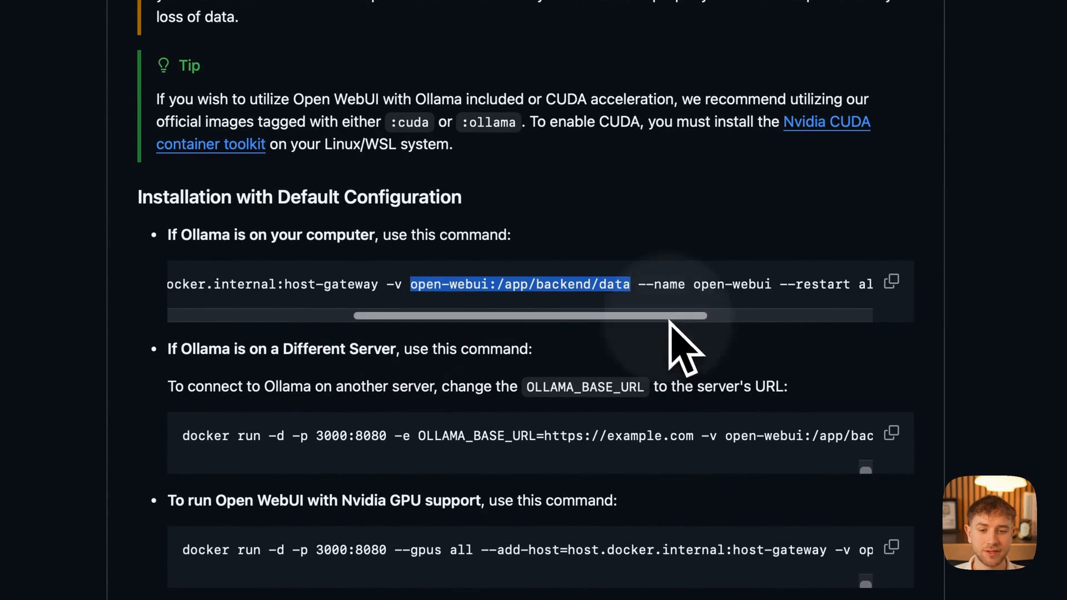
Step: Enter the Open WebUI docker run command on port 3000, abandon it, and check the running container and loaded model
{"action": "left_click", "coordinate": [890, 283]}
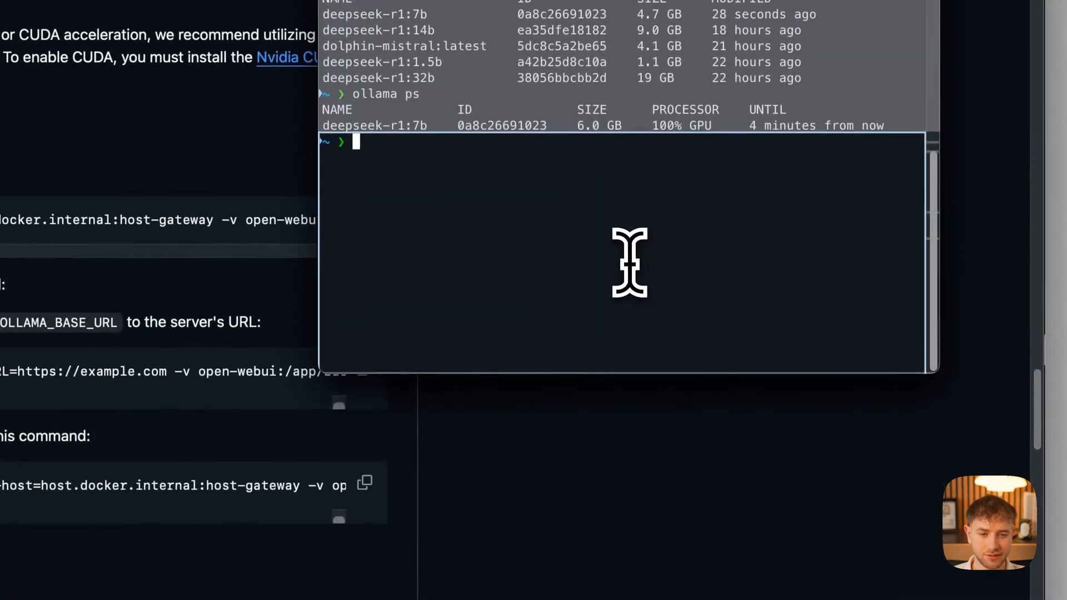
{"action": "type", "text": "docker run -d -p 3000:8080 --add-host=host.docker.internal:host-gateway -v open-webui:/app/backend/data --name open-webui --restart always ghcr.io/open-webui/open-webui:main"}
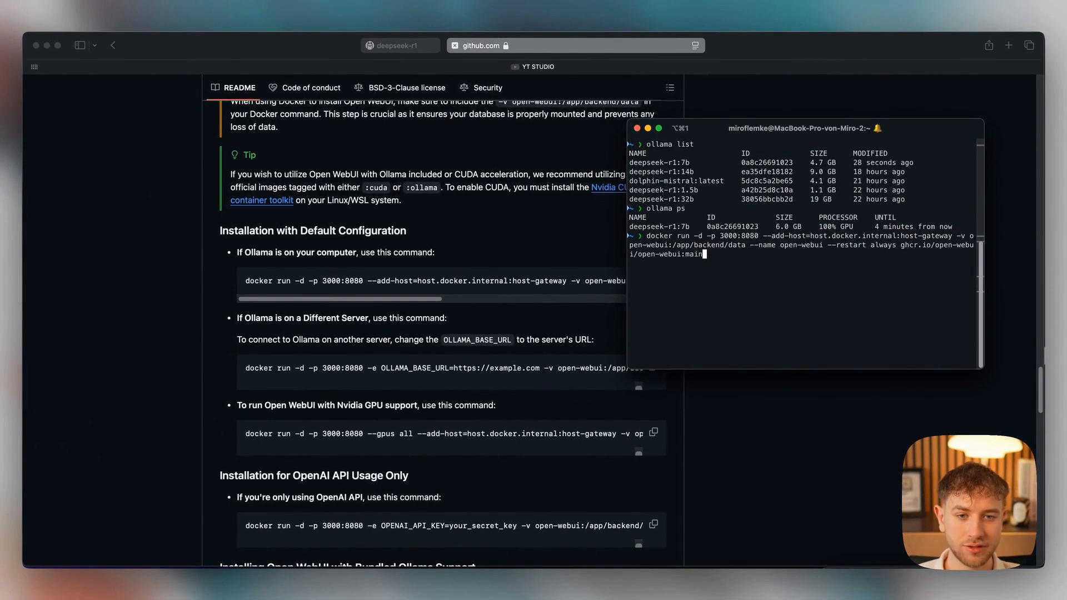
{"action": "key", "text": "Return"}
{"action": "type", "text": "docker ps"}
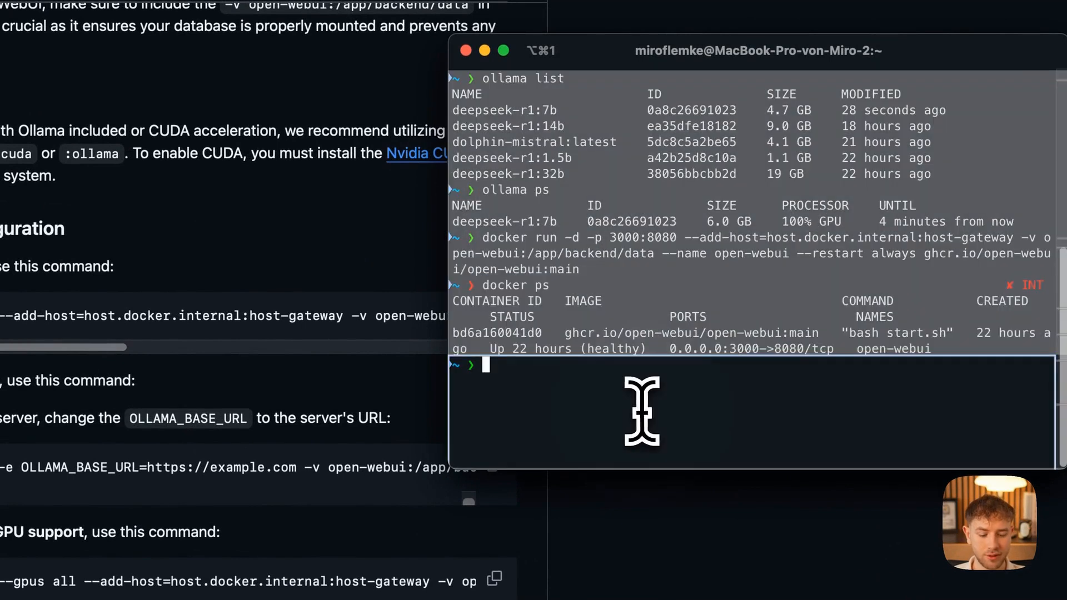
{"action": "key", "text": "Return"}
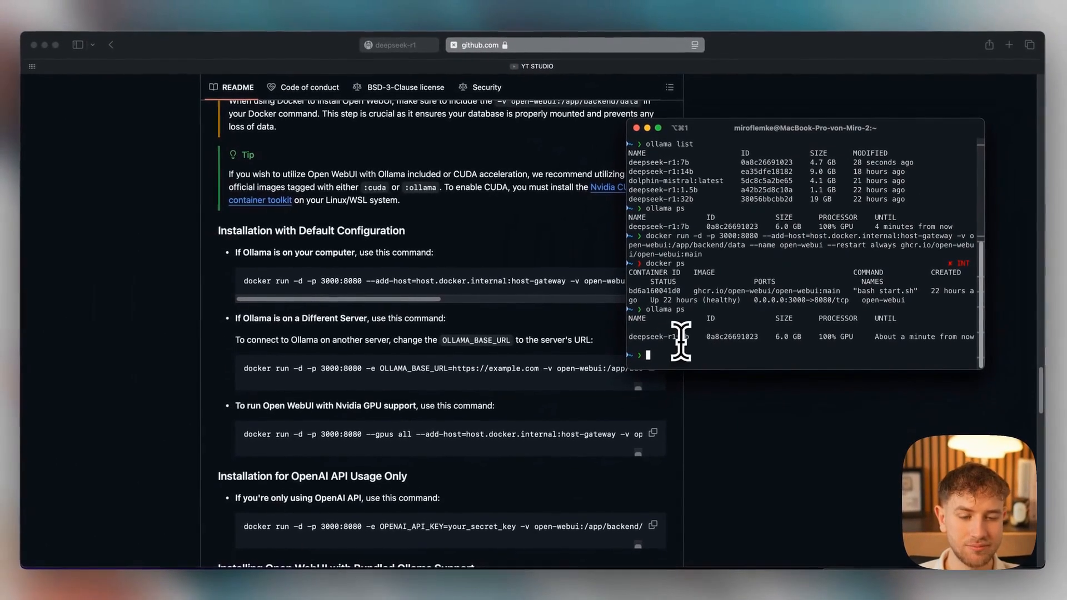
{"action": "mouse_move", "coordinate": [483, 78]}
{"action": "type", "text": "localhost"}
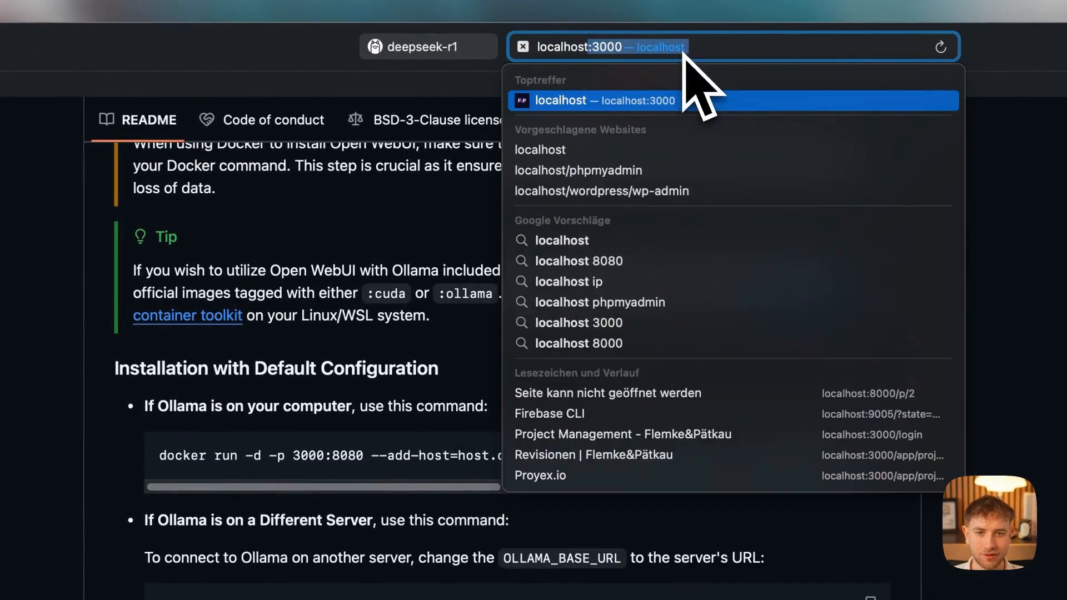
Step: Go to localhost:3000 and sign in to Open WebUI via Anmelden
{"action": "left_click", "coordinate": [605, 100]}
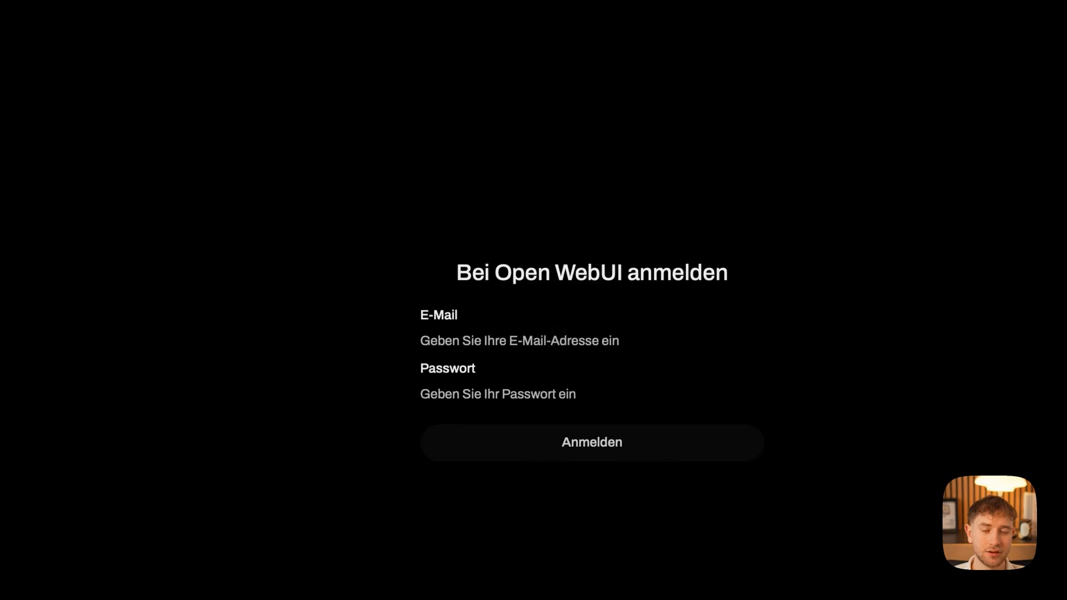
{"action": "mouse_move", "coordinate": [538, 340]}
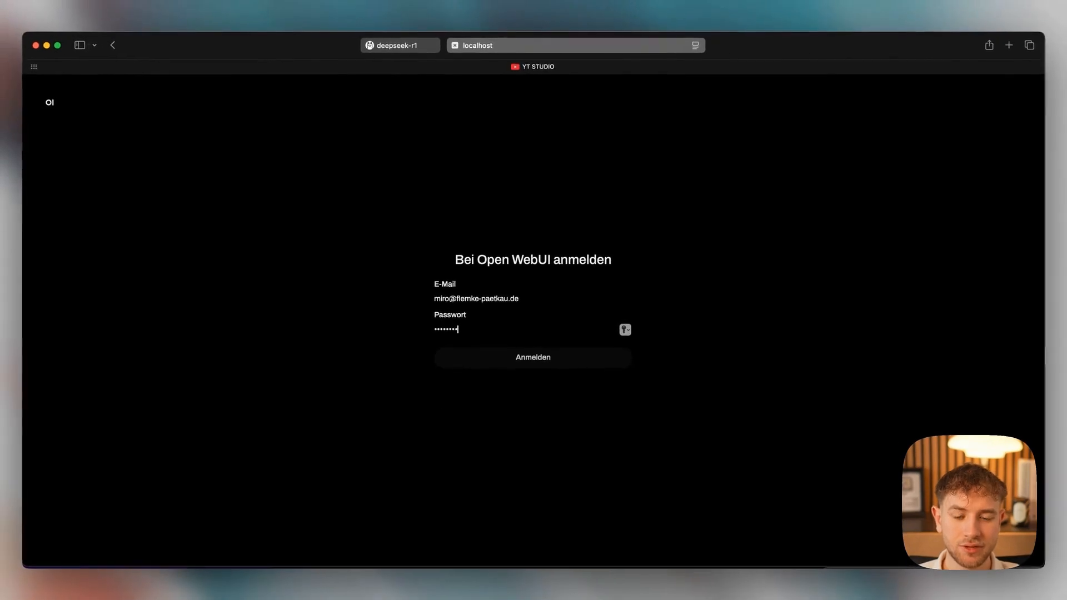
{"action": "left_click", "coordinate": [532, 356]}
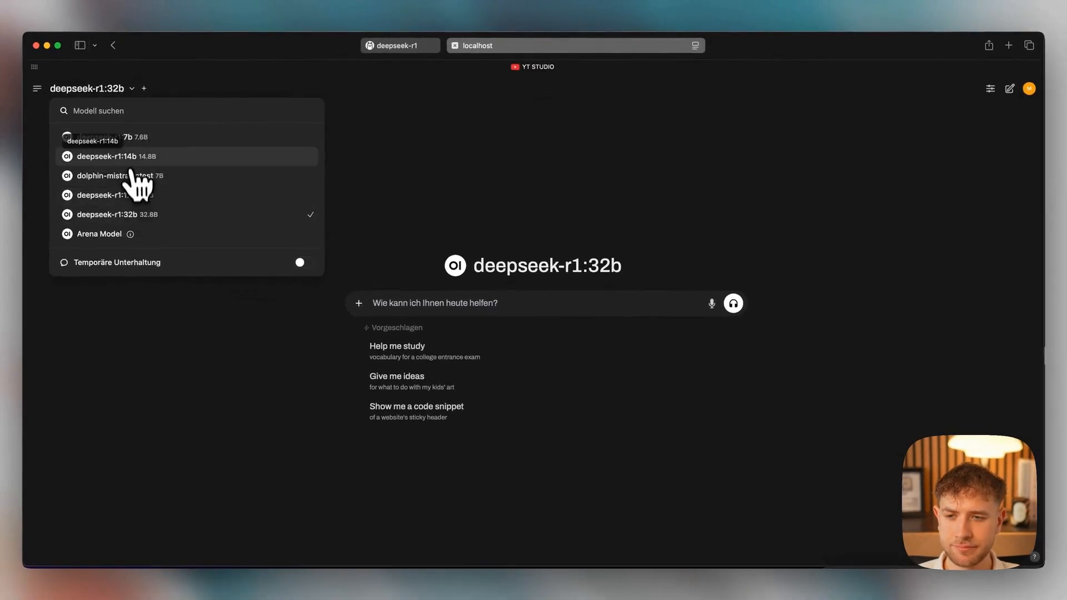
Step: Select deepseek-r1 14b, 7b and 1.5b side by side and send 'Erkläre mir den Satz des Pythagoras'
{"action": "left_click", "coordinate": [116, 155]}
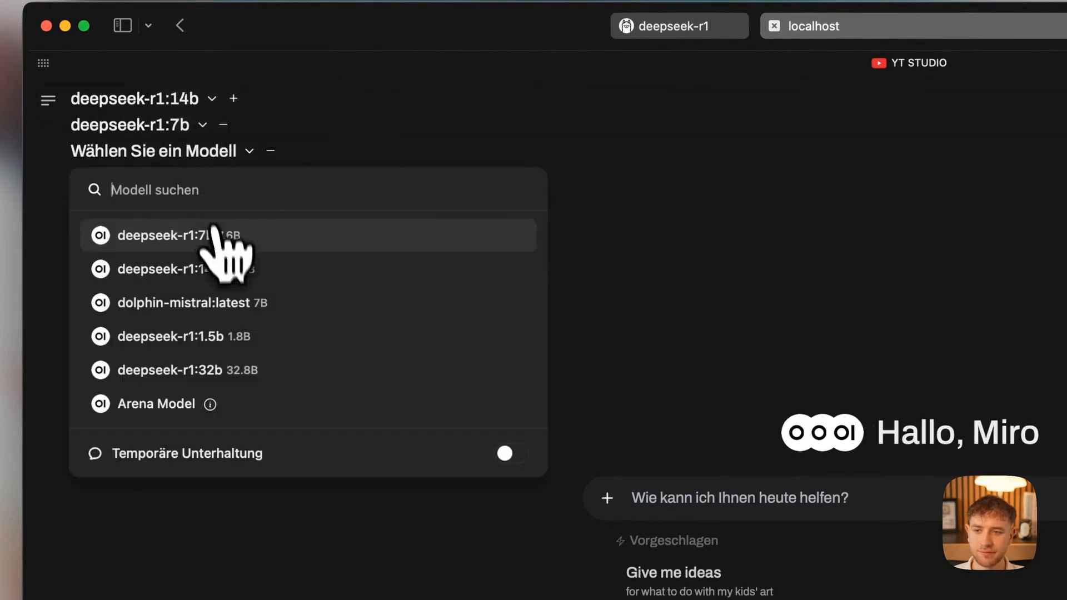
{"action": "left_click", "coordinate": [170, 336]}
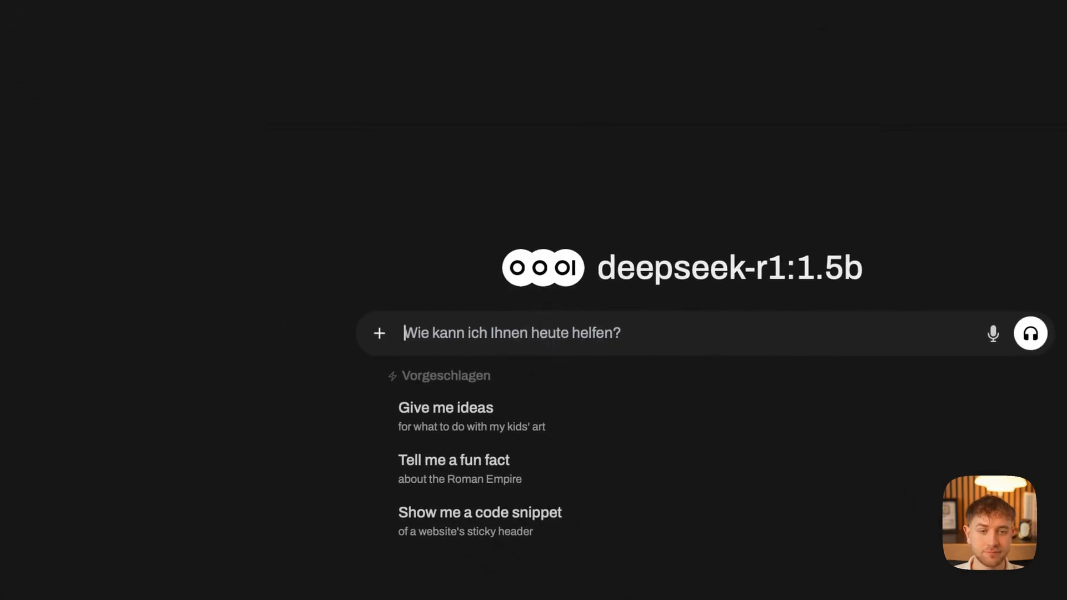
{"action": "type", "text": "Erkläre mir"}
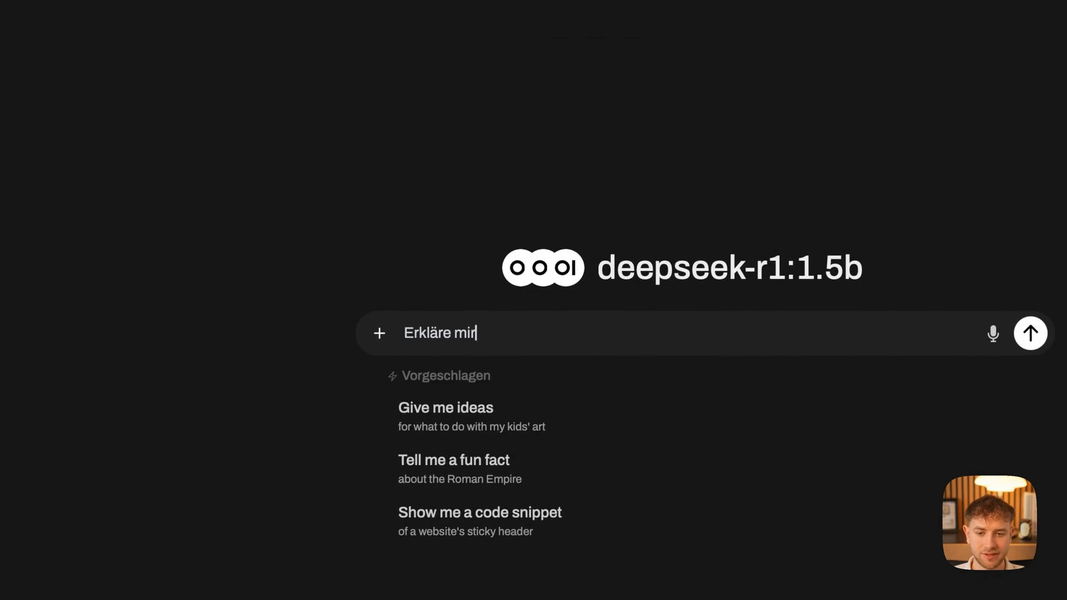
{"action": "type", "text": "den Satz des Th"}
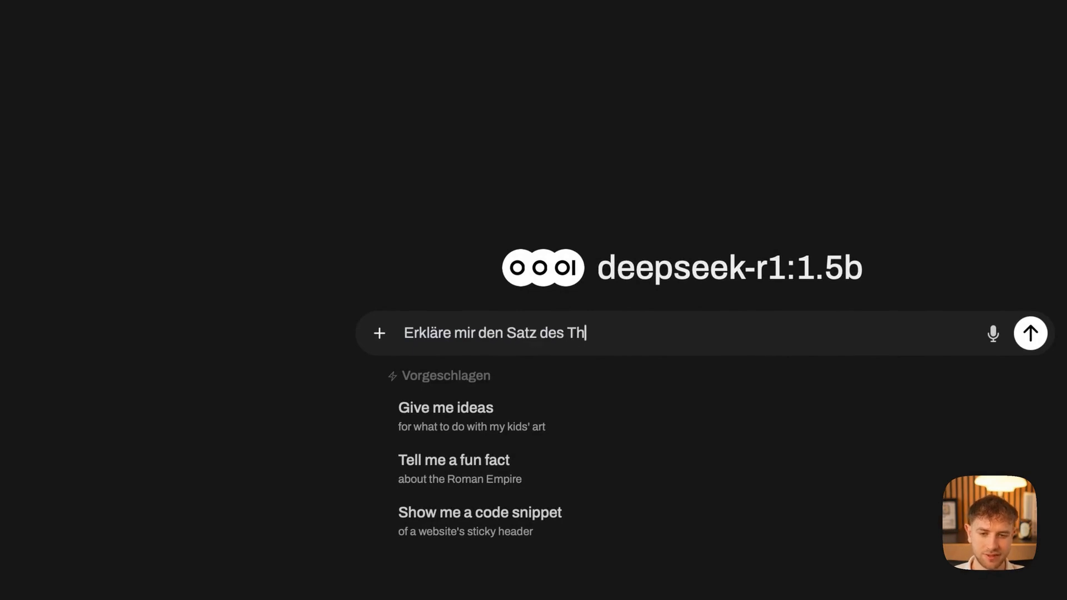
{"action": "type", "text": "ythag"}
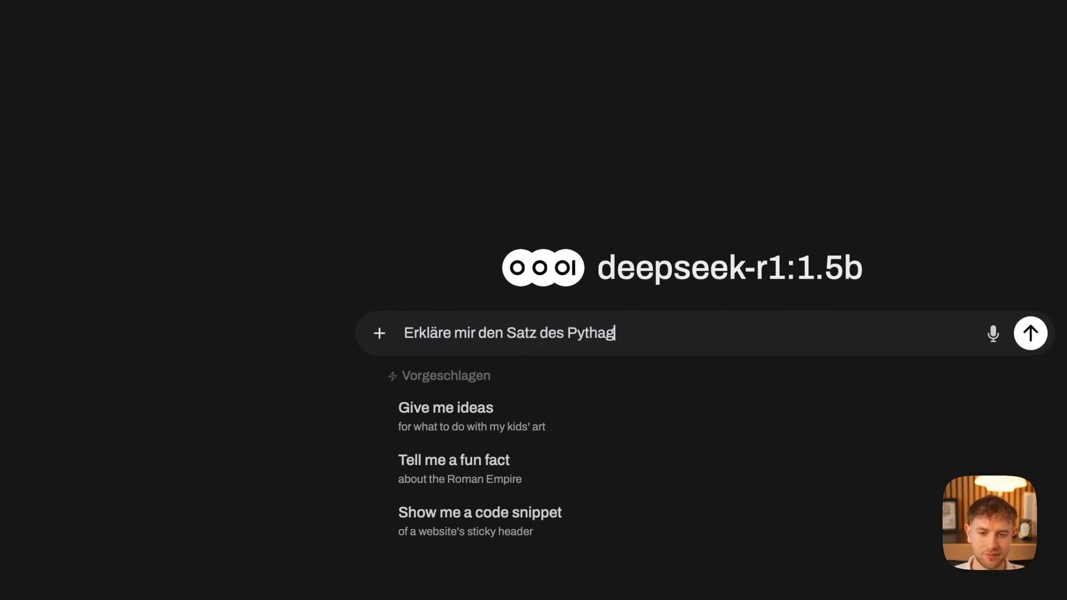
{"action": "left_click", "coordinate": [1029, 332]}
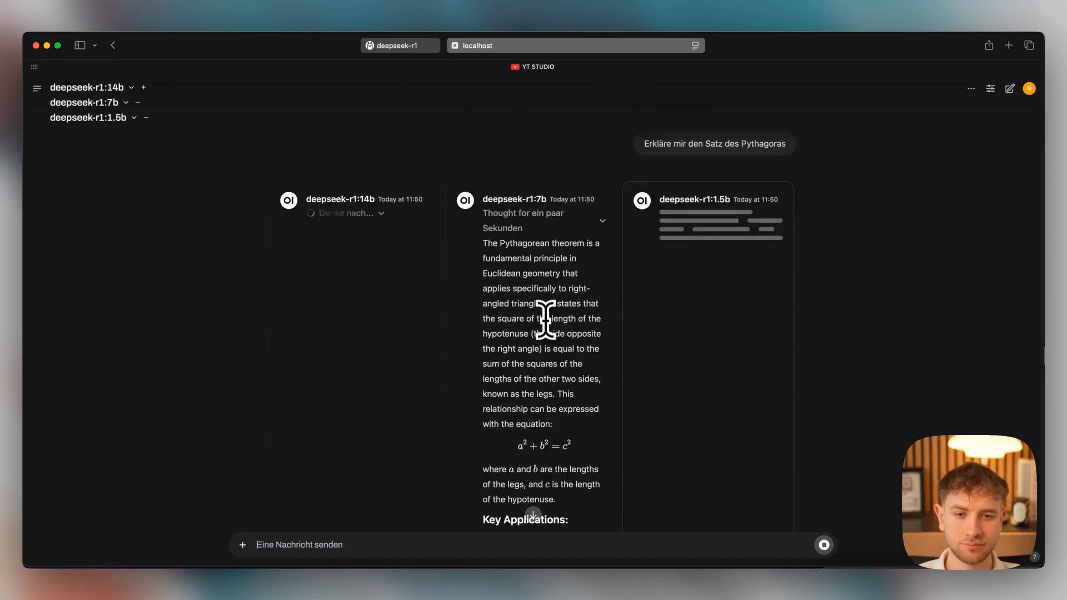
Step: Review the three answers, expanding the 1.5b model's 'Denke nach…' reasoning, then start a fresh chat
{"action": "scroll", "scroll_direction": "down", "scroll_amount": 3}
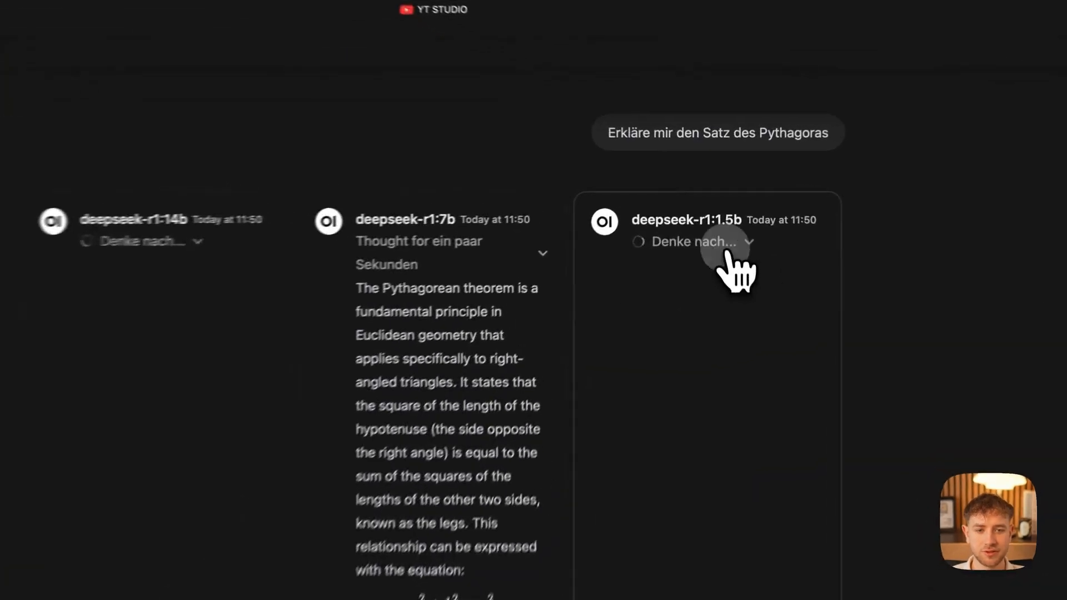
{"action": "left_click", "coordinate": [750, 241]}
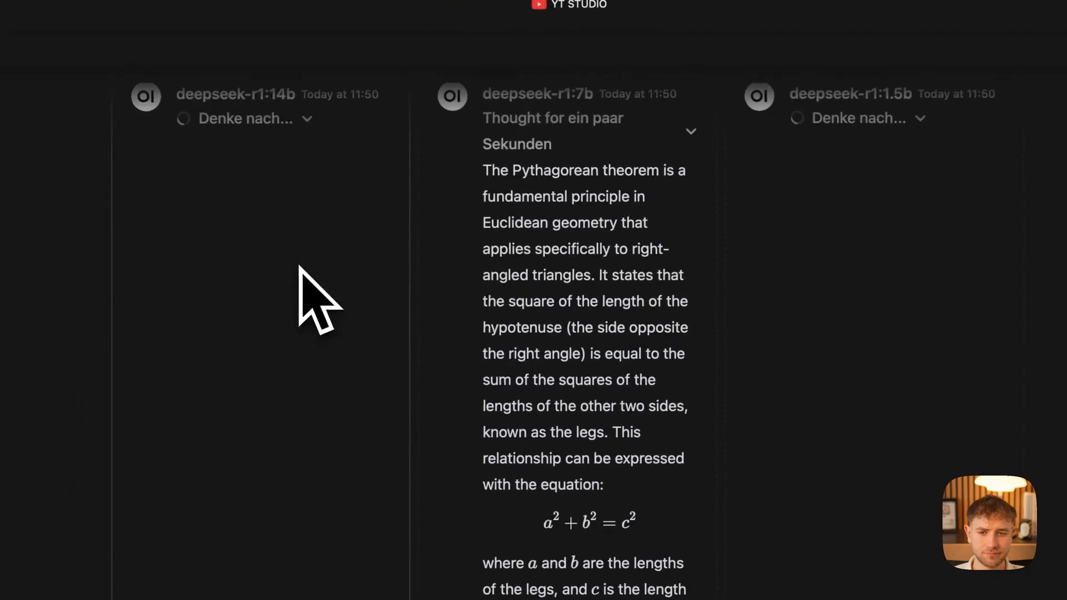
{"action": "left_click", "coordinate": [243, 118]}
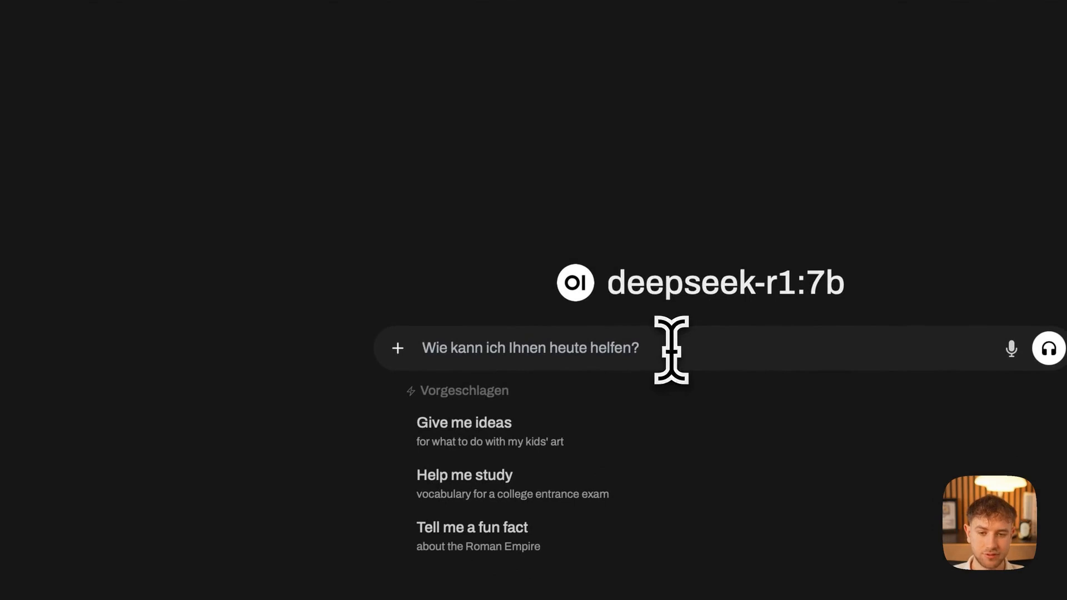
Step: Draft 'Erkläre mir den Satz des Pythagoras in einem Satz' for deepseek-r1:7b
{"action": "type", "text": "Erkläre mi"}
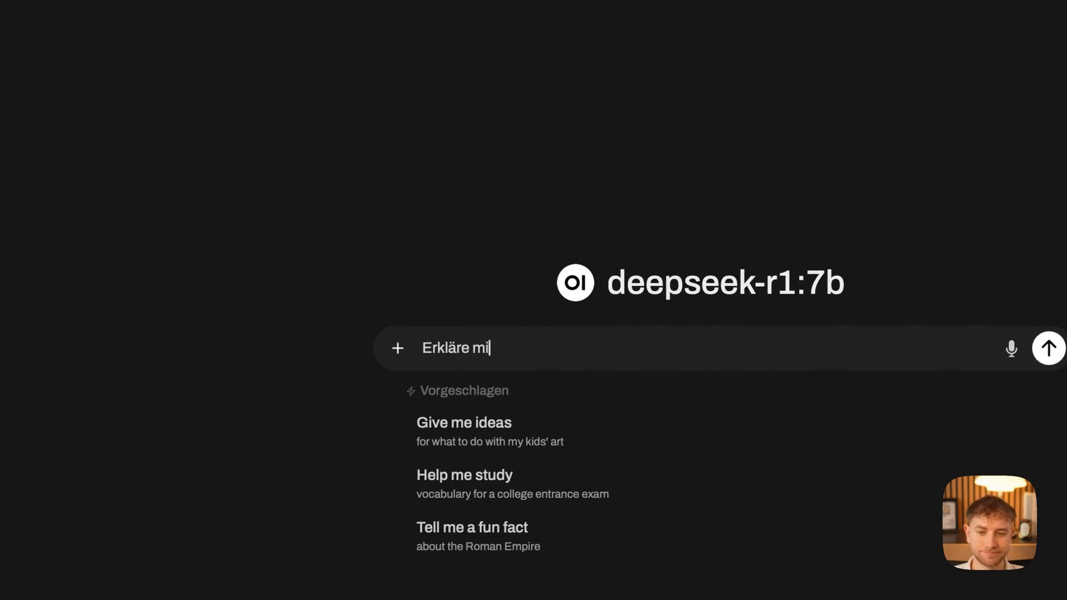
{"action": "type", "text": "r den Satz des Py"}
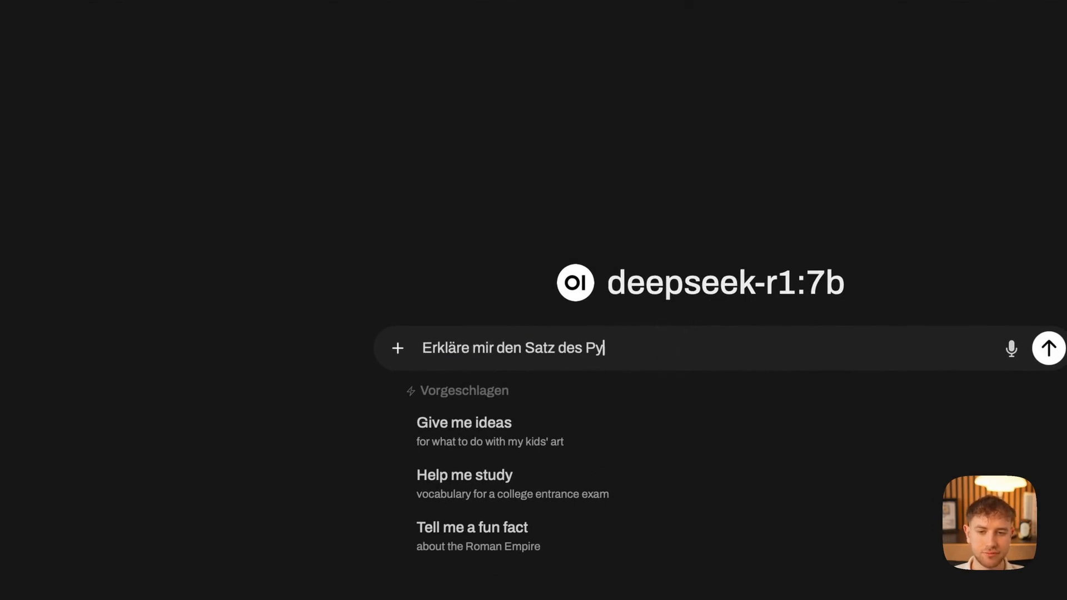
{"action": "type", "text": "thagoras in einem S"}
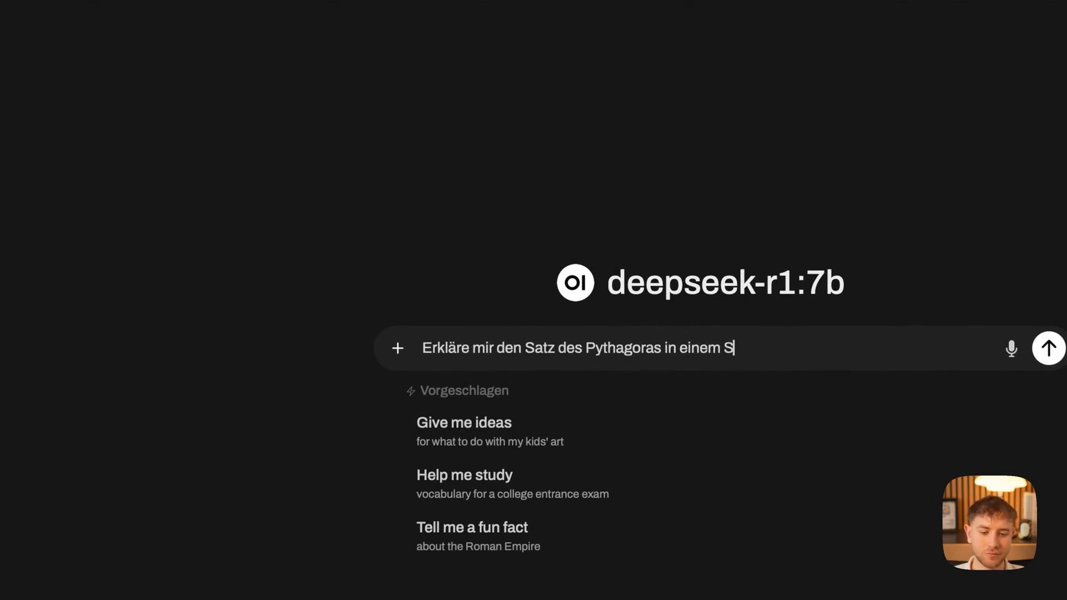